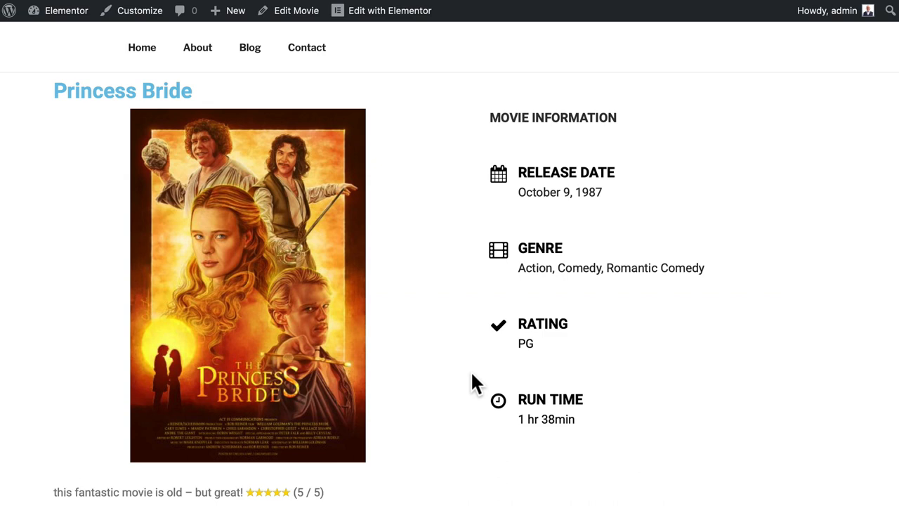
Step: Add a CPT UI post type with slug 'movie', plural 'Movies' and singular 'Movie'
scroll(down, 3)
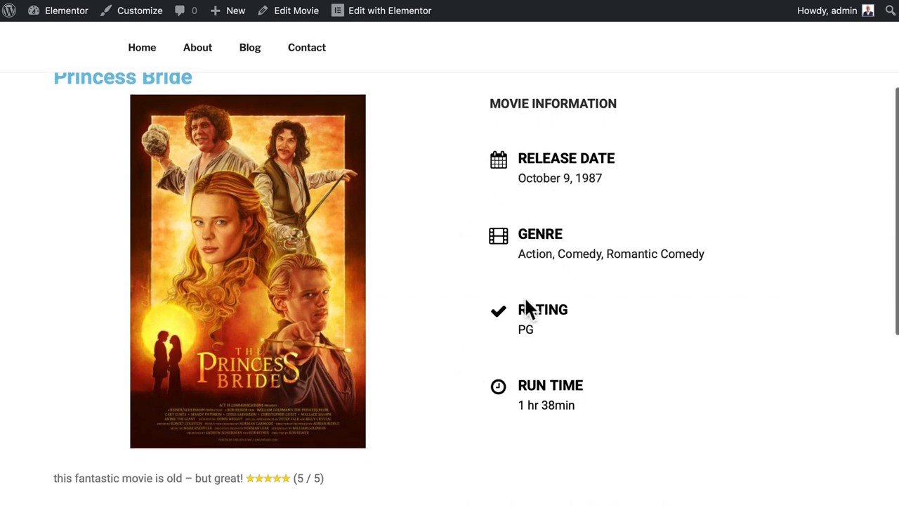
mouse_move(453, 387)
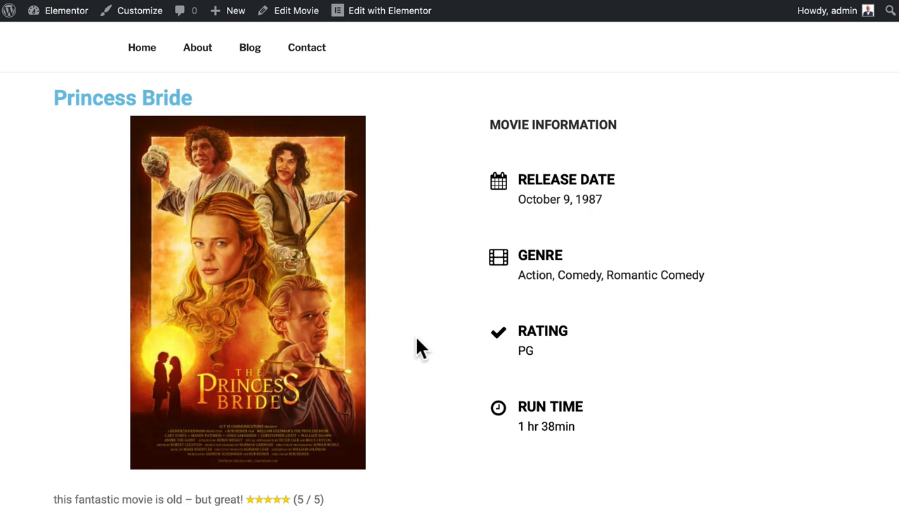
mouse_move(420, 385)
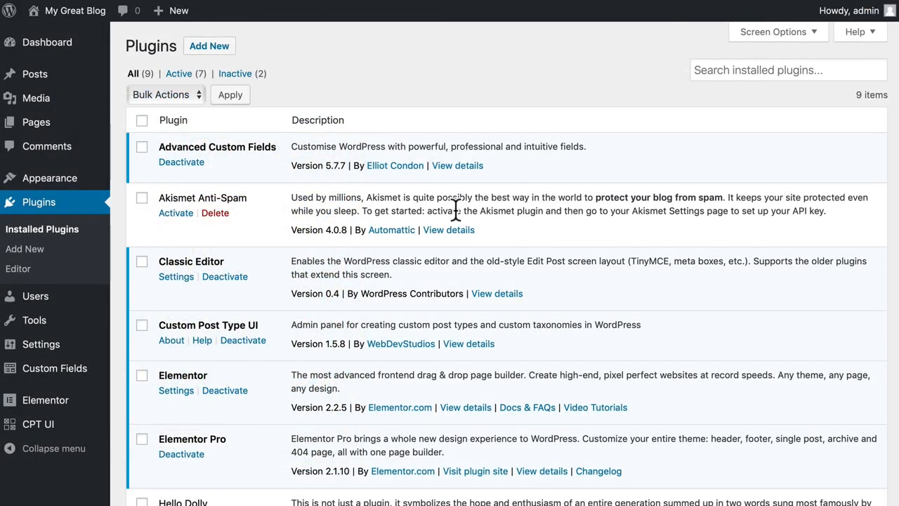
mouse_move(453, 213)
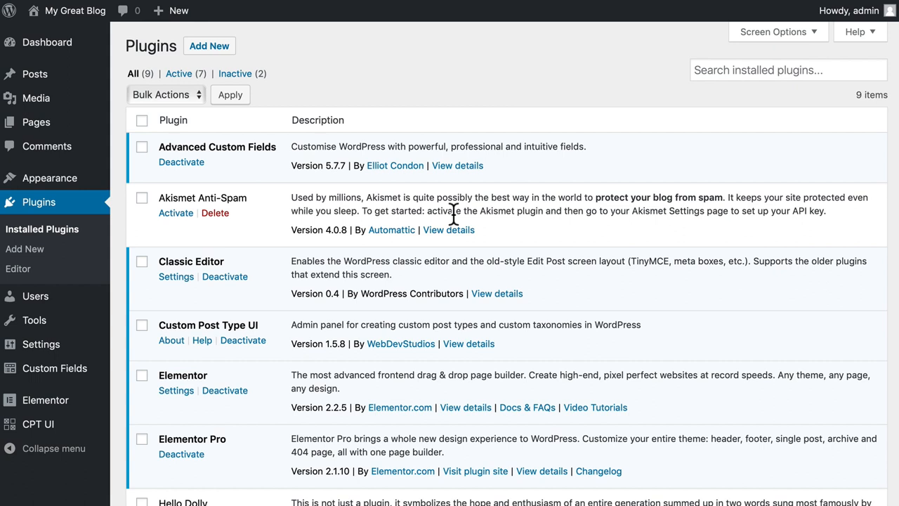
mouse_move(288, 174)
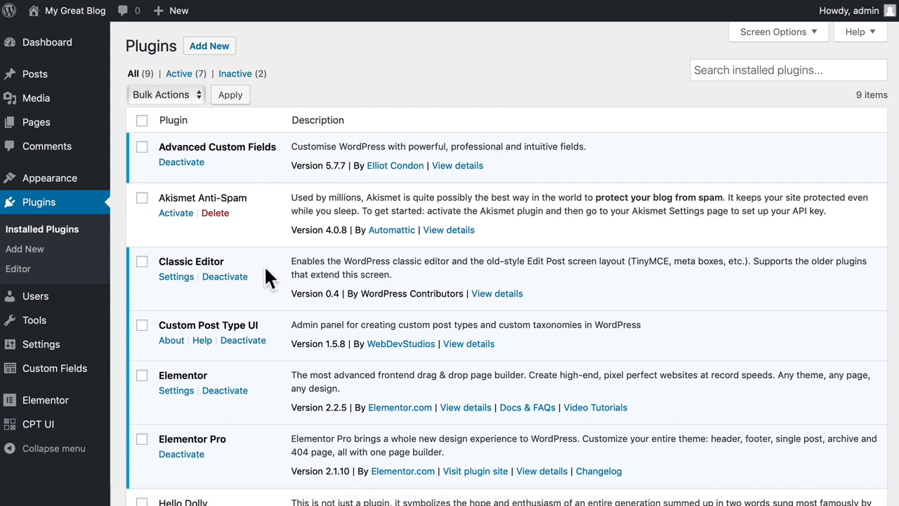
scroll(down, 3)
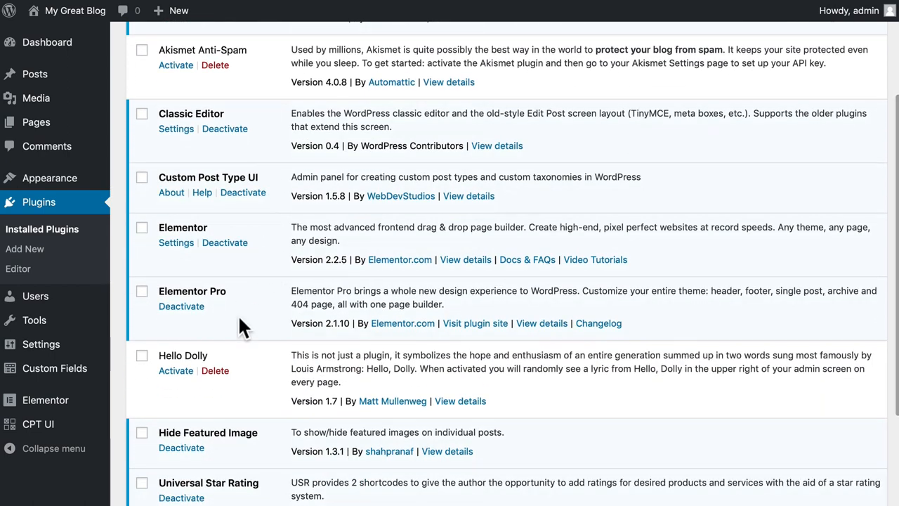
scroll(down, 3)
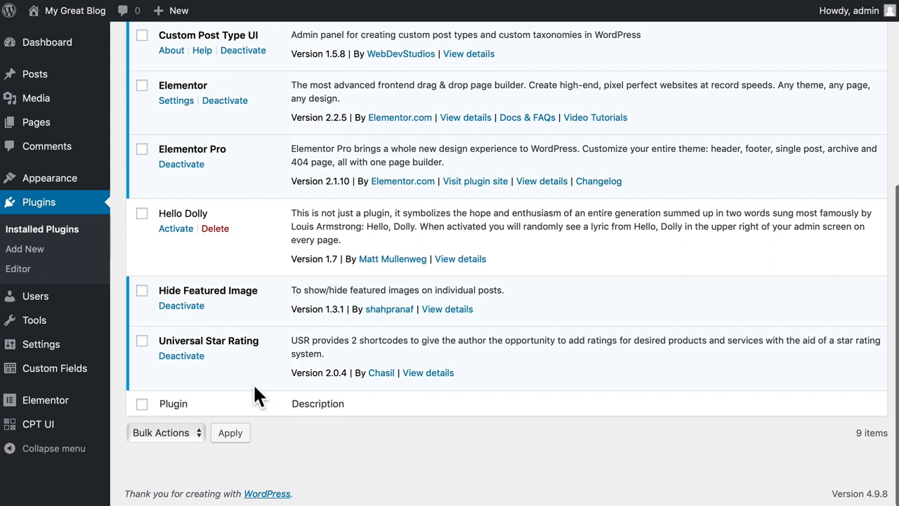
mouse_move(254, 369)
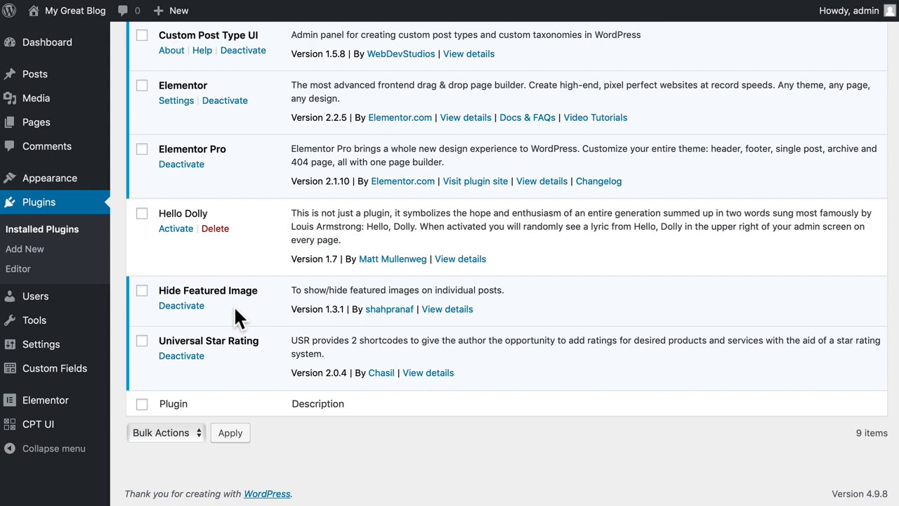
mouse_move(237, 318)
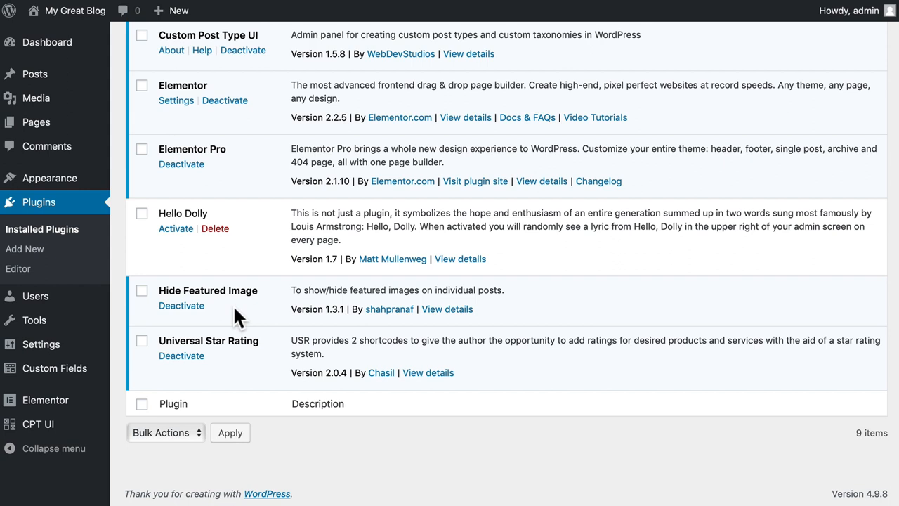
mouse_move(238, 320)
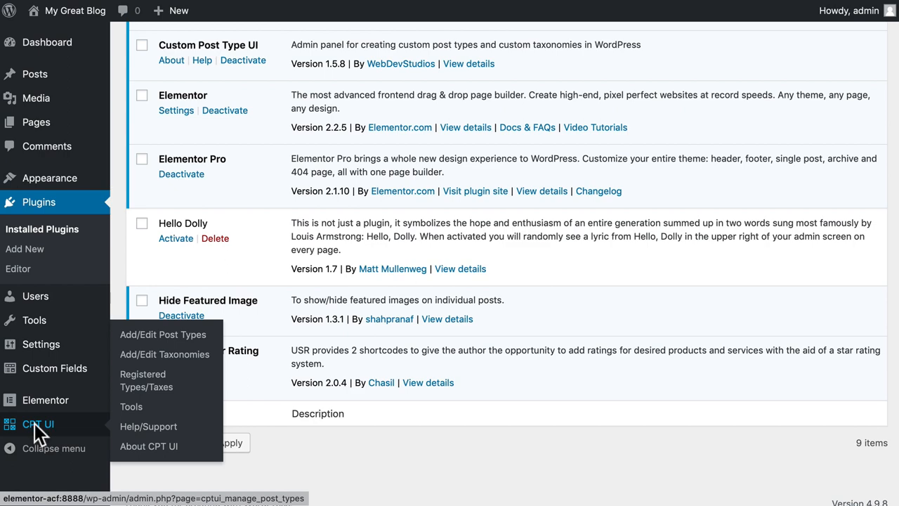
click(163, 335)
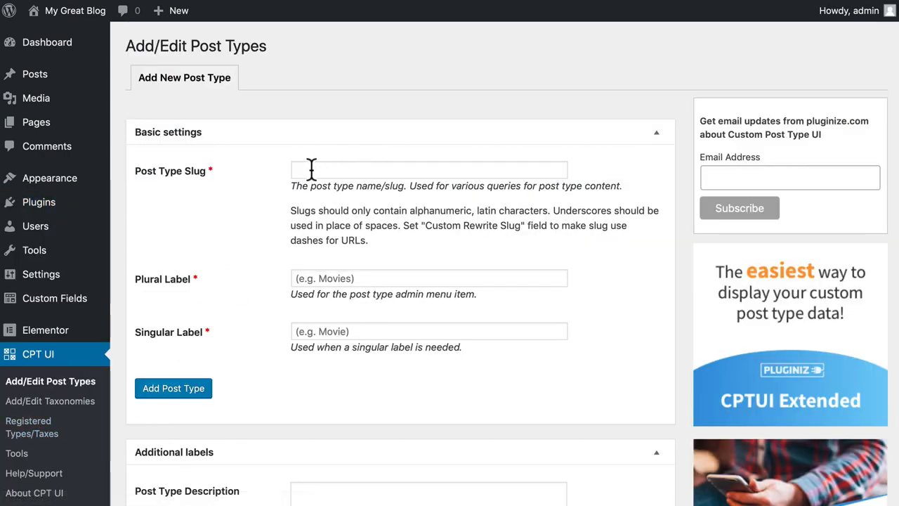
text(movie)
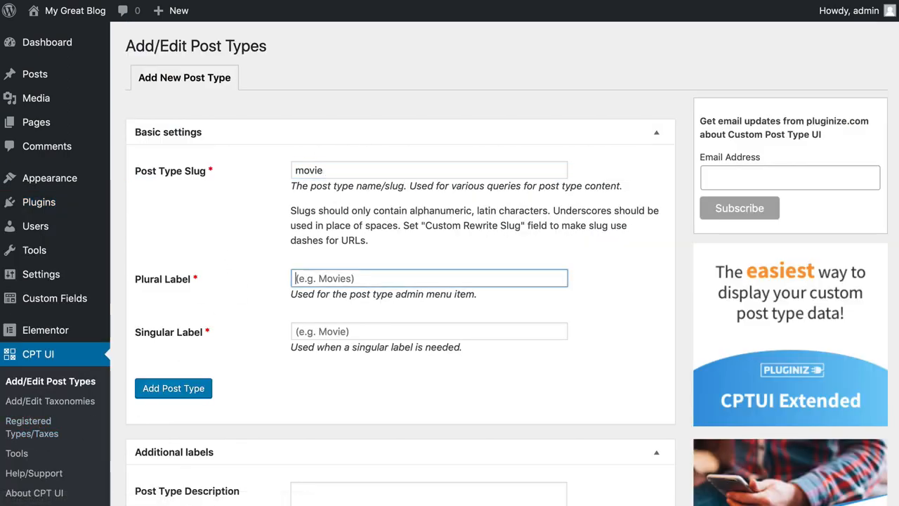
text(Movies)
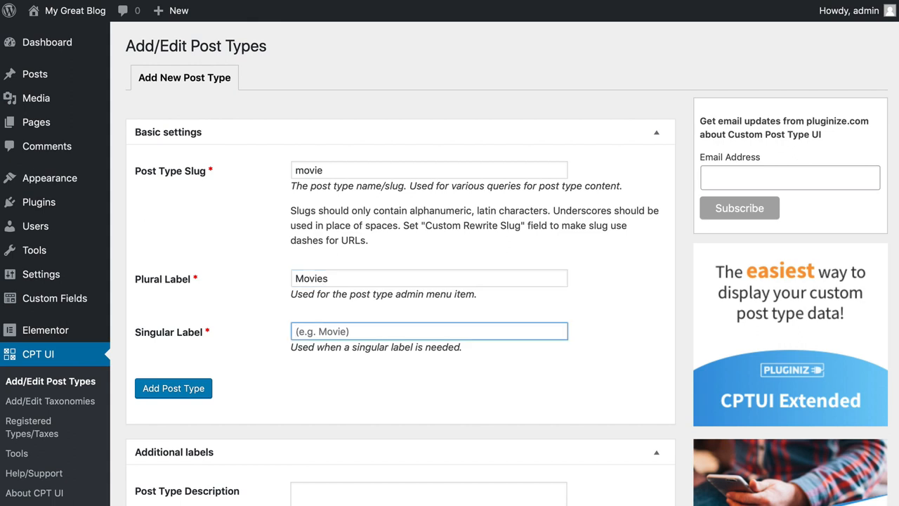
text(Movie)
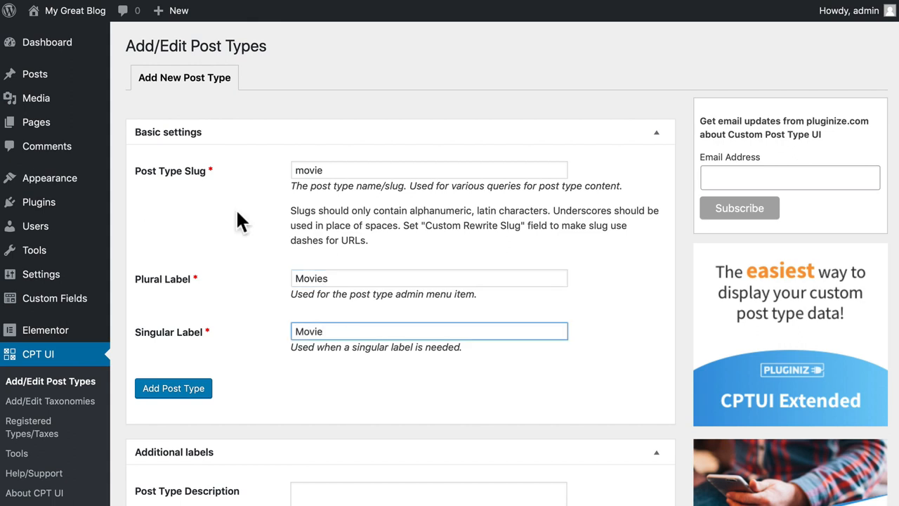
click(173, 388)
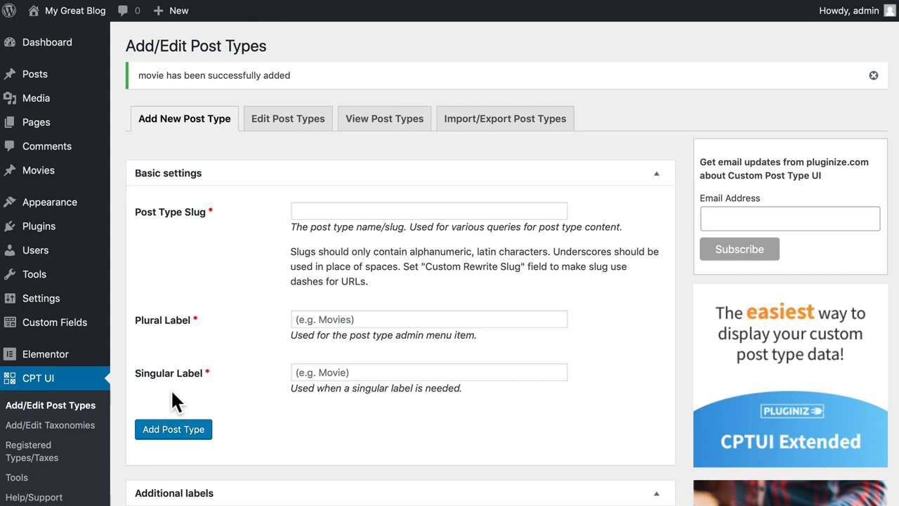
mouse_move(274, 361)
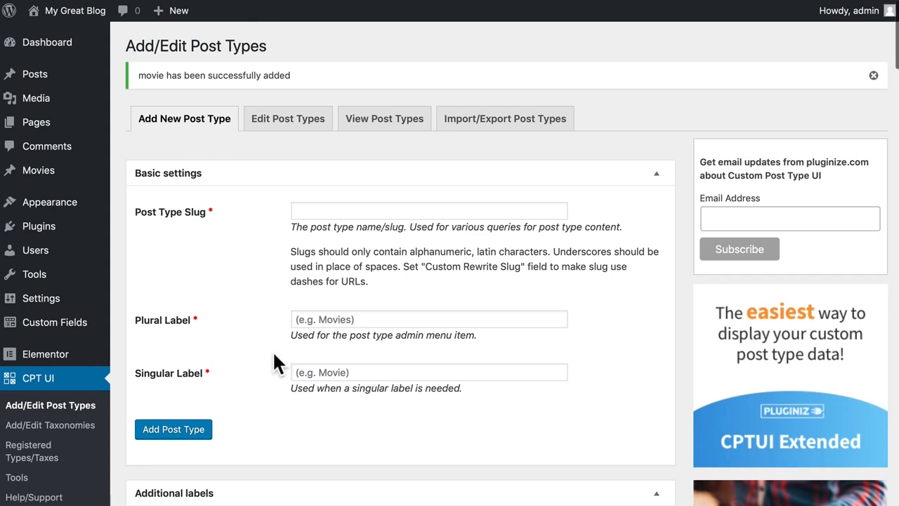
mouse_move(31, 327)
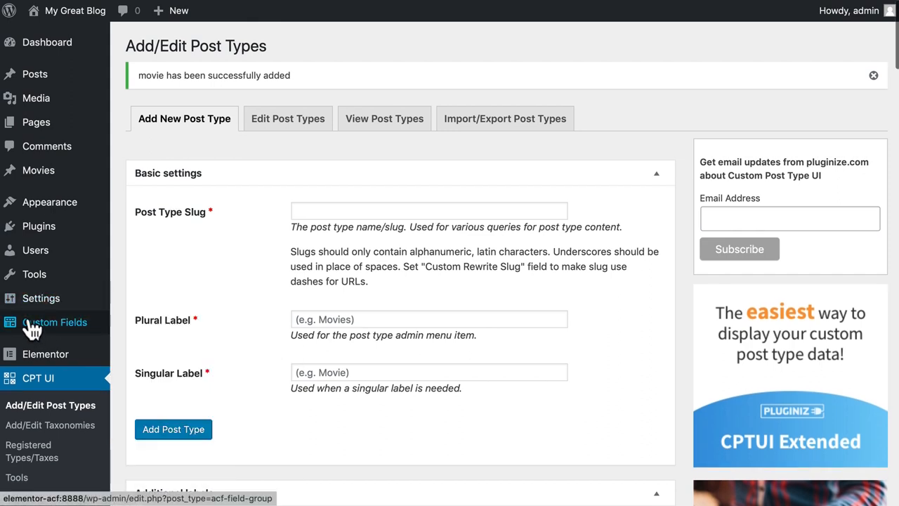
mouse_move(55, 322)
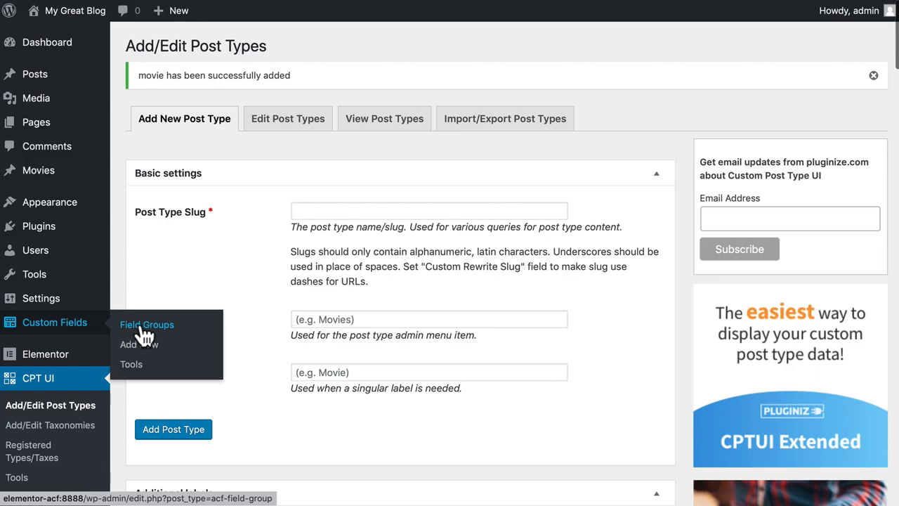
Step: Start a new Advanced Custom Fields group titled 'Movies'
click(146, 324)
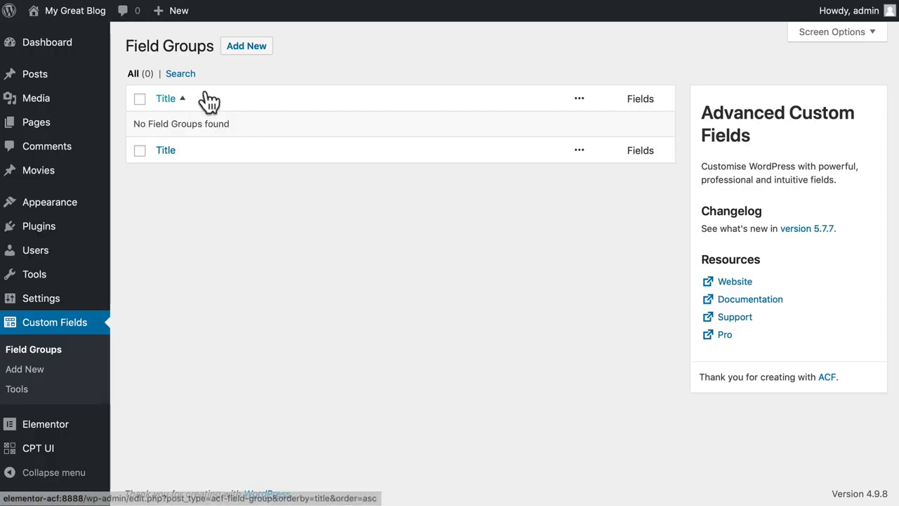
click(247, 45)
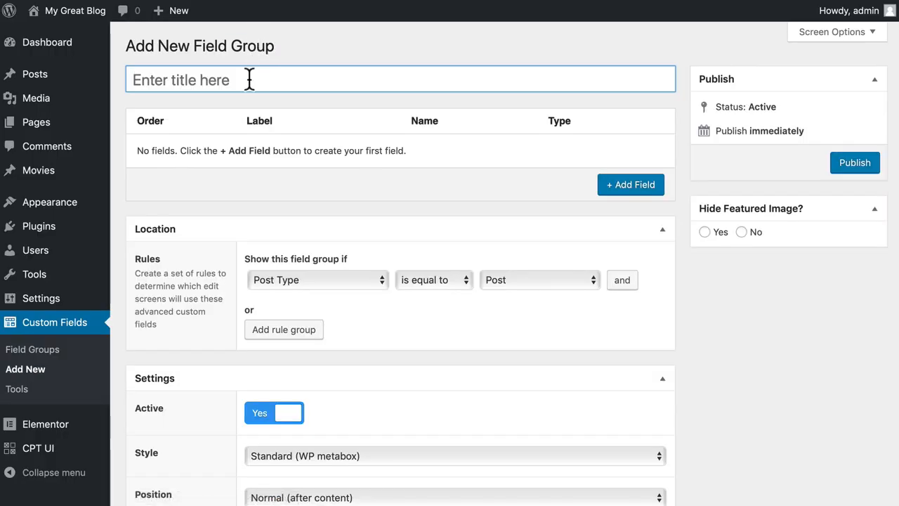
text(Movies)
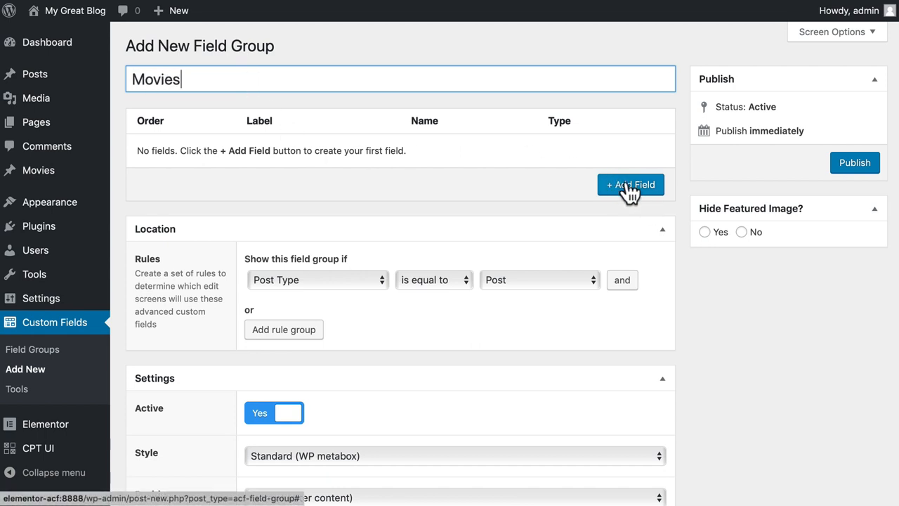
Step: Add a first field labelled 'Movie Genre' to the group
click(630, 184)
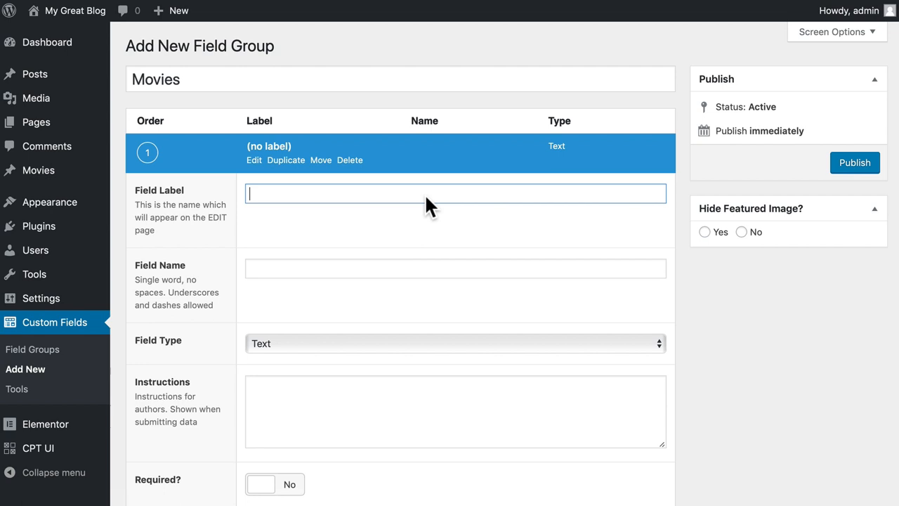
text(Movie Genre)
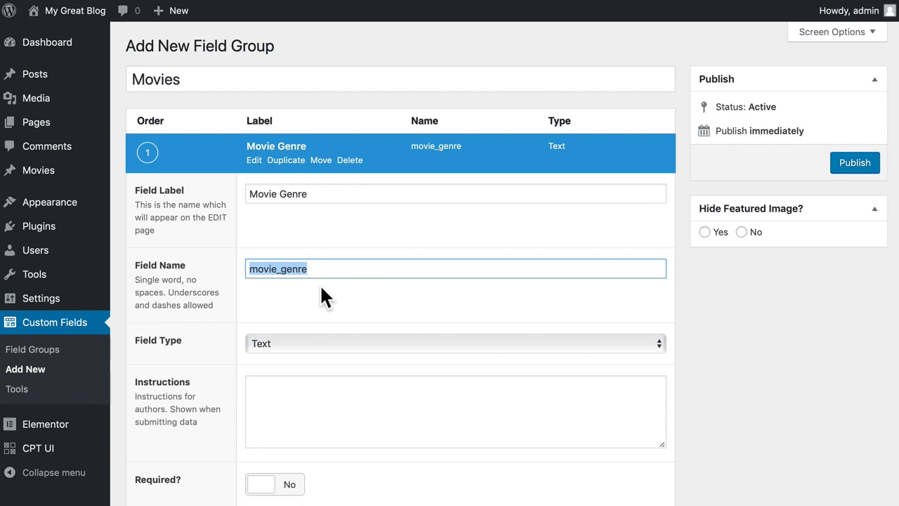
scroll(down, 3)
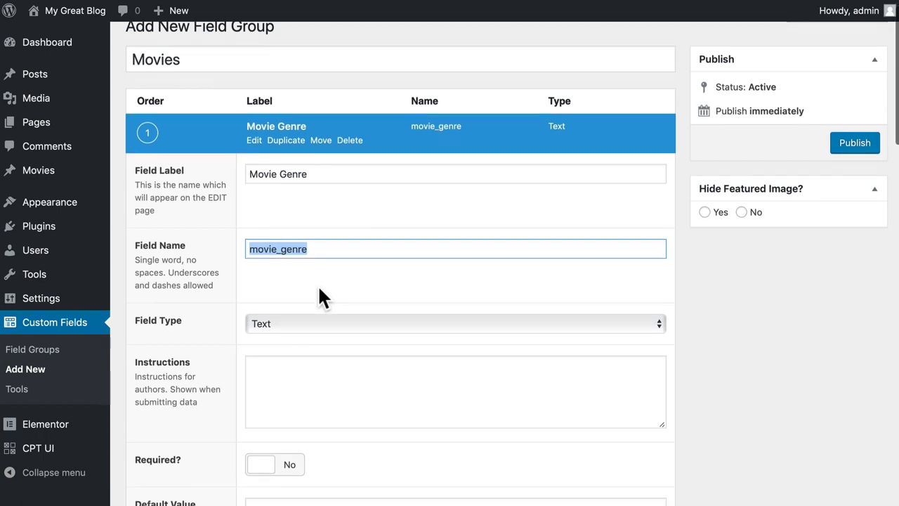
Step: Browse the Field Type list for Movie Genre, then close it keeping Text
click(455, 324)
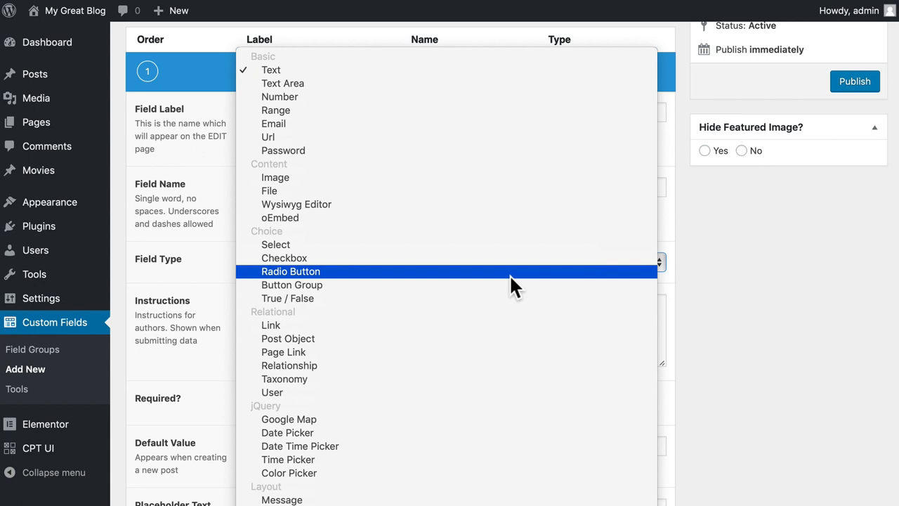
mouse_move(506, 289)
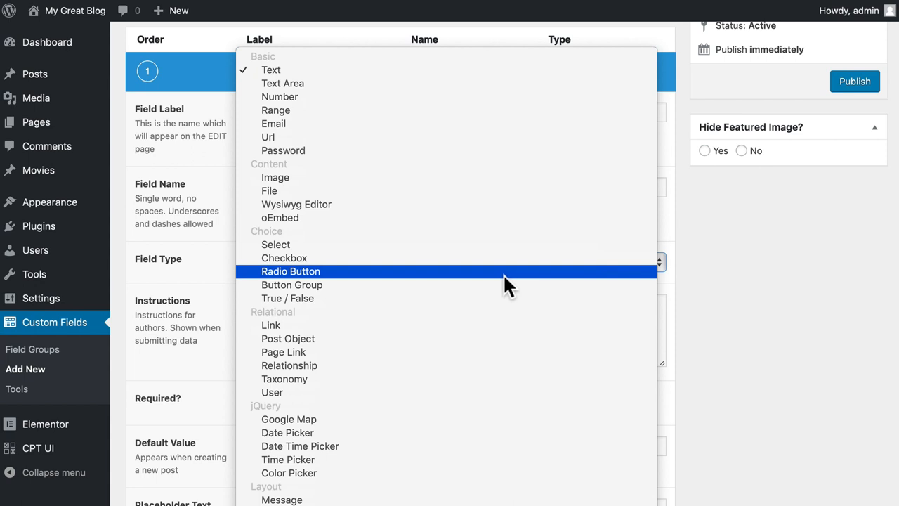
mouse_move(449, 69)
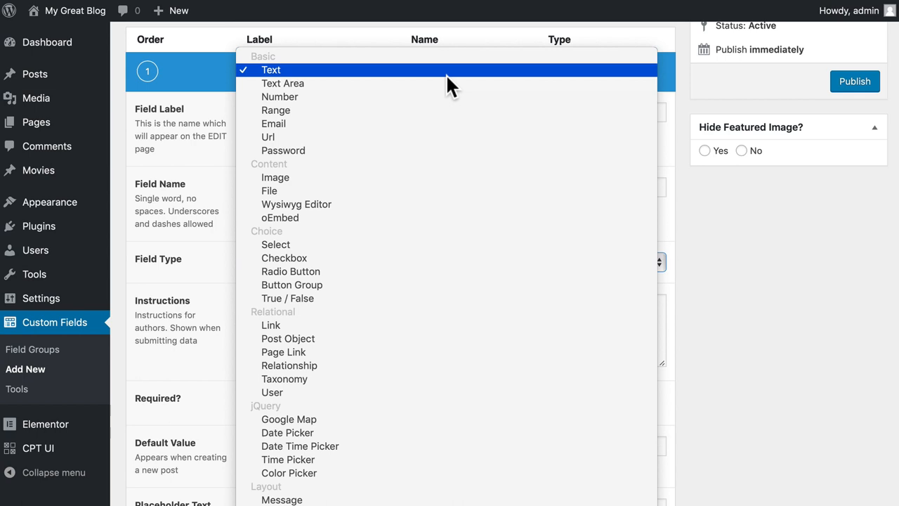
mouse_move(450, 137)
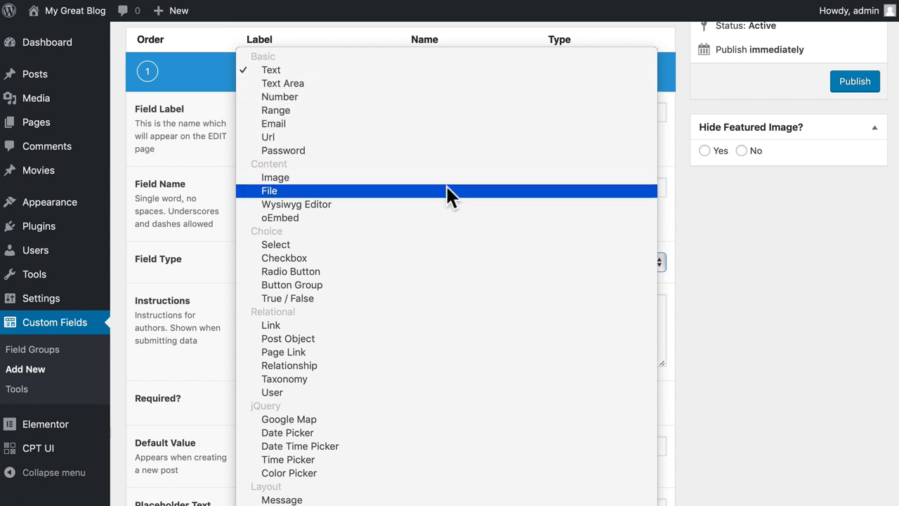
mouse_move(448, 242)
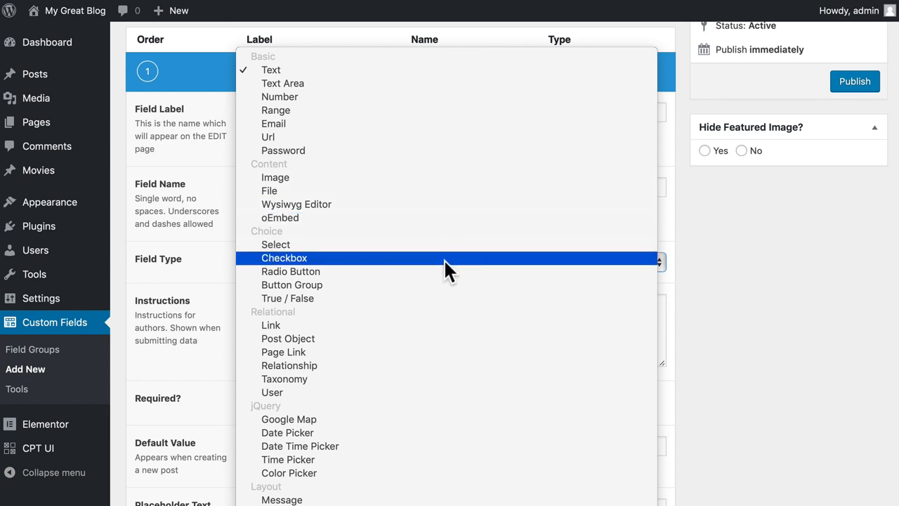
mouse_move(442, 298)
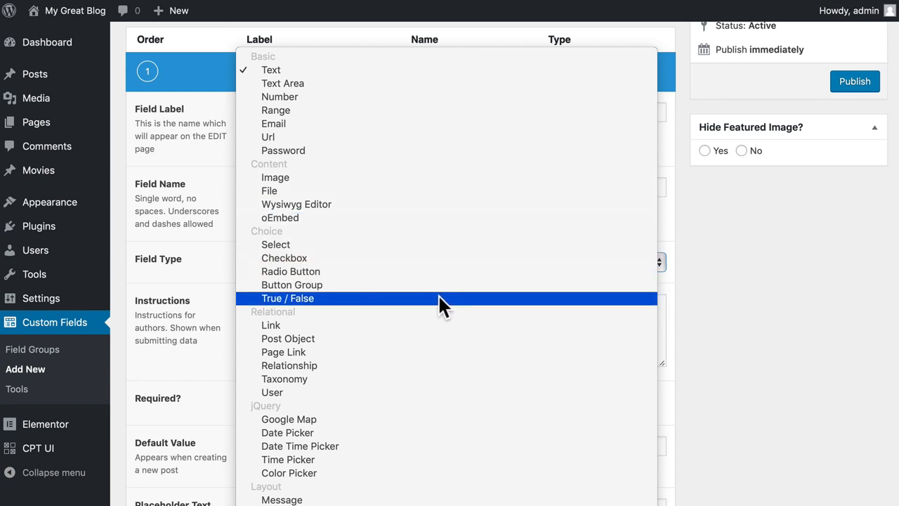
mouse_move(446, 344)
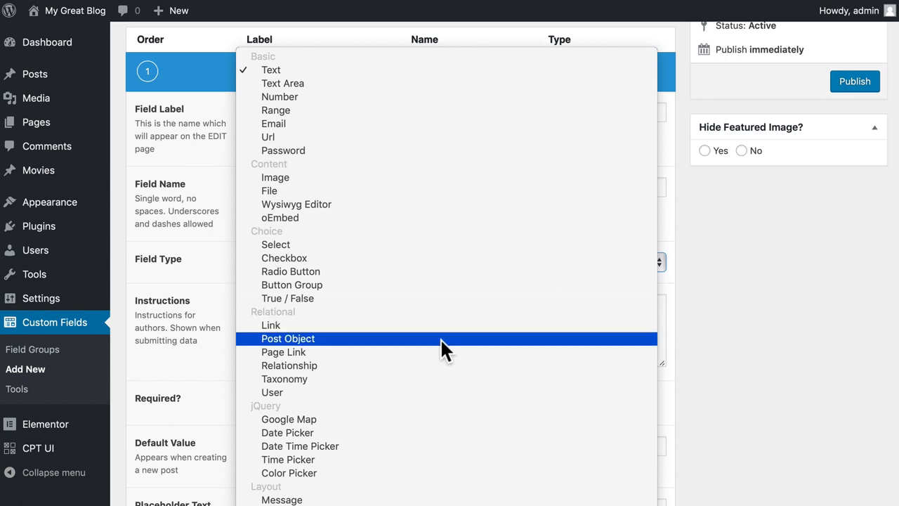
mouse_move(449, 404)
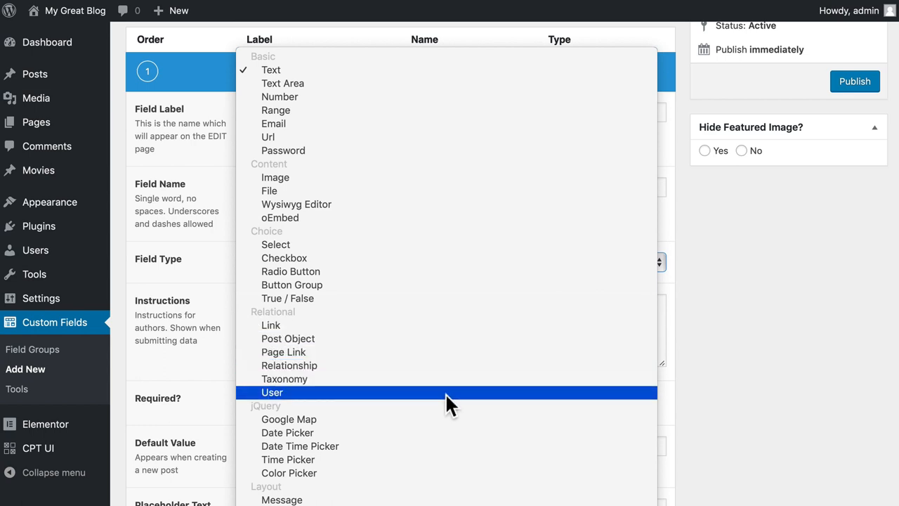
mouse_move(458, 453)
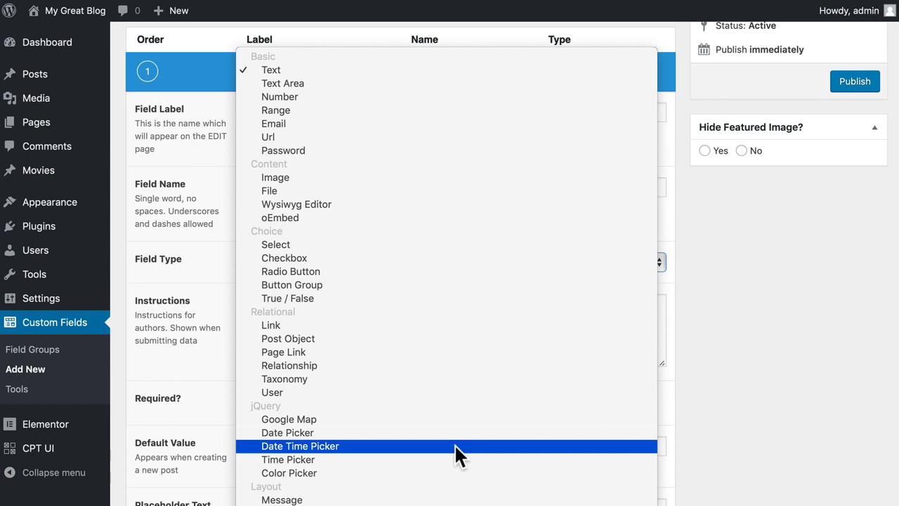
mouse_move(460, 488)
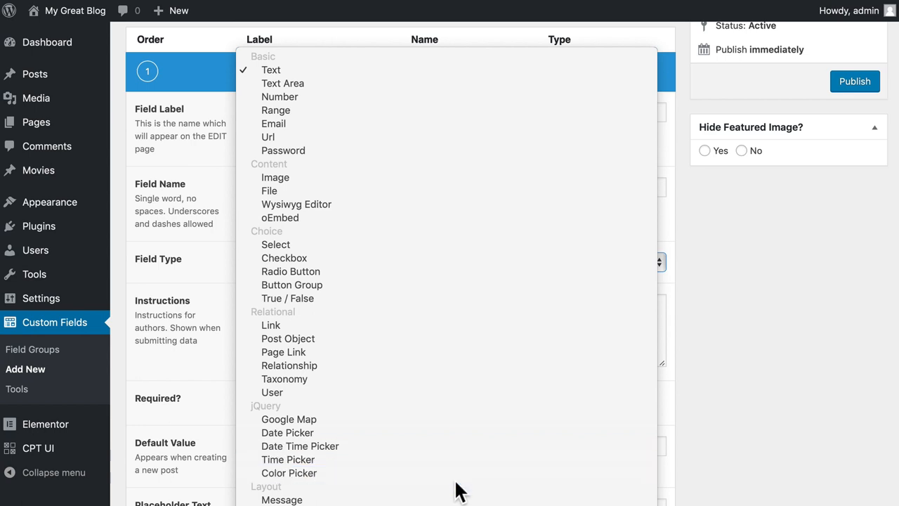
mouse_move(418, 239)
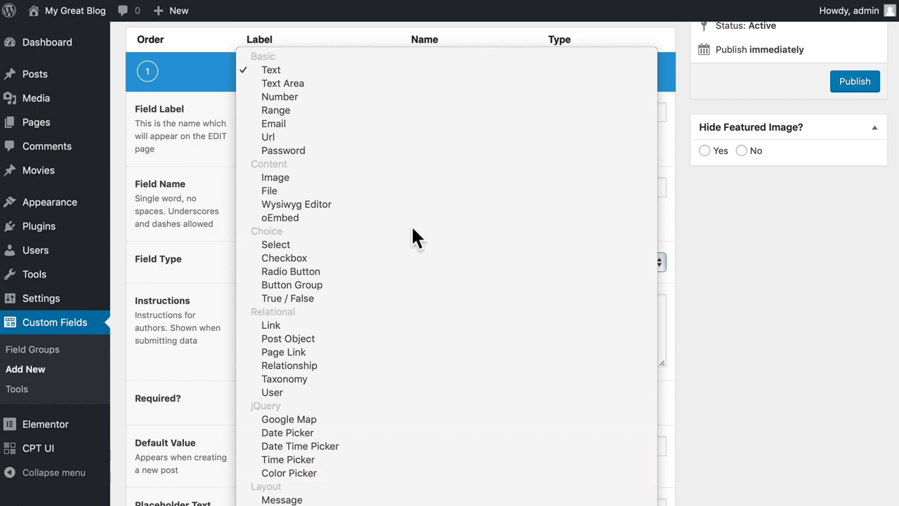
click(271, 69)
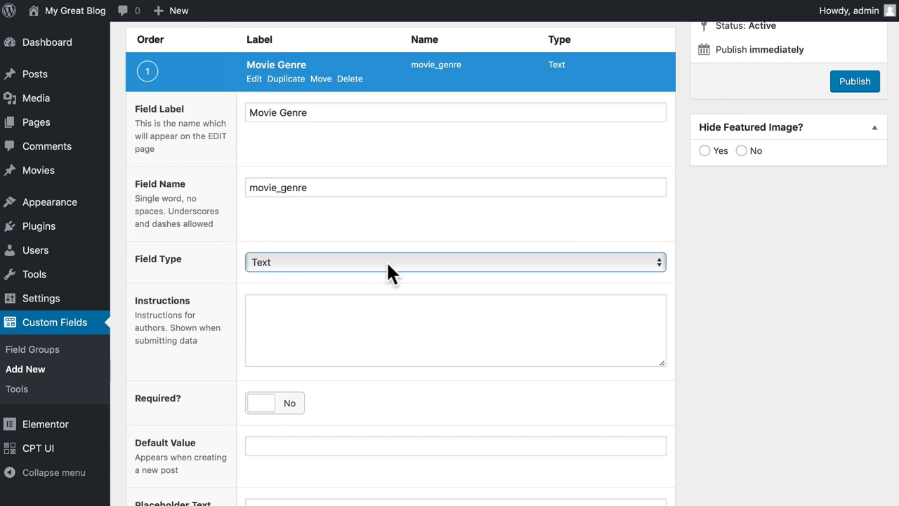
mouse_move(204, 475)
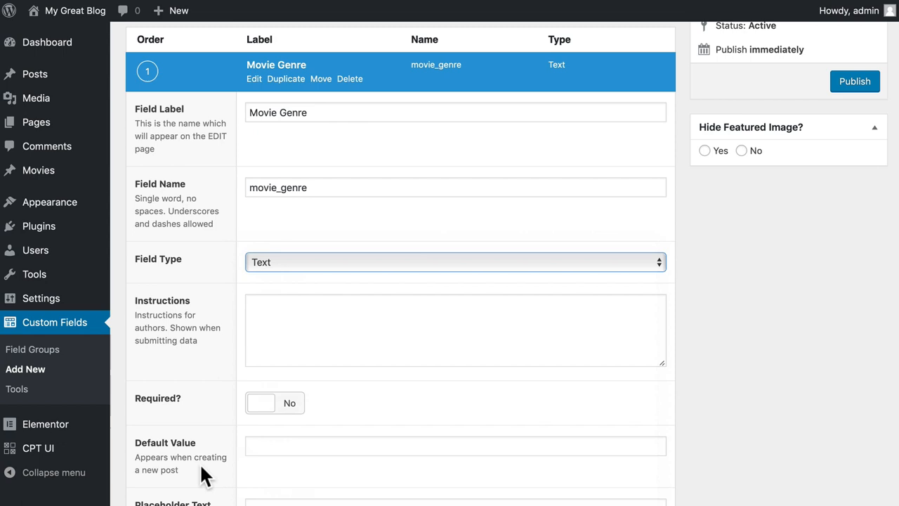
Step: Make Movie Genre a Checkbox with 'Select one or more genres' instructions and genre choices
click(455, 262)
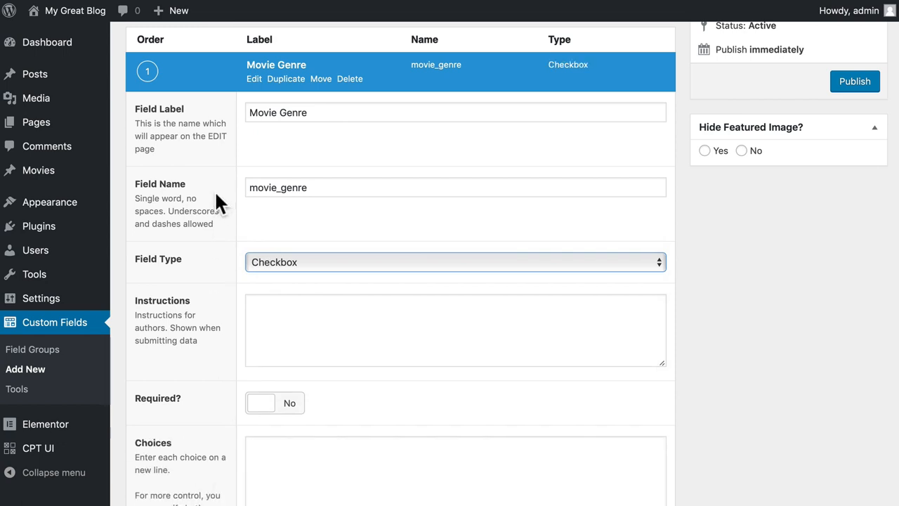
text(Select one or m)
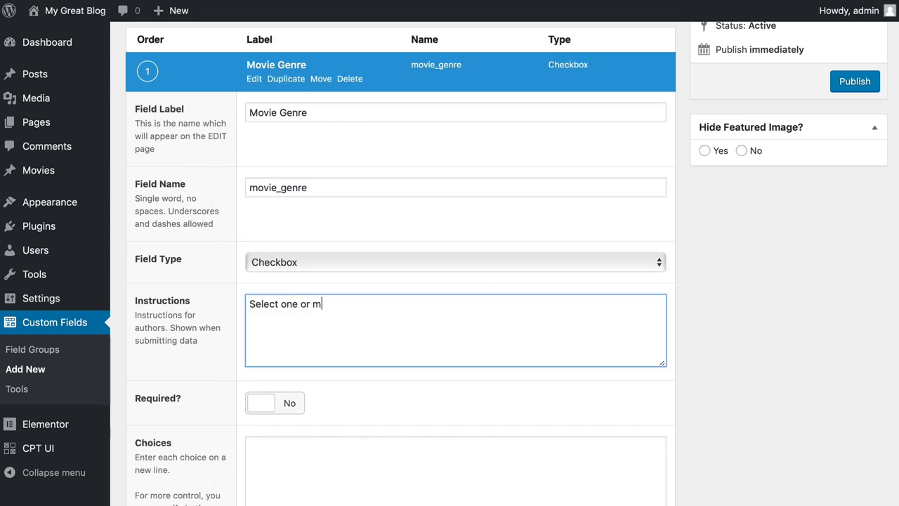
text(ore genres for this movie)
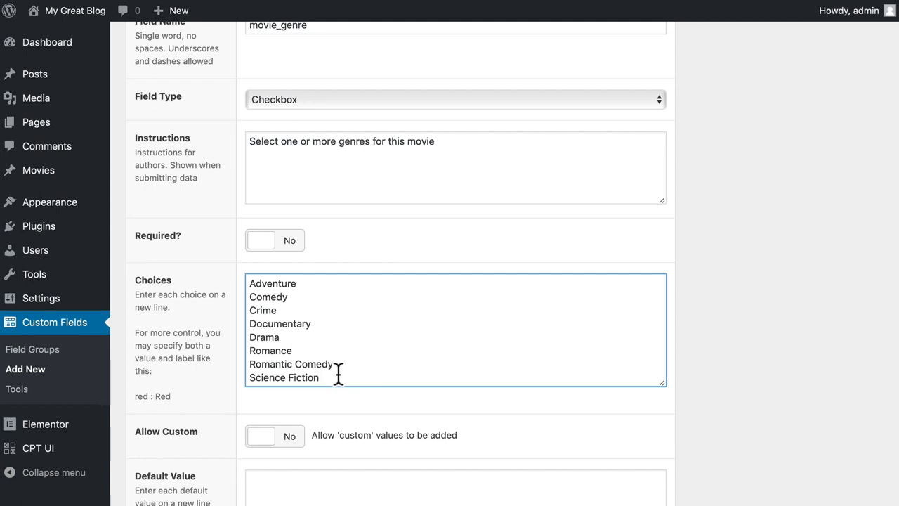
scroll(down, 3)
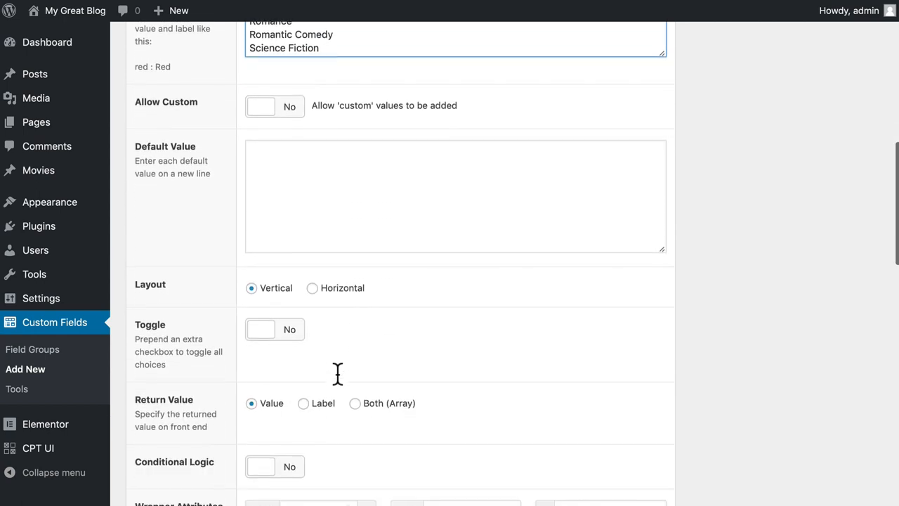
scroll(down, 3)
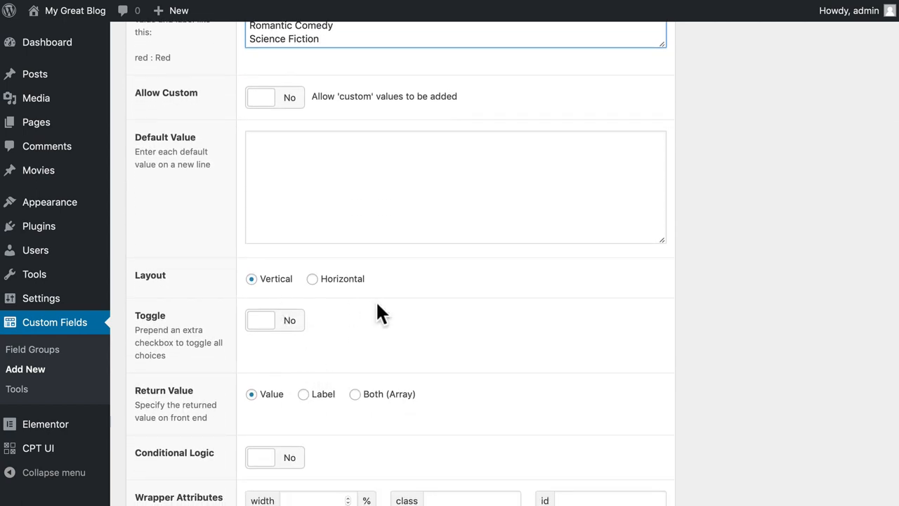
scroll(down, 3)
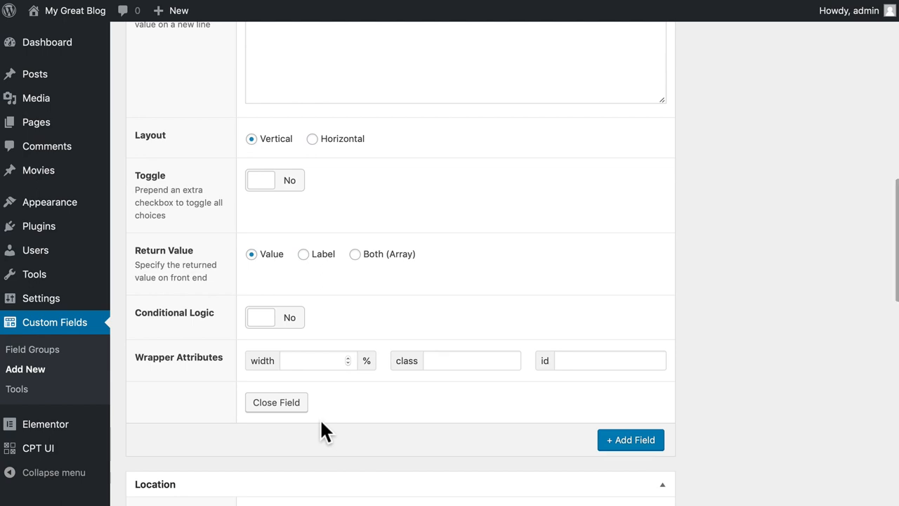
Step: Add a 'Release Date' field of type Date Picker
click(630, 440)
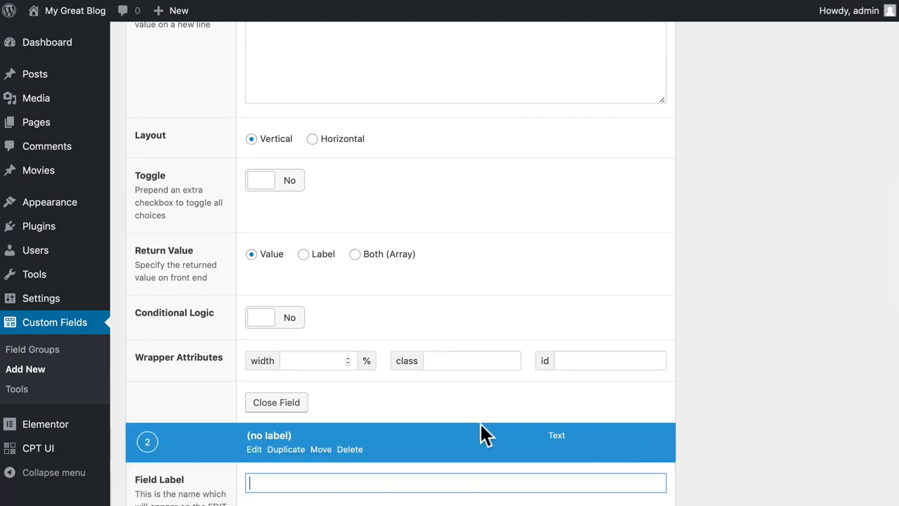
text(R)
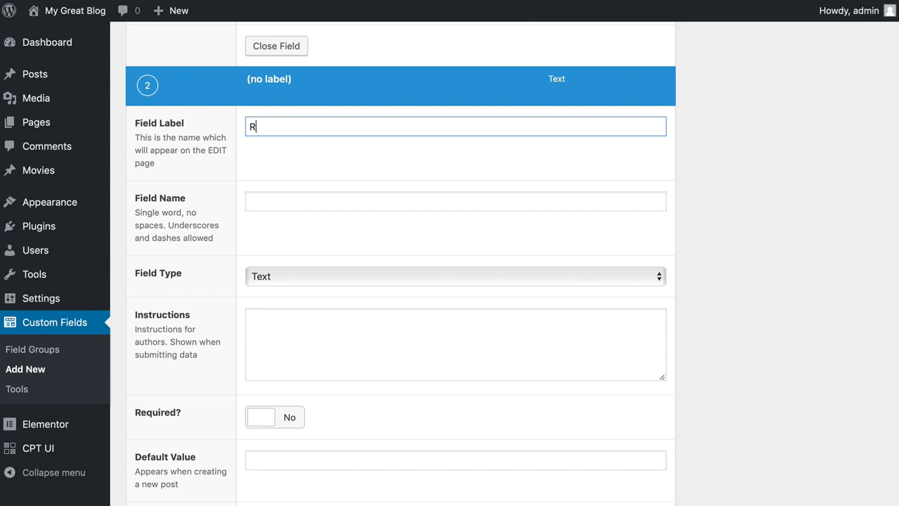
click(455, 275)
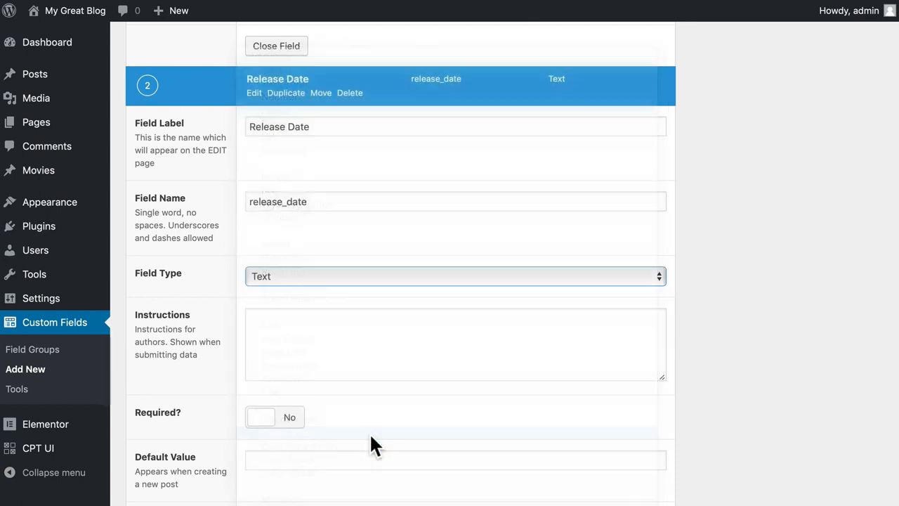
click(455, 276)
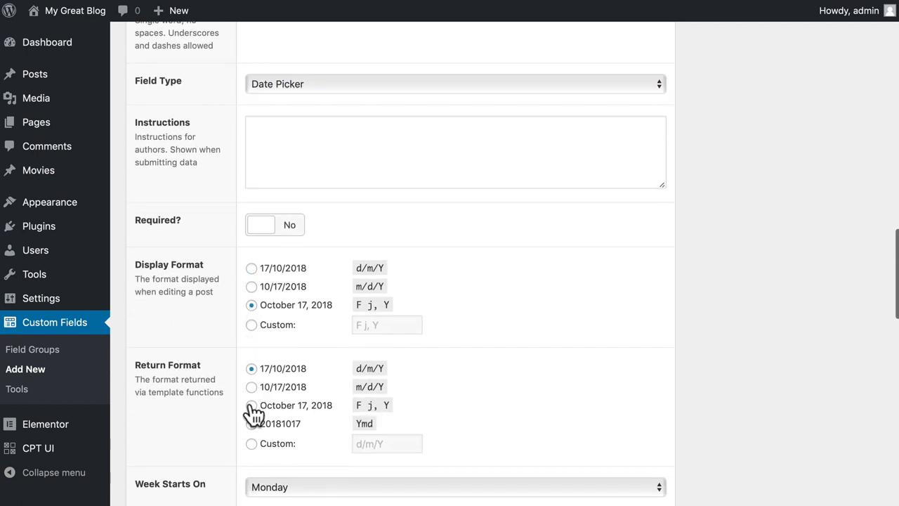
scroll(down, 3)
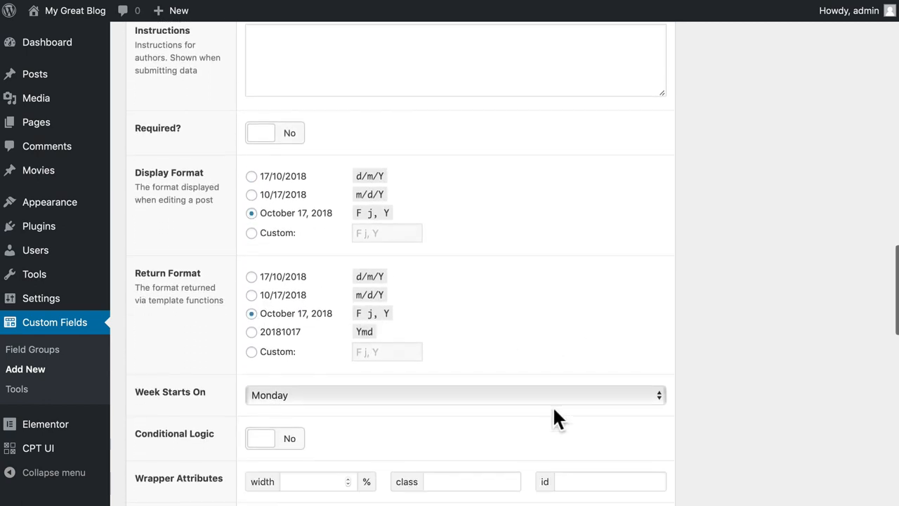
scroll(down, 3)
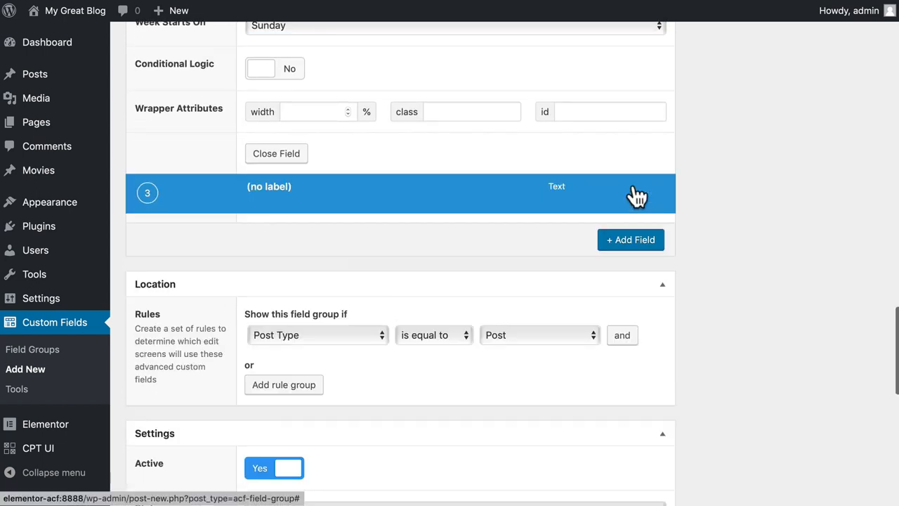
Step: Add a 'Run Time' text field with instructions 'Format: 1h 38min'
text(Run Time)
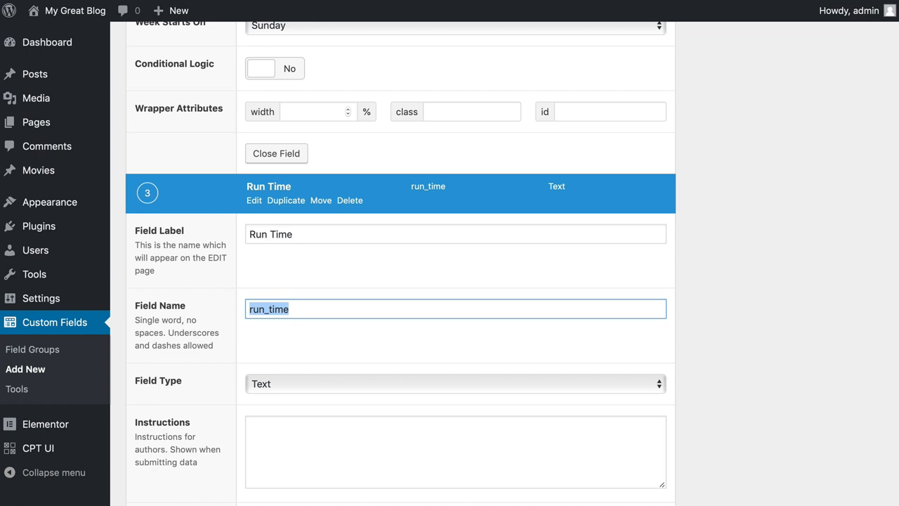
scroll(down, 3)
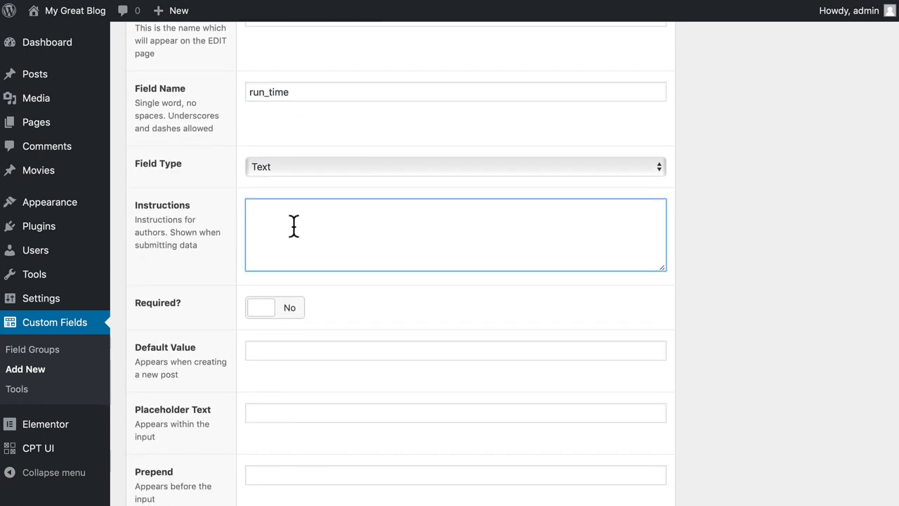
text(Format: 1h)
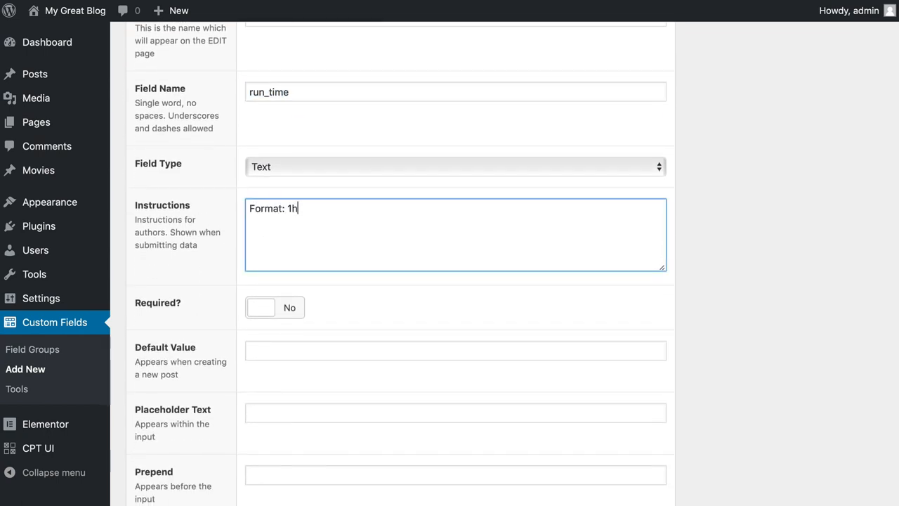
text(38mi)
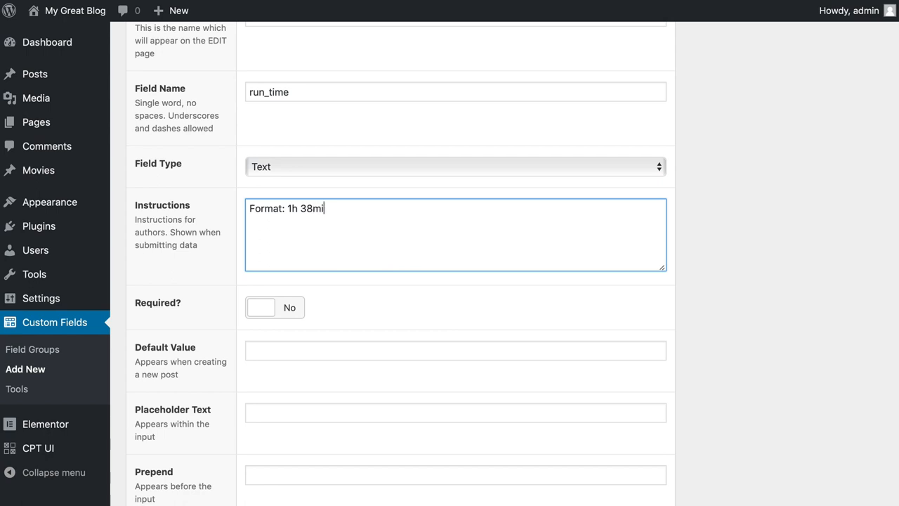
text(n)
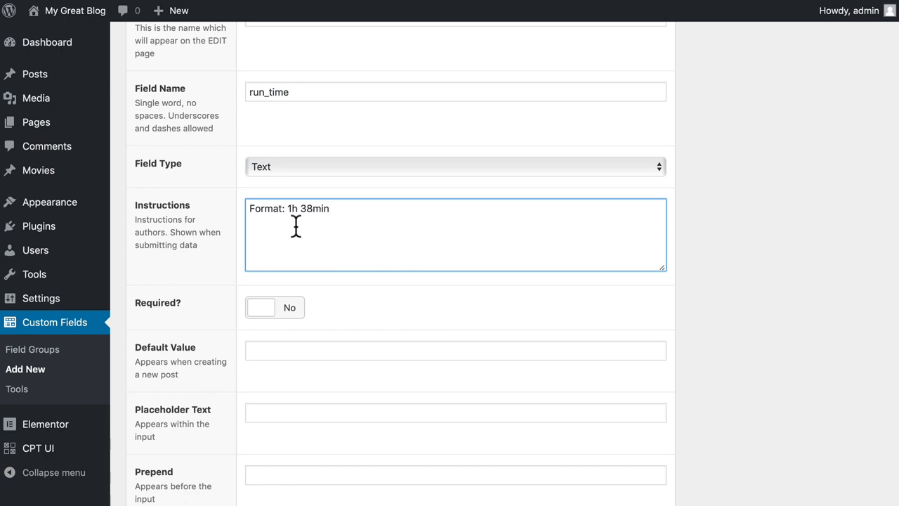
scroll(down, 3)
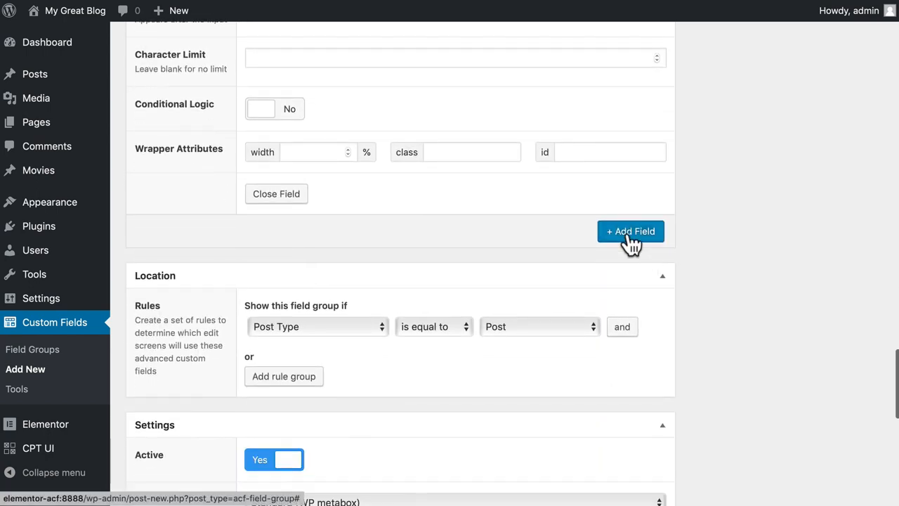
Step: Add a 'Rating' Radio Button field with choices G, PG, PG-13, R, NC-17
click(630, 231)
text(Rating)
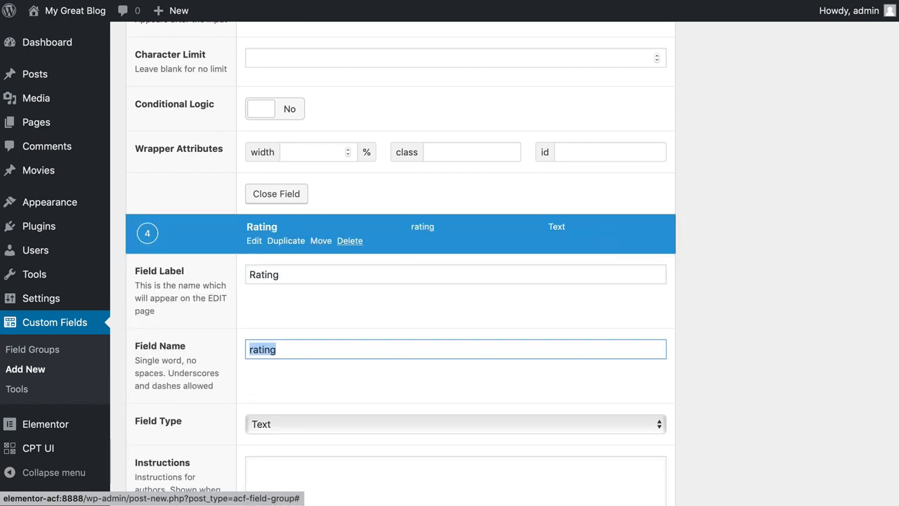
click(455, 423)
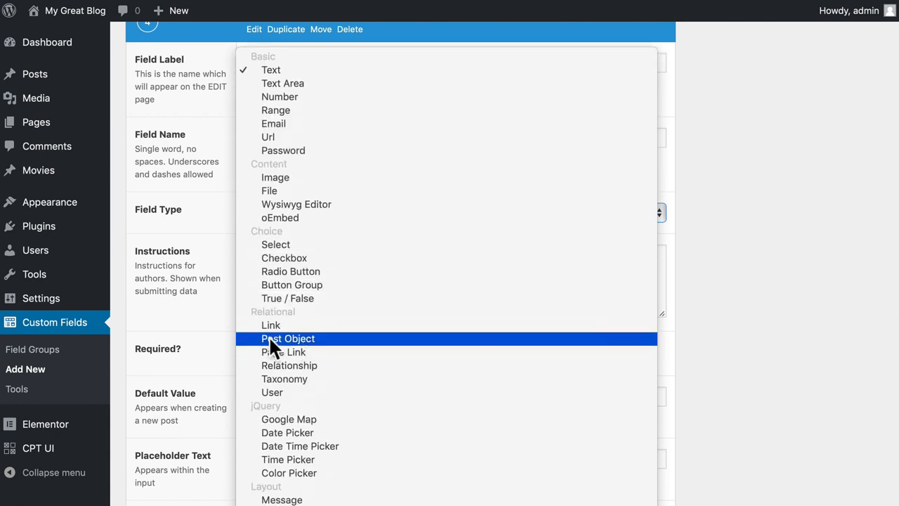
click(291, 271)
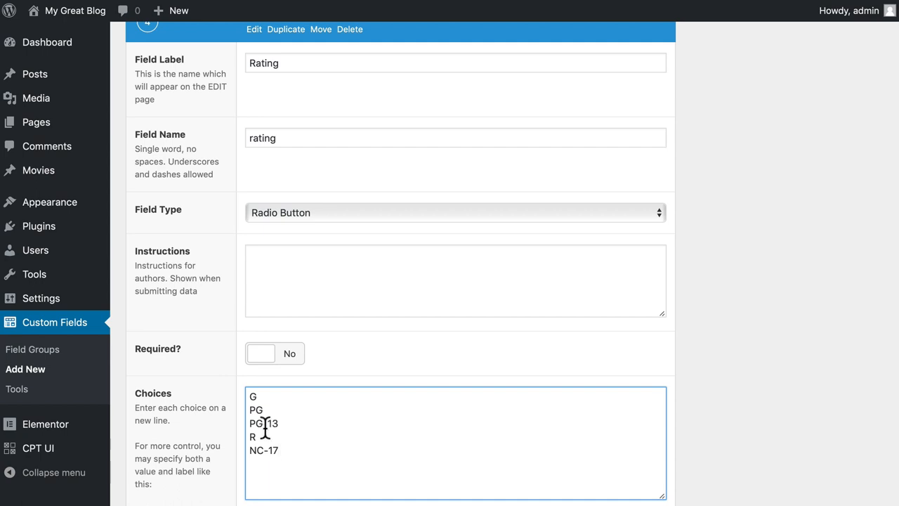
mouse_move(286, 451)
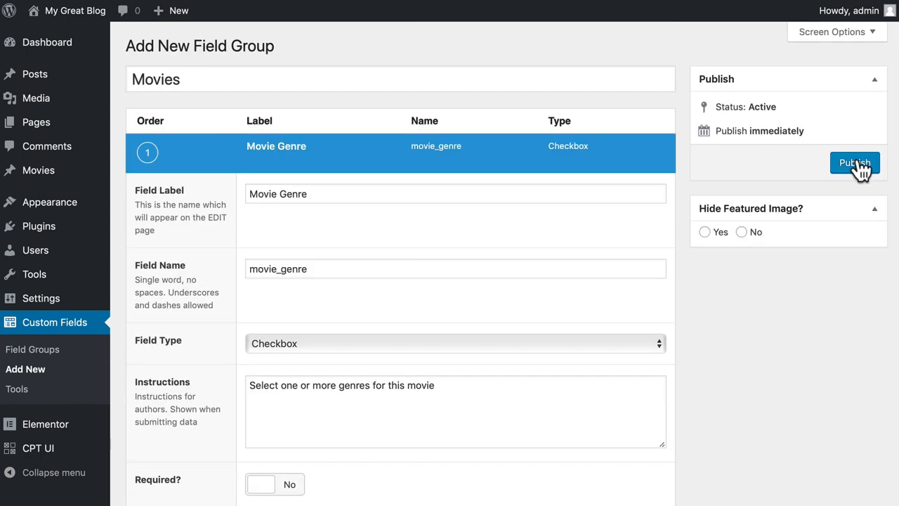
Step: Publish the Movies group with location rule Post Type equal to Movies, then update
click(855, 162)
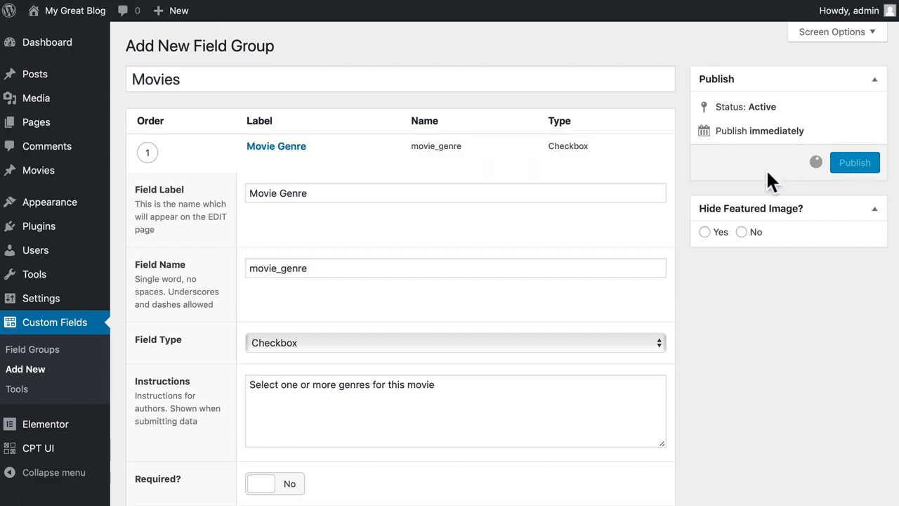
click(855, 162)
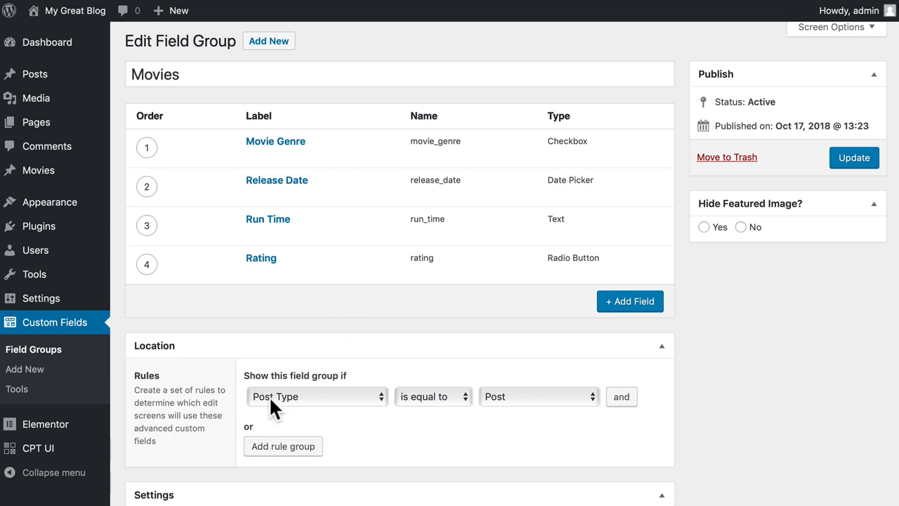
click(538, 397)
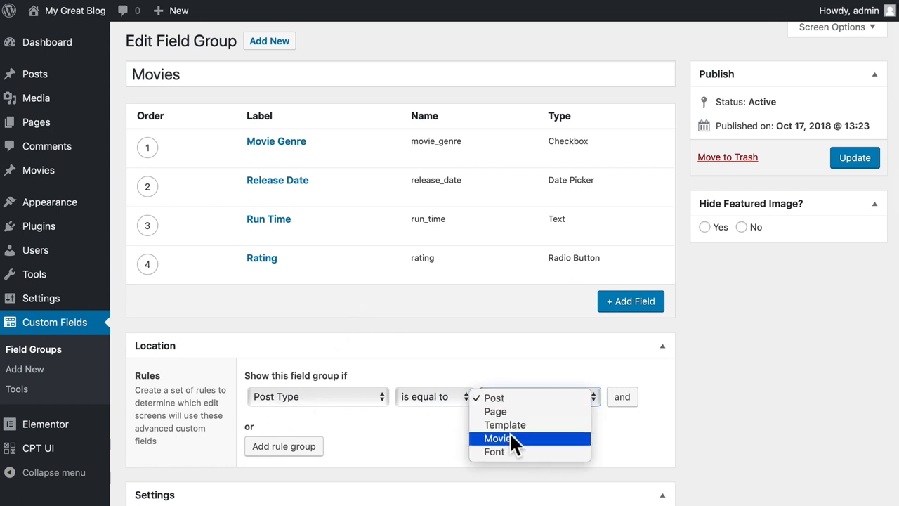
click(497, 437)
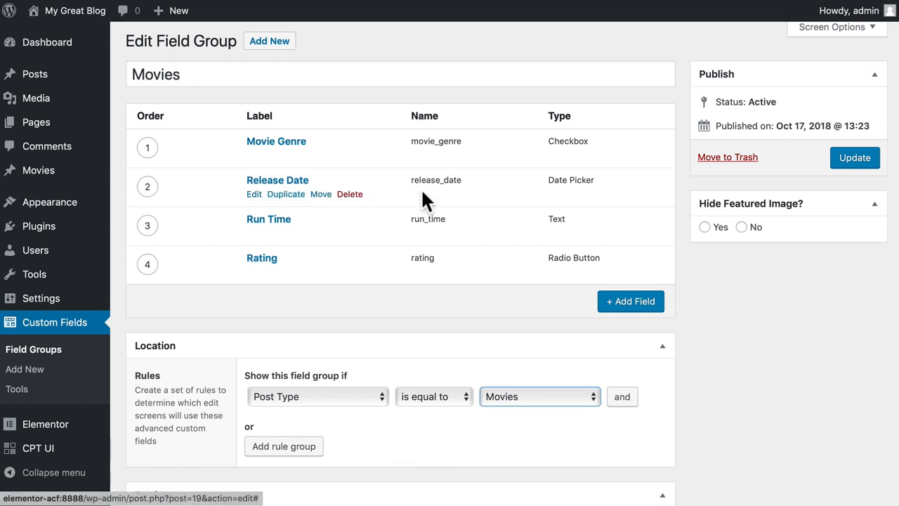
mouse_move(397, 334)
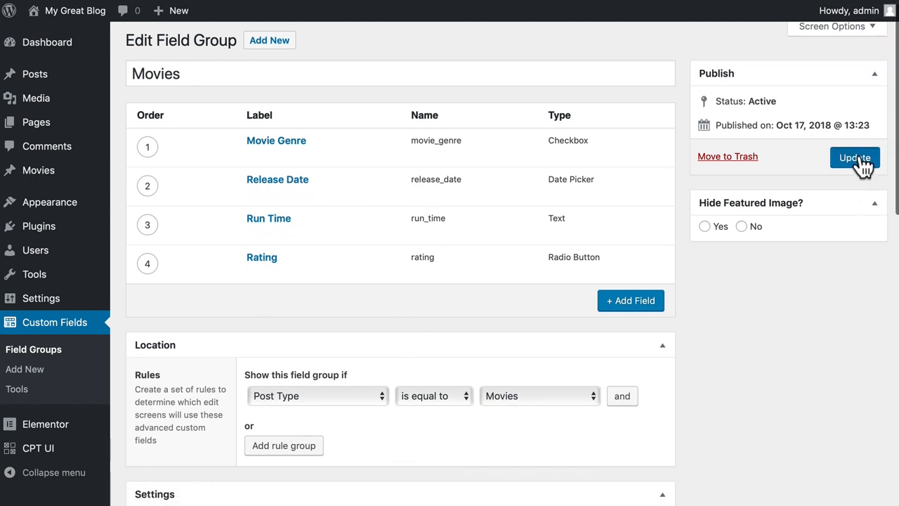
click(855, 157)
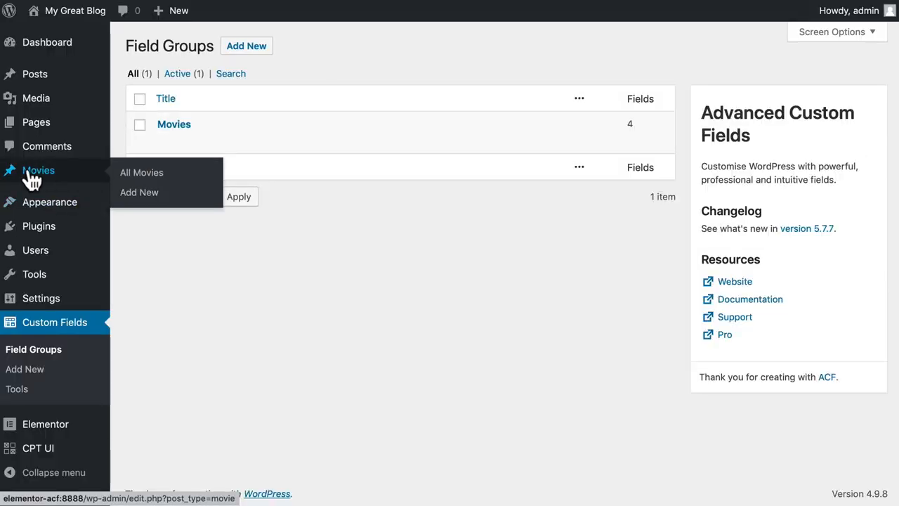
Step: Start a new movie titled 'The Princess Bride' with a description praising it
click(139, 192)
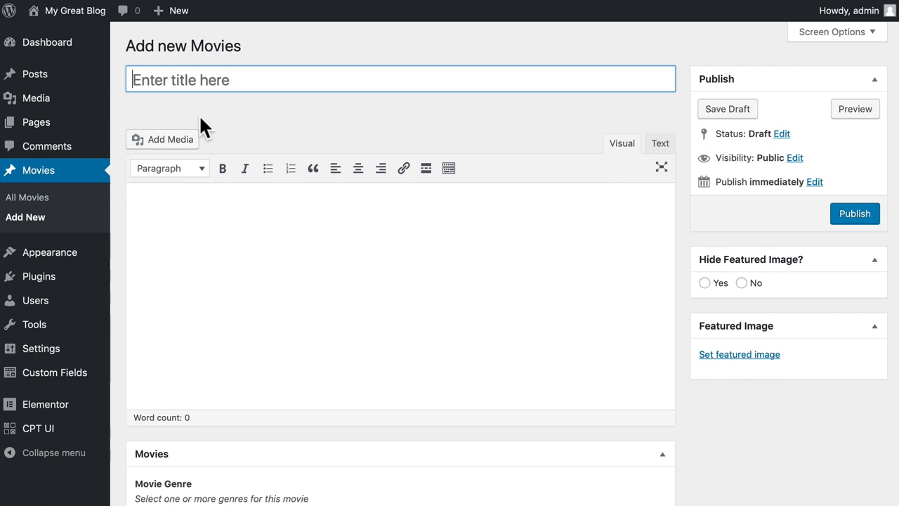
text(The Princess Bride)
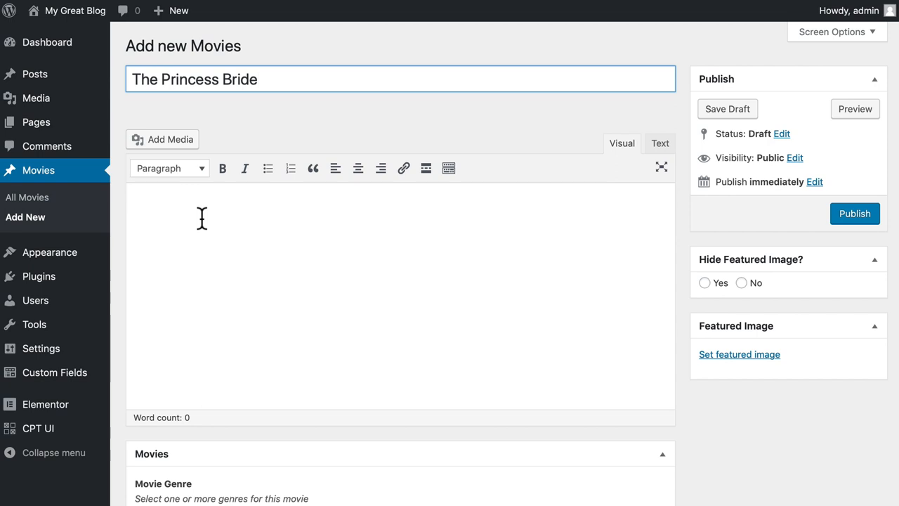
text(This is)
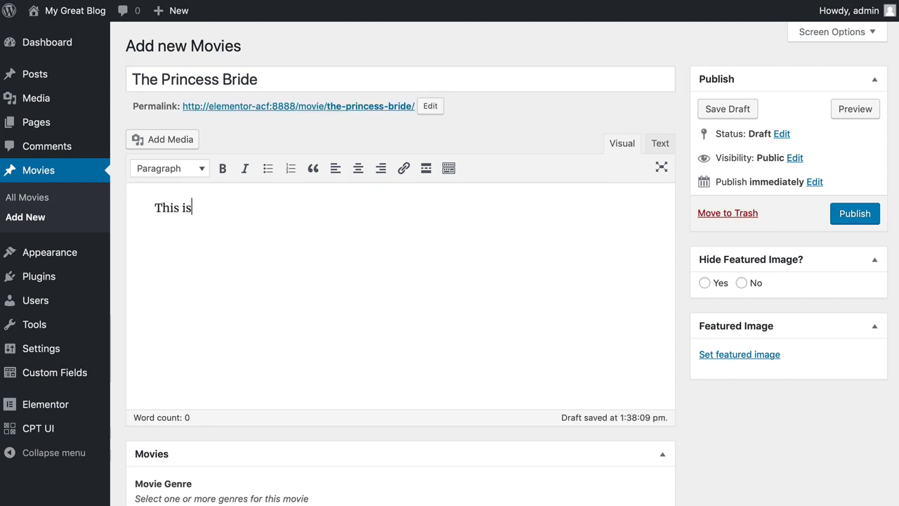
text(the greatest movie of all ti)
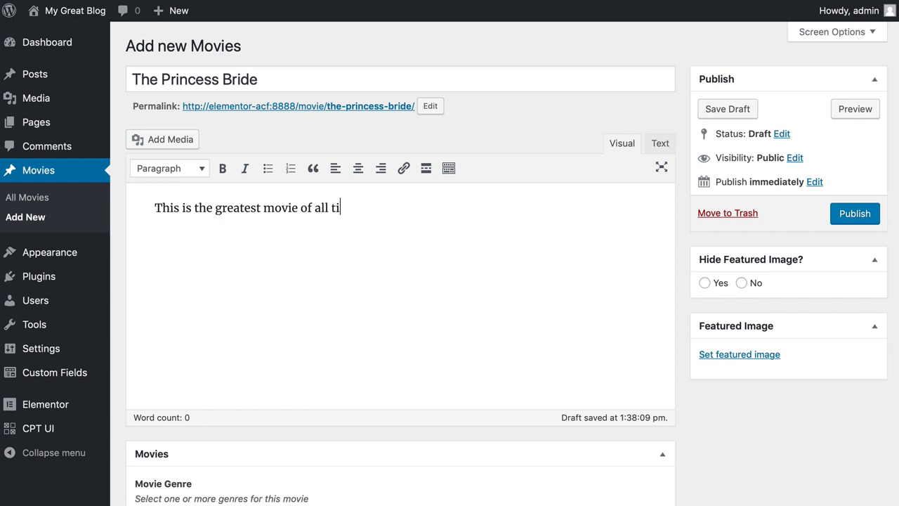
text(me!)
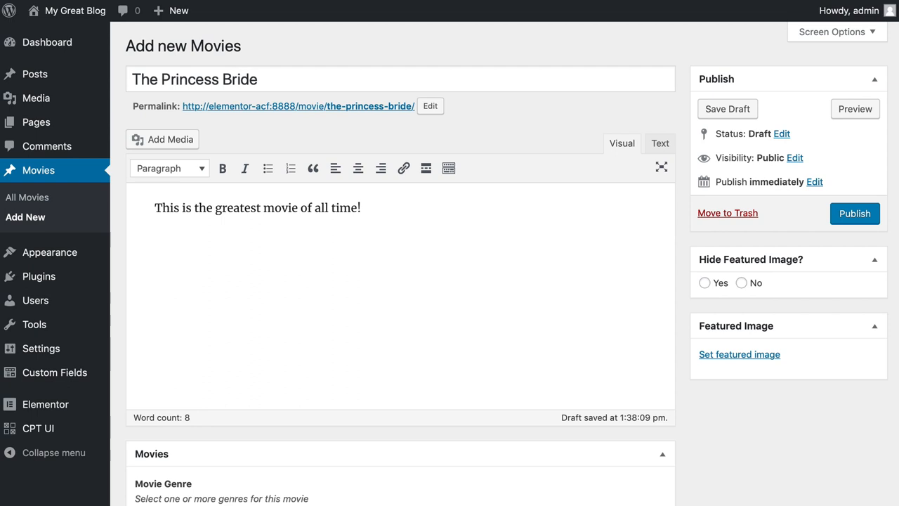
Step: Add the line 'My Rating: [usr 5]' to the movie content
text(My Ra)
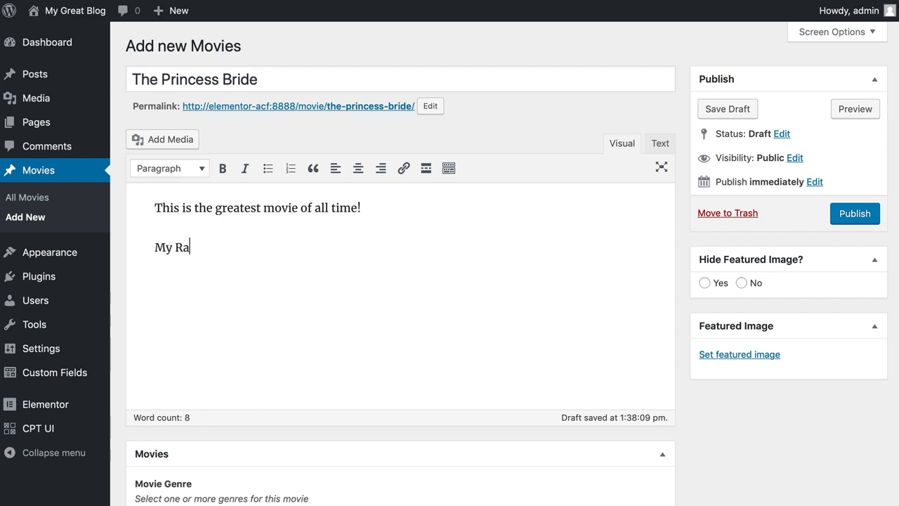
text(ting: [)
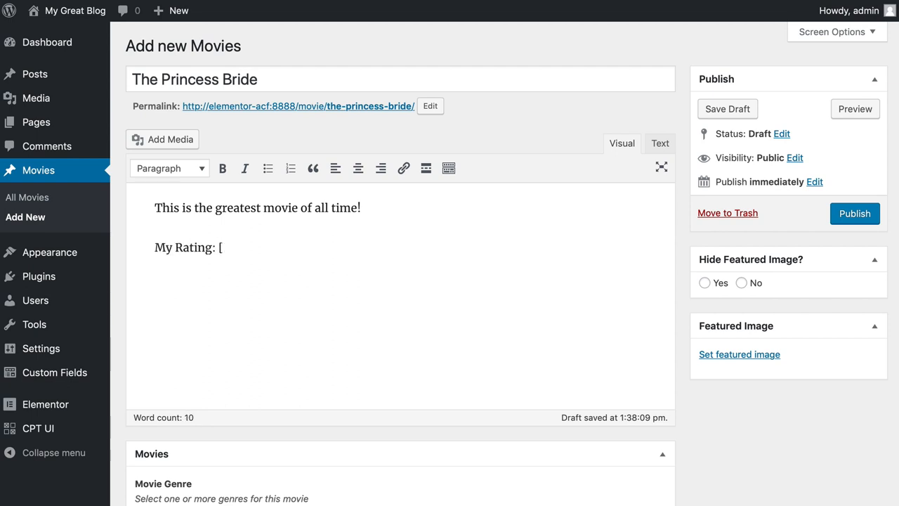
text(usr 5)
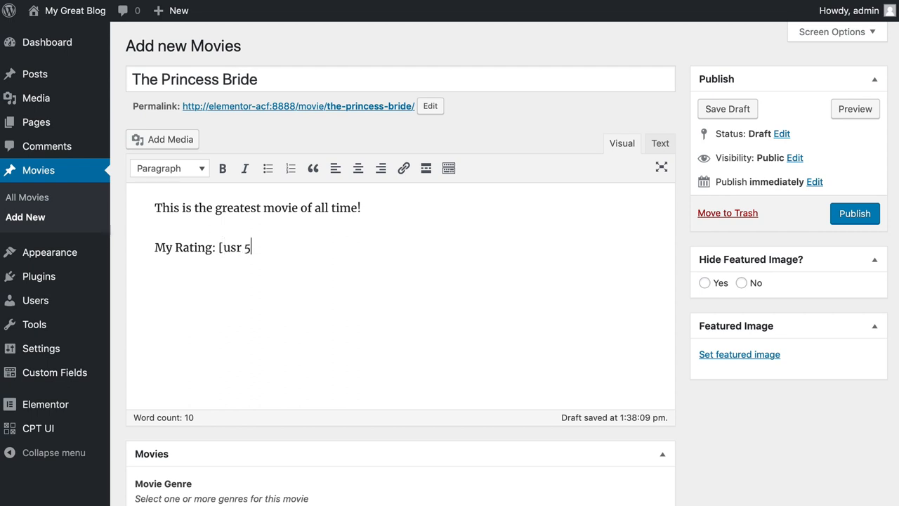
text(])
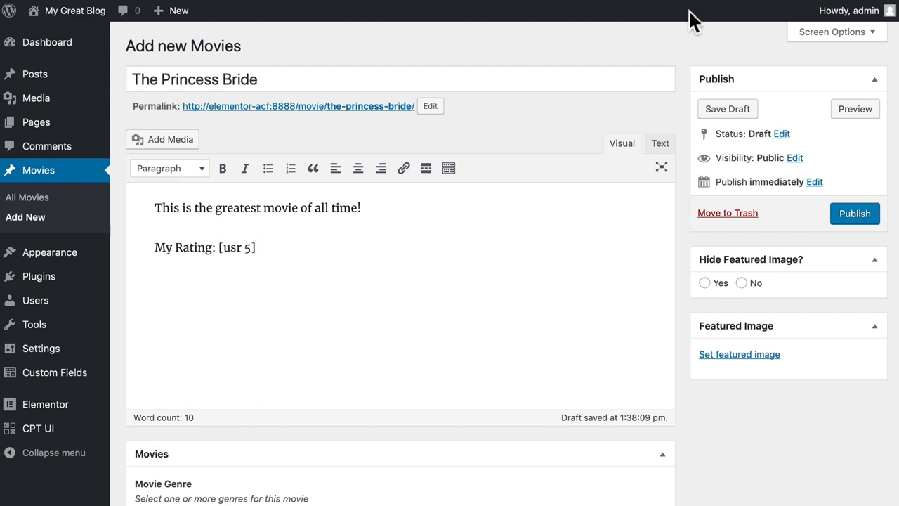
Step: Tick Adventure, Comedy, Romantic Comedy and set release date October 9, 1987
scroll(down, 3)
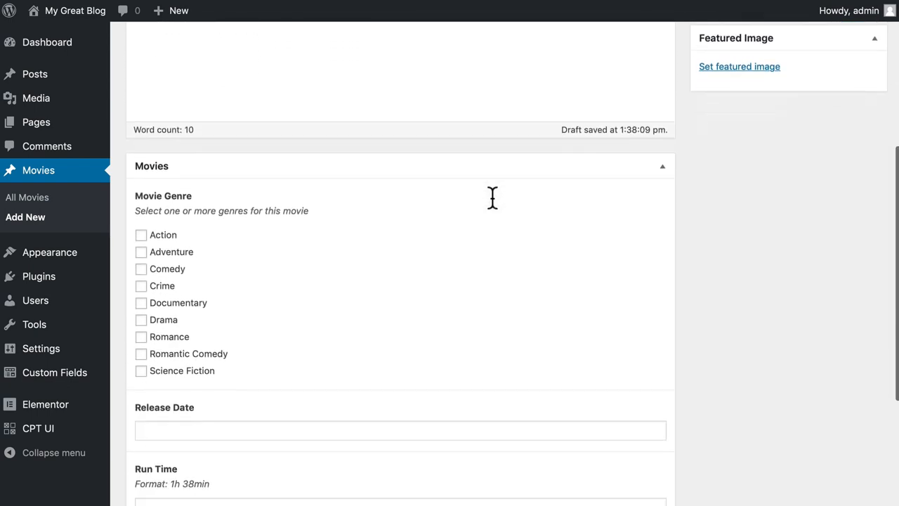
scroll(down, 3)
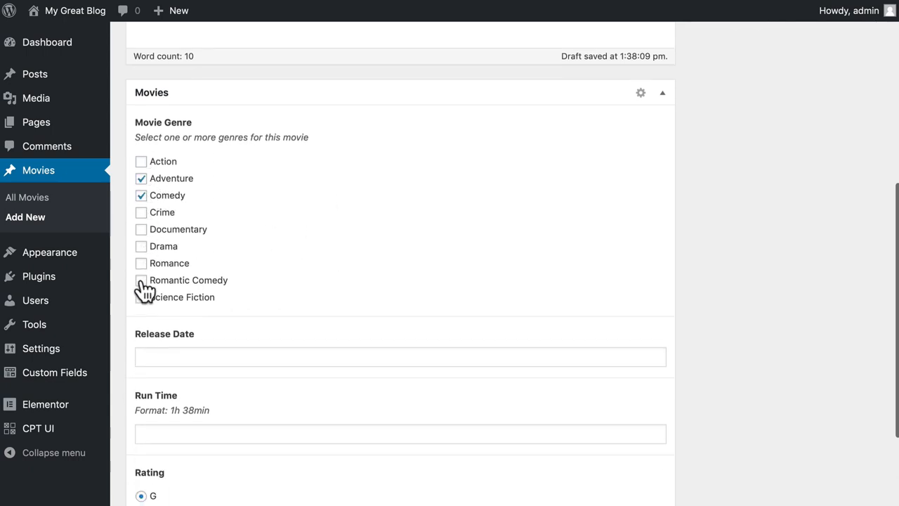
click(141, 279)
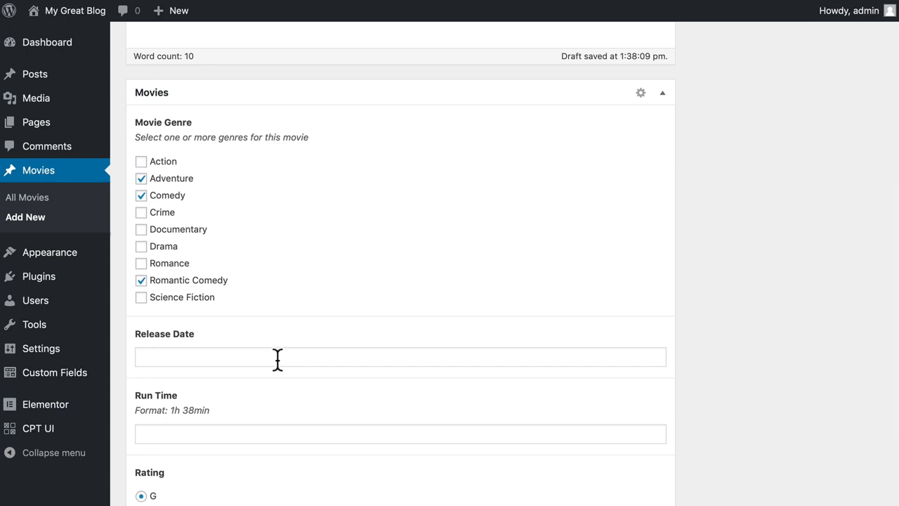
click(400, 356)
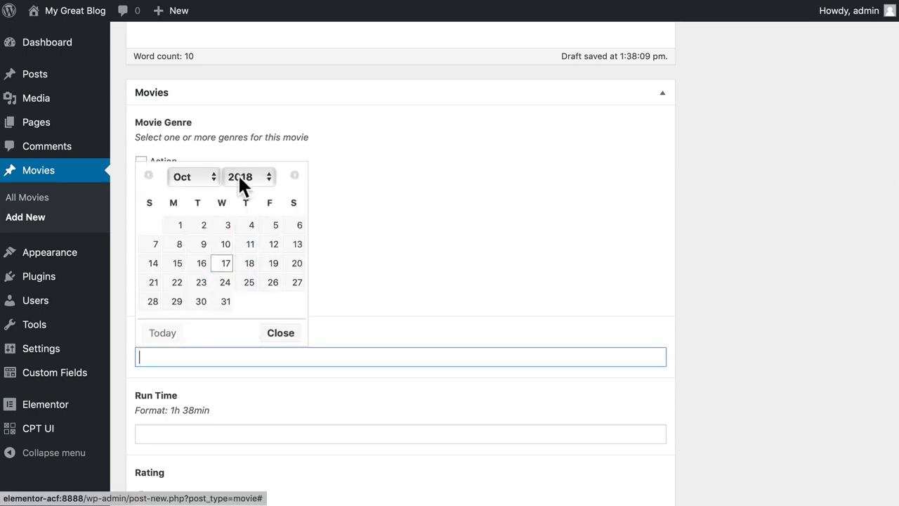
click(250, 176)
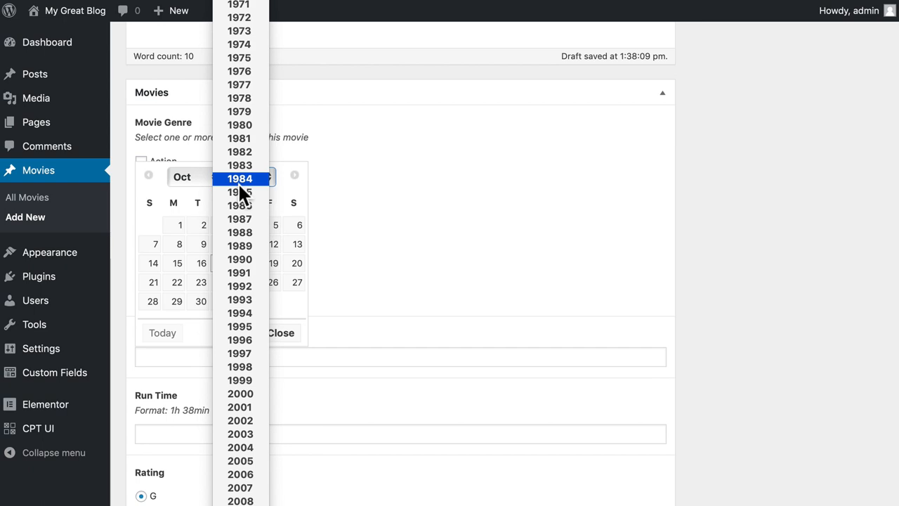
click(239, 219)
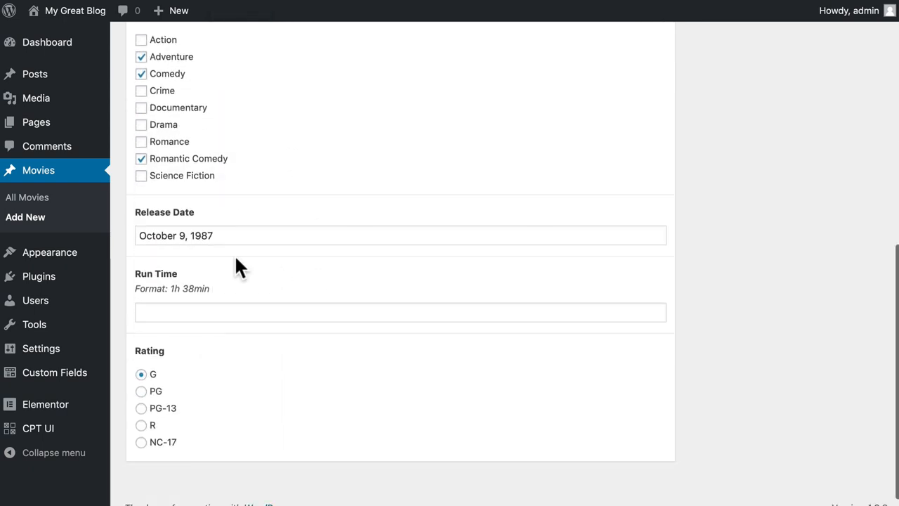
mouse_move(289, 316)
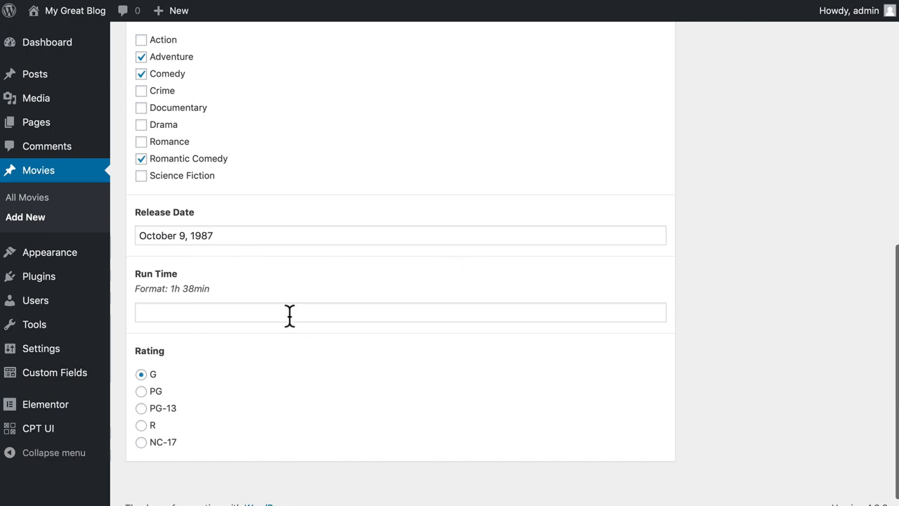
Step: Enter run time '1h 38min' and set Hide Featured Image to Yes
text(1)
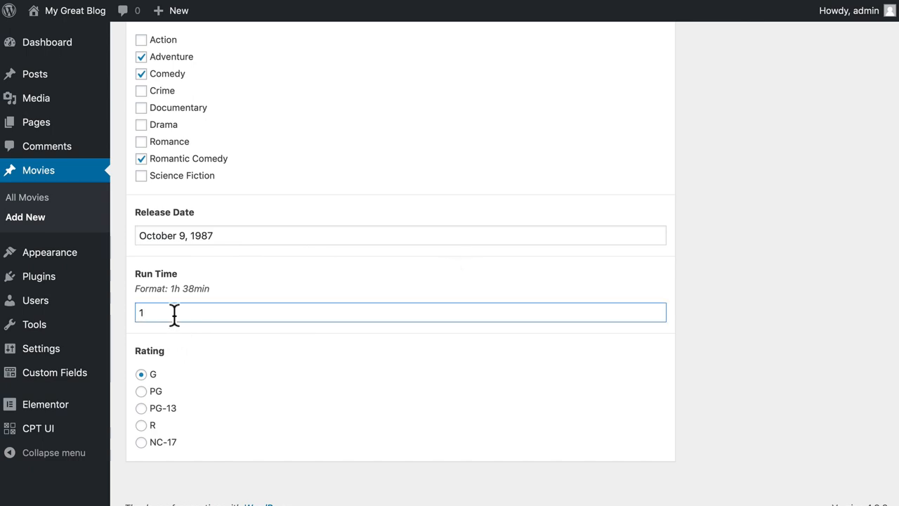
text(h 38min)
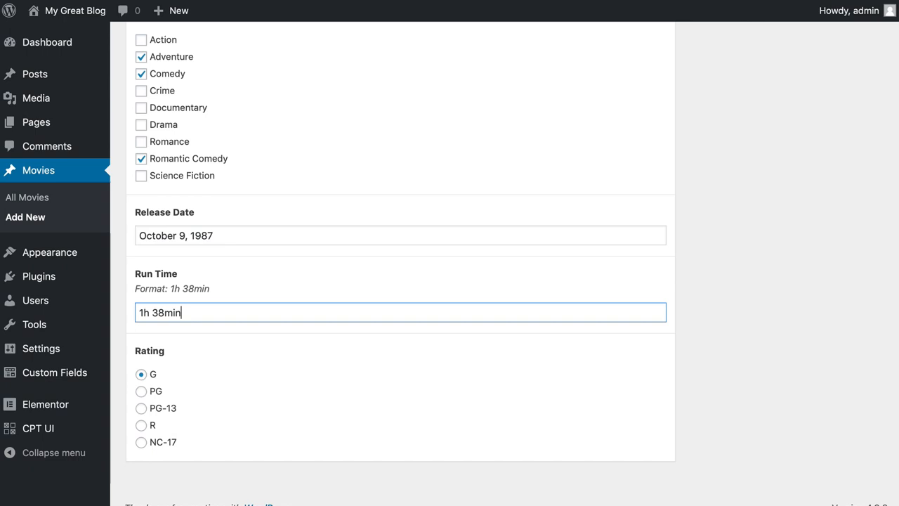
click(141, 377)
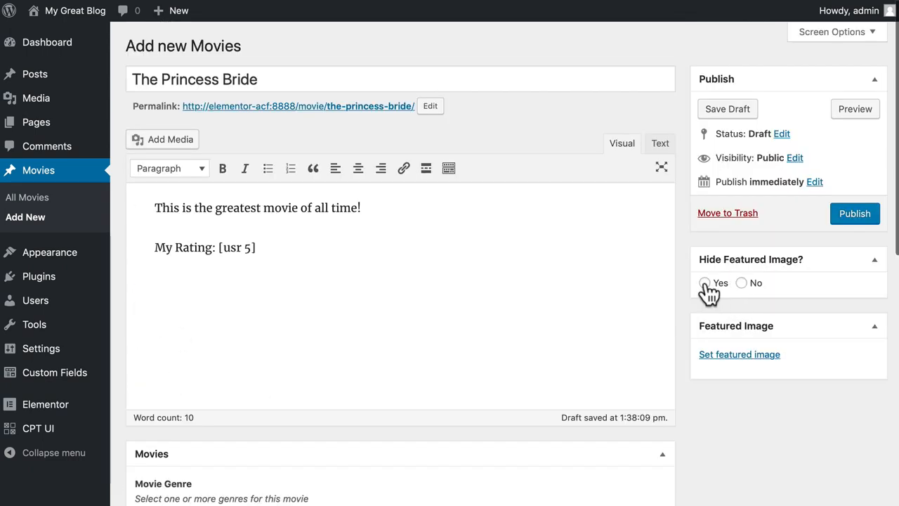
click(704, 282)
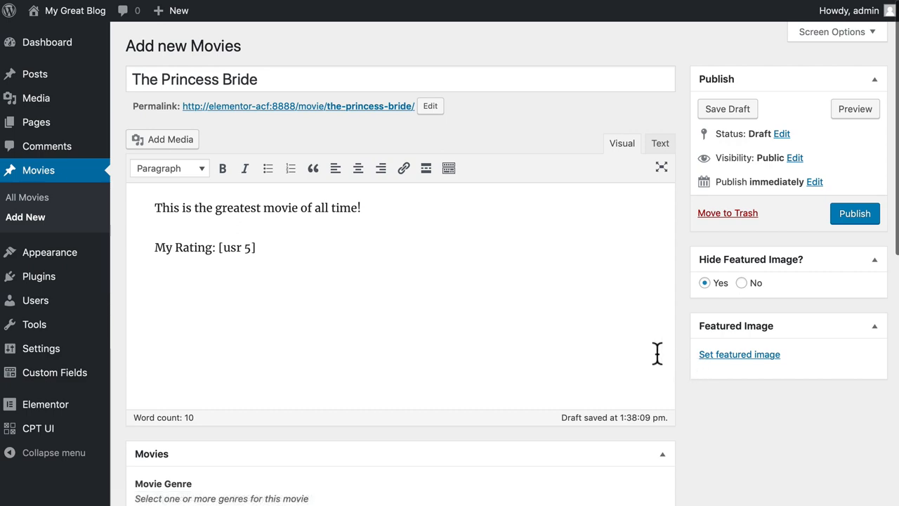
mouse_move(739, 354)
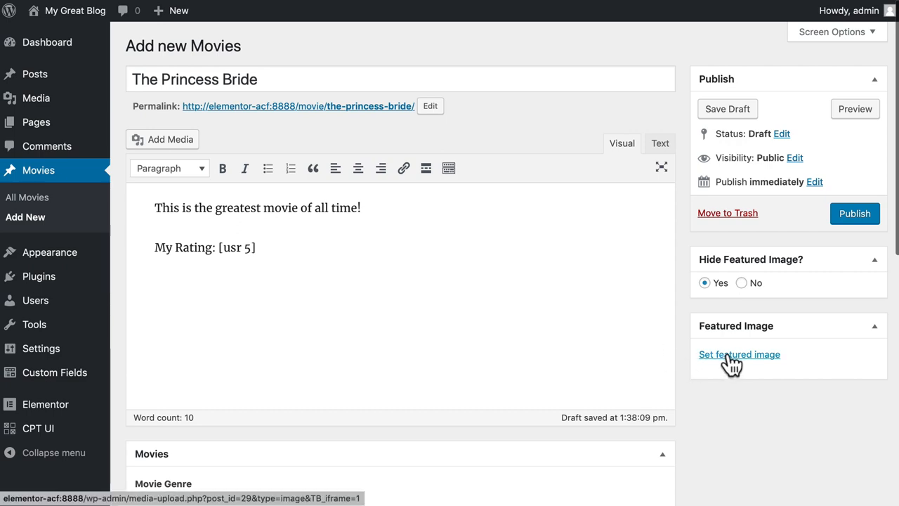
click(739, 354)
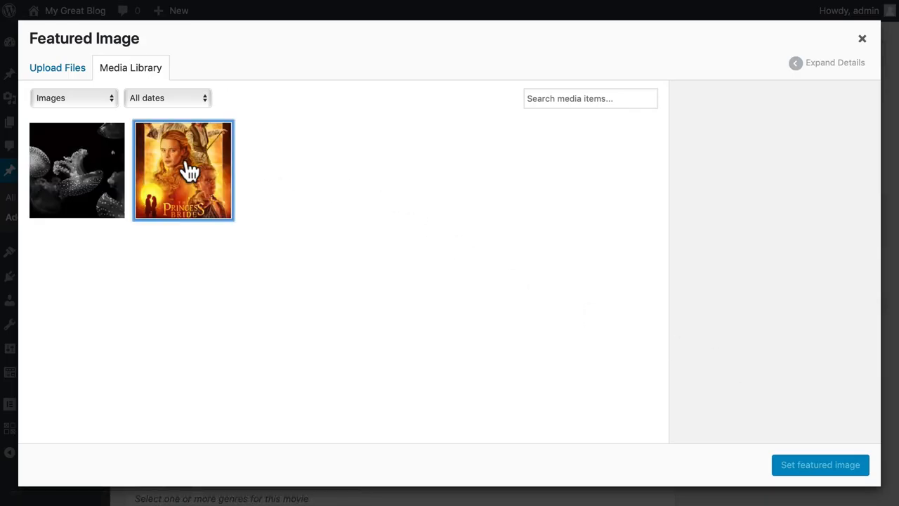
Step: Set ThePrincessBride-web_original.jpg as the movie's featured image
click(183, 170)
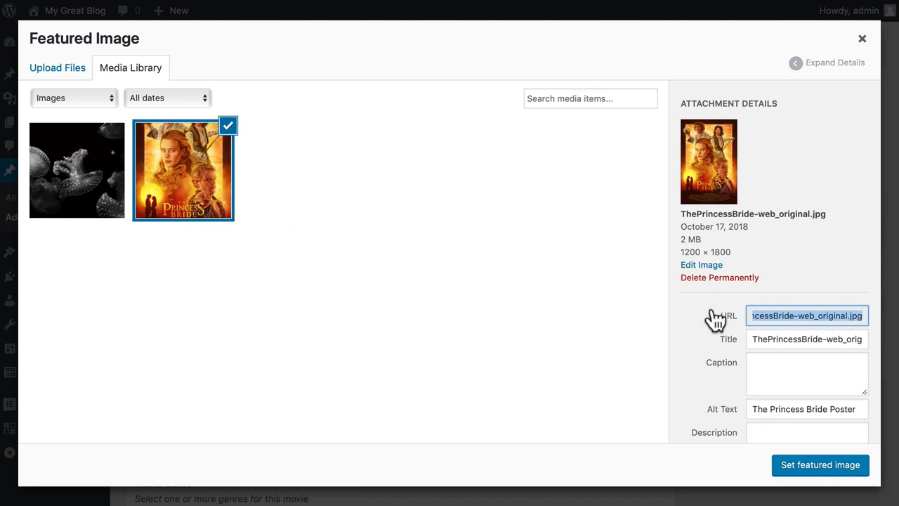
mouse_move(720, 253)
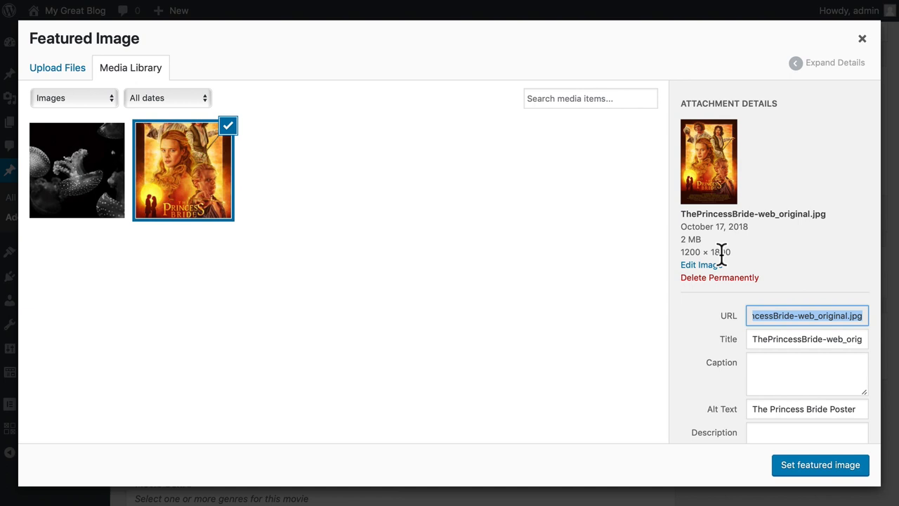
mouse_move(753, 355)
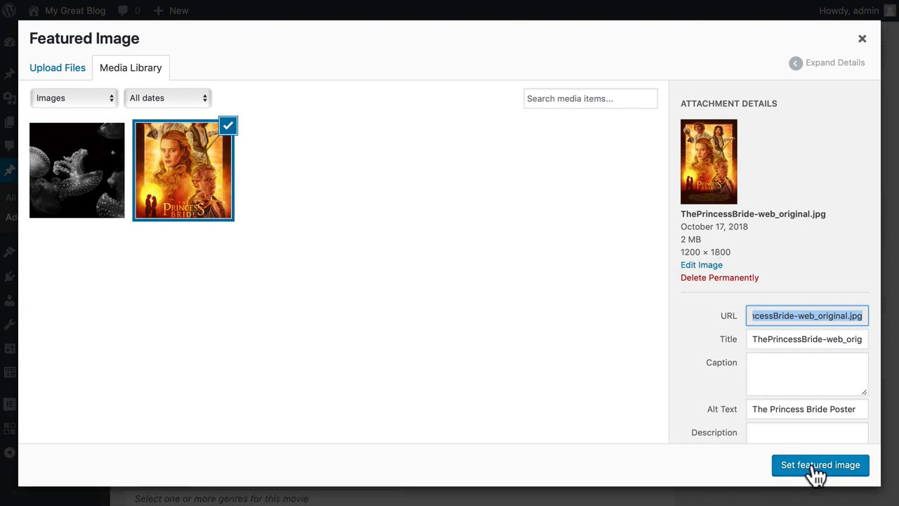
click(820, 465)
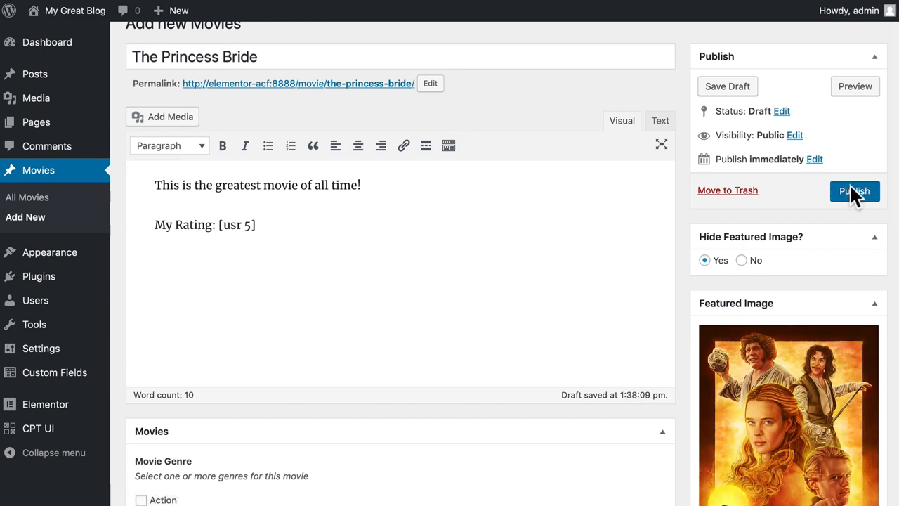
Step: Publish The Princess Bride, then update it with an added lorem ipsum paragraph
click(854, 191)
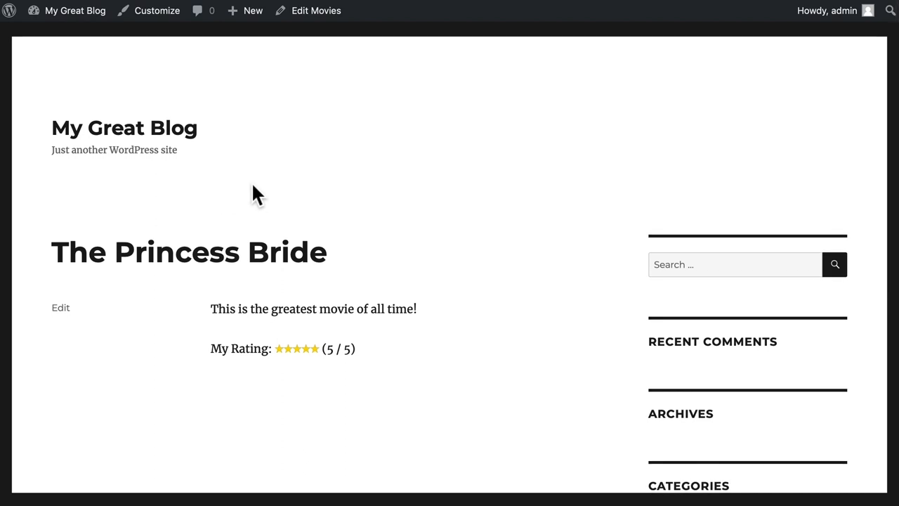
mouse_move(217, 449)
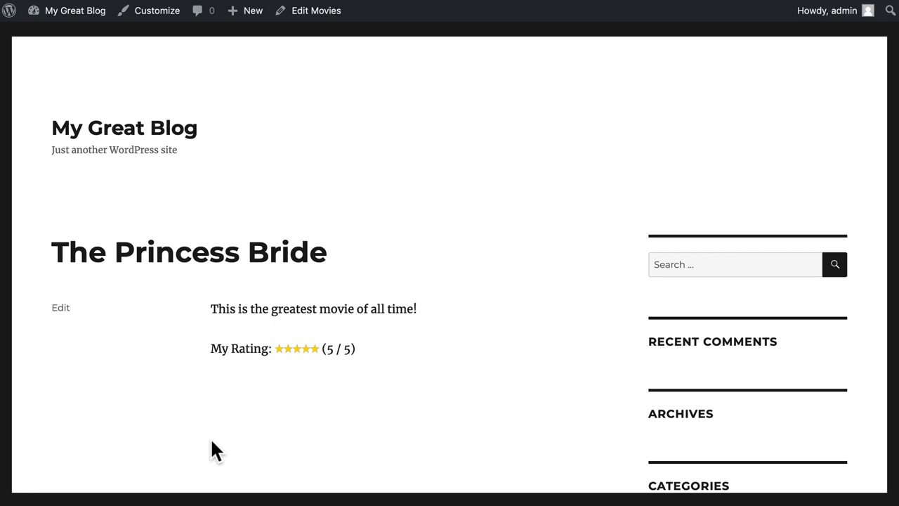
mouse_move(61, 308)
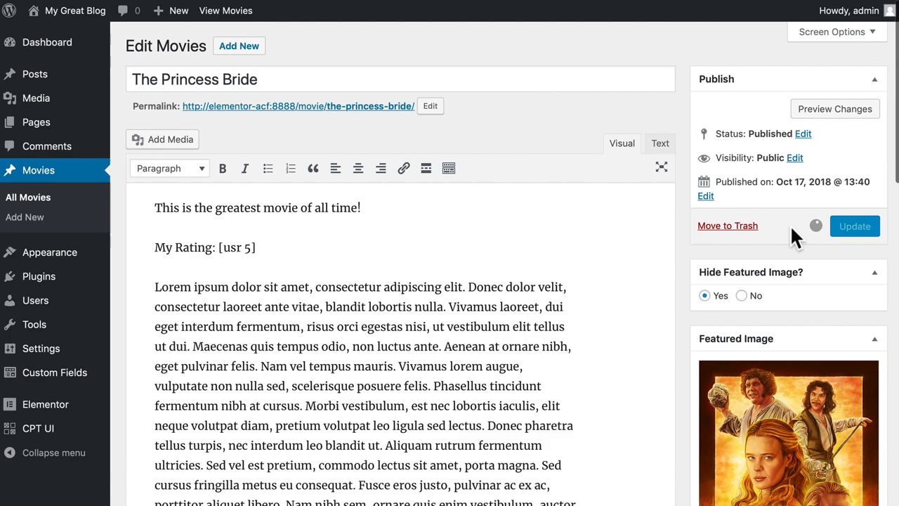
click(855, 225)
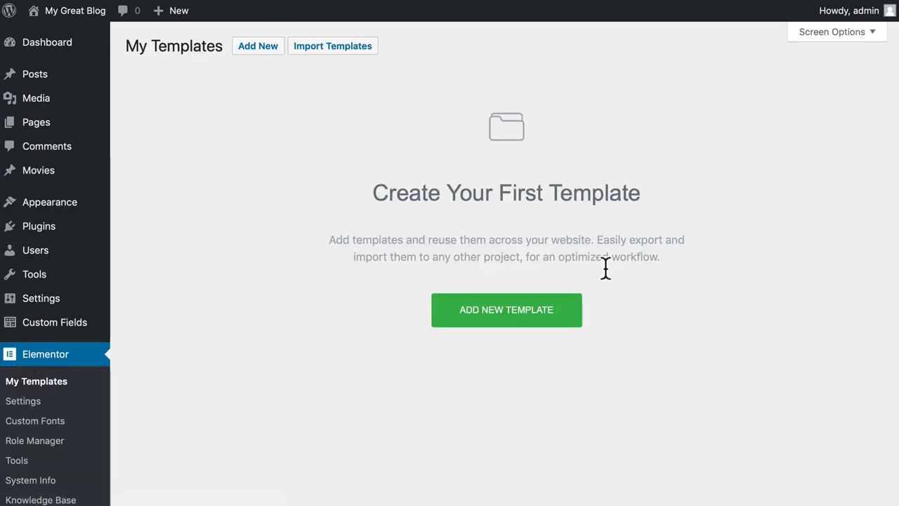
mouse_move(390, 390)
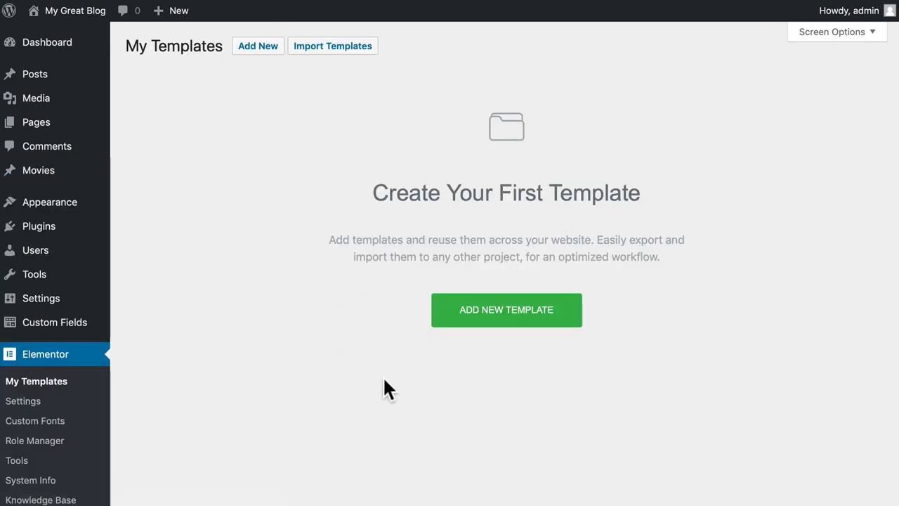
mouse_move(507, 309)
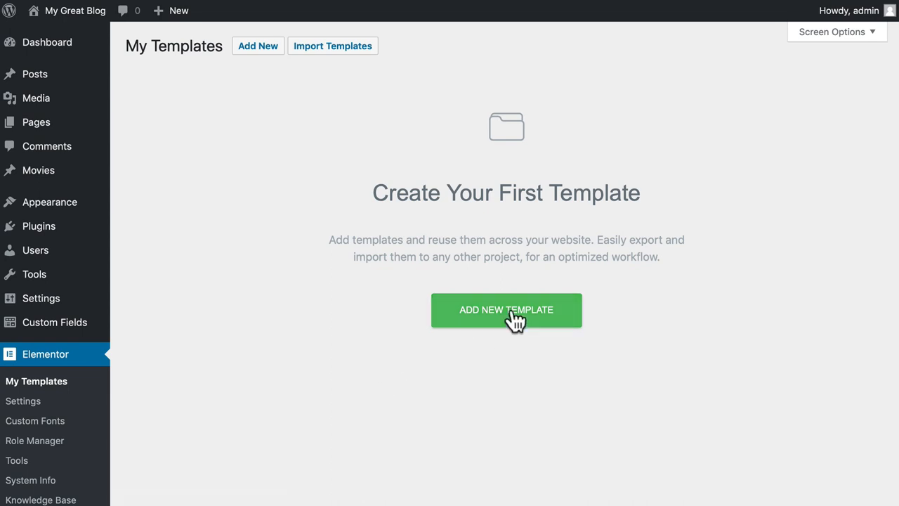
Step: Add a Single-type Elementor template for Movies posts, named 'Movies'
click(506, 310)
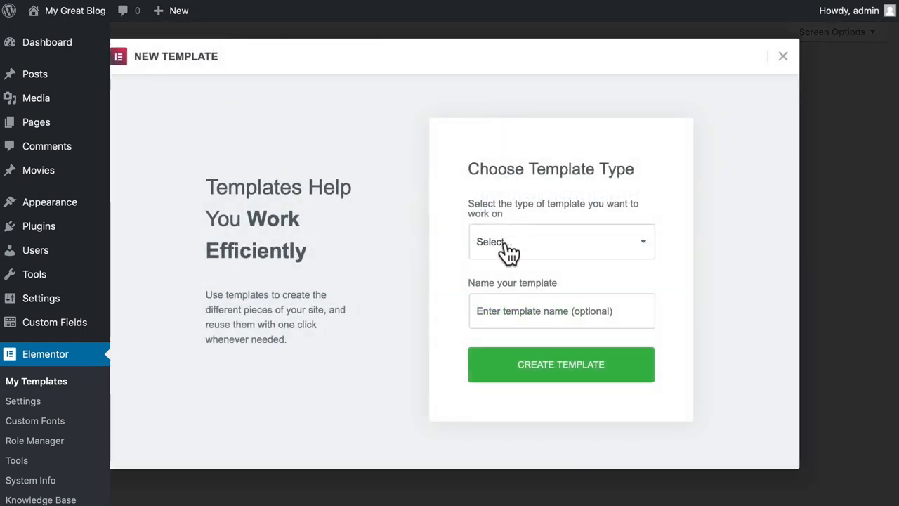
click(561, 241)
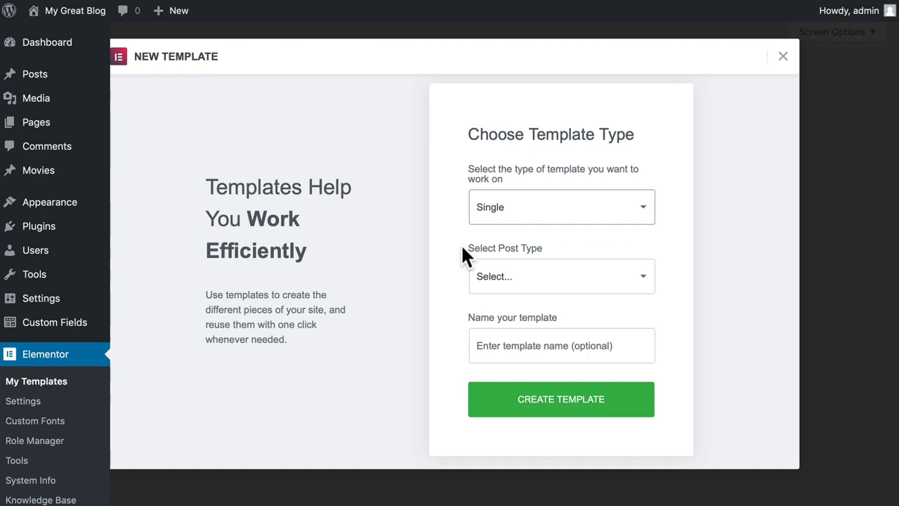
mouse_move(481, 264)
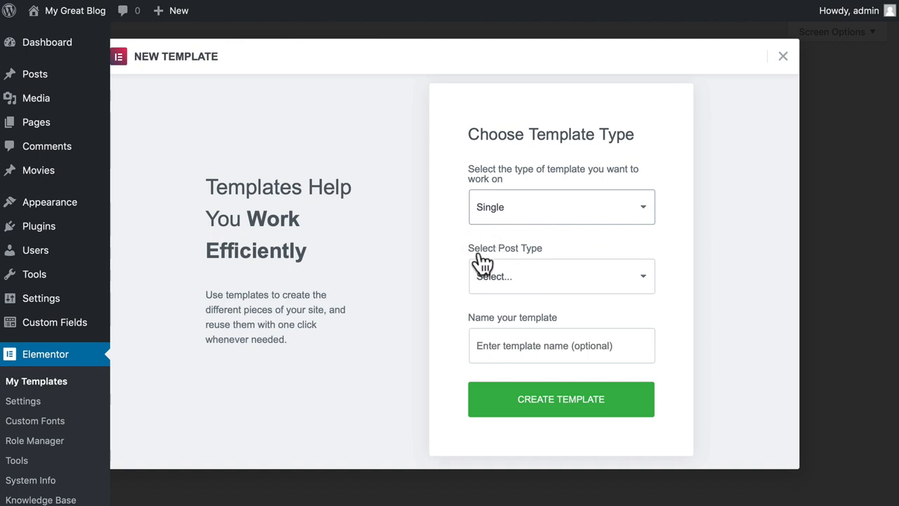
click(561, 276)
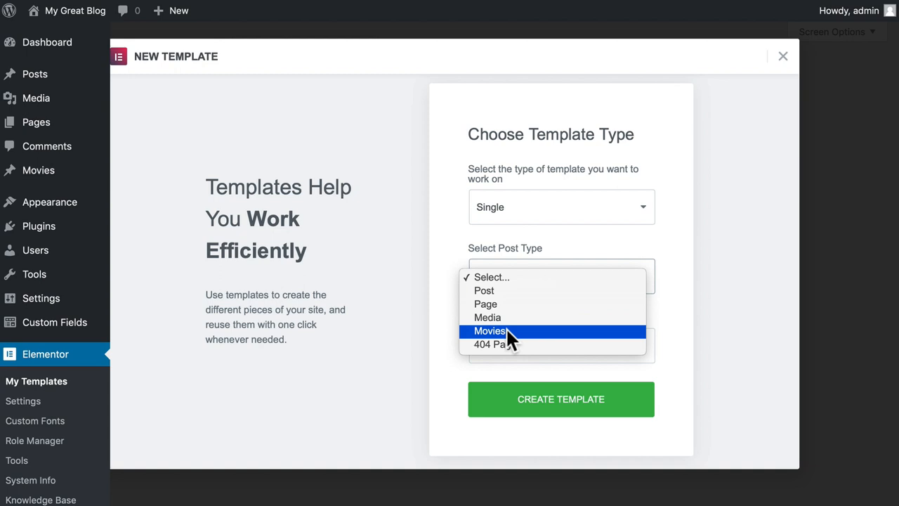
click(490, 331)
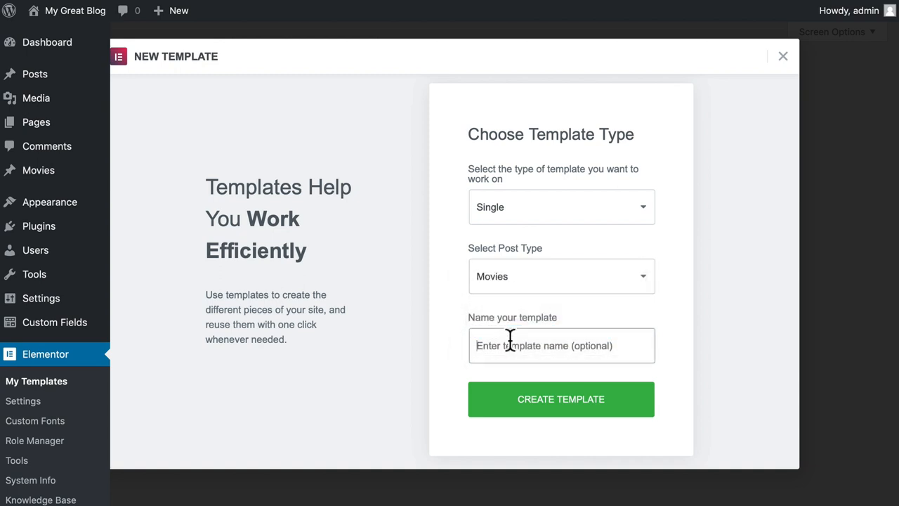
text(Movies)
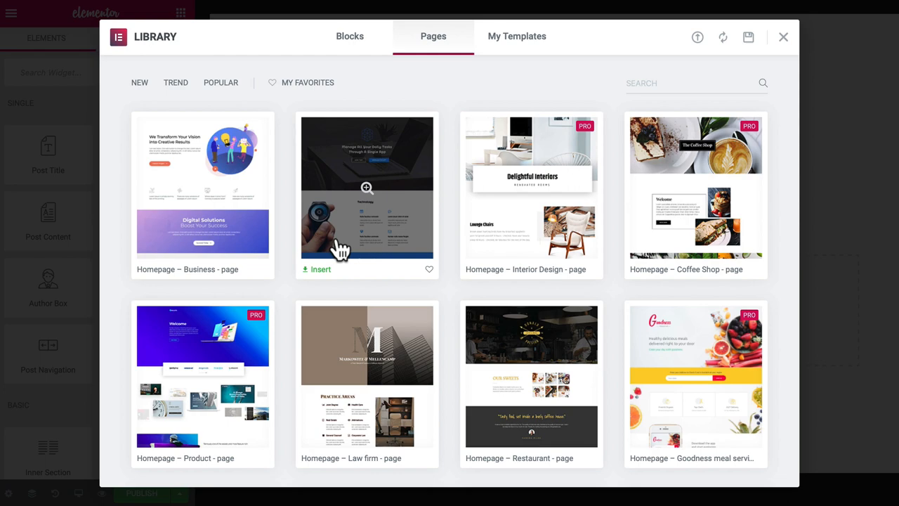
mouse_move(453, 214)
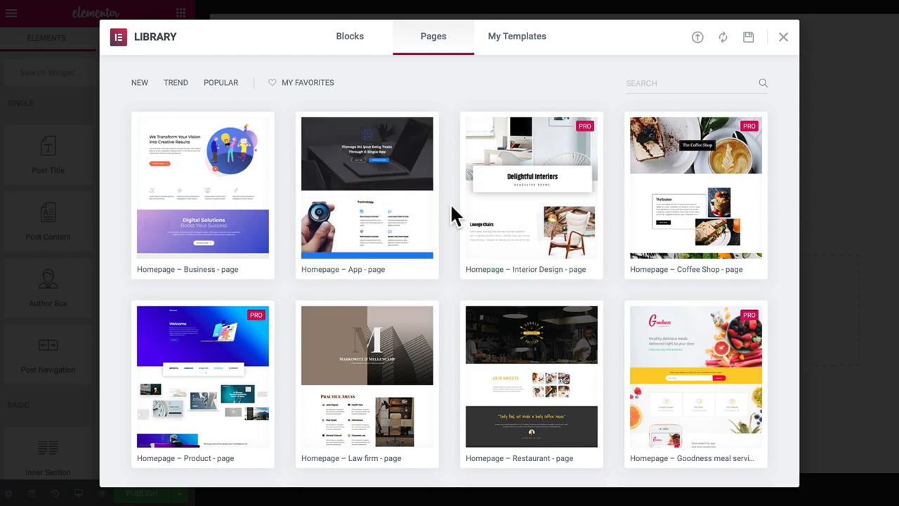
Step: Browse the library's Blocks tab filtered to the Features category
scroll(down, 3)
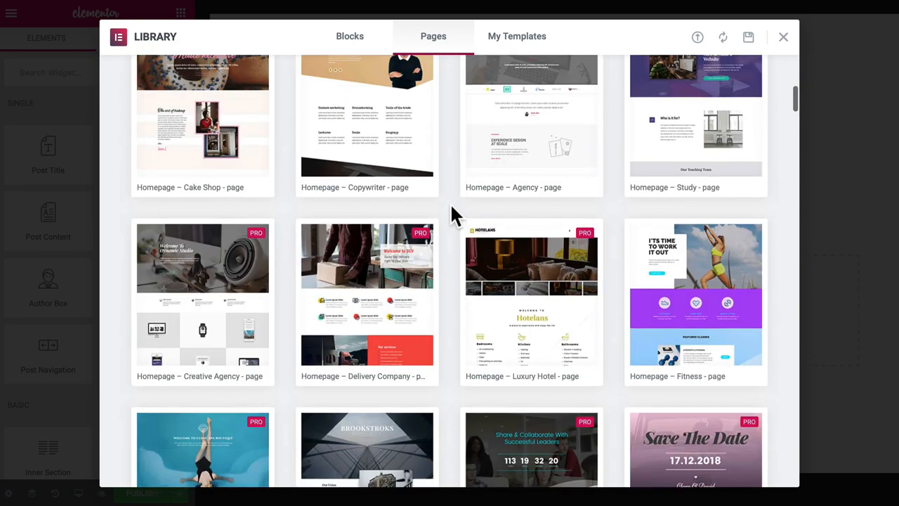
scroll(down, 3)
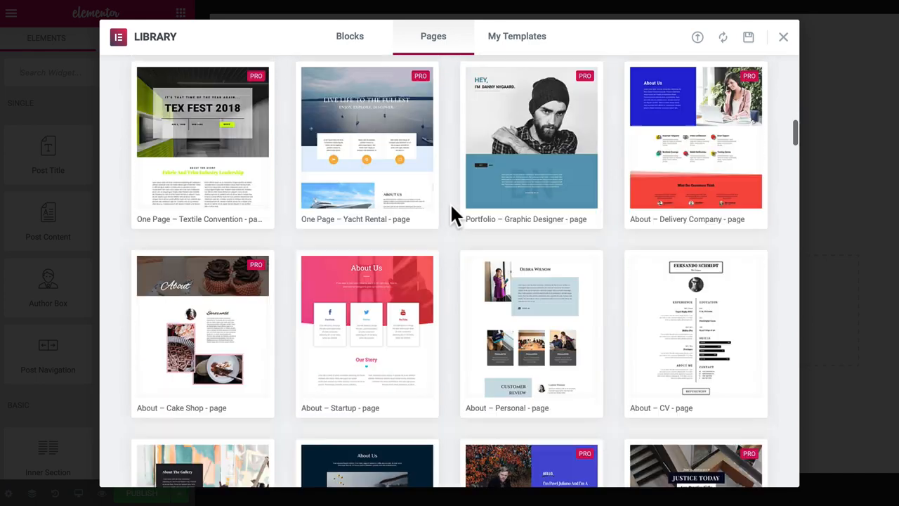
scroll(down, 3)
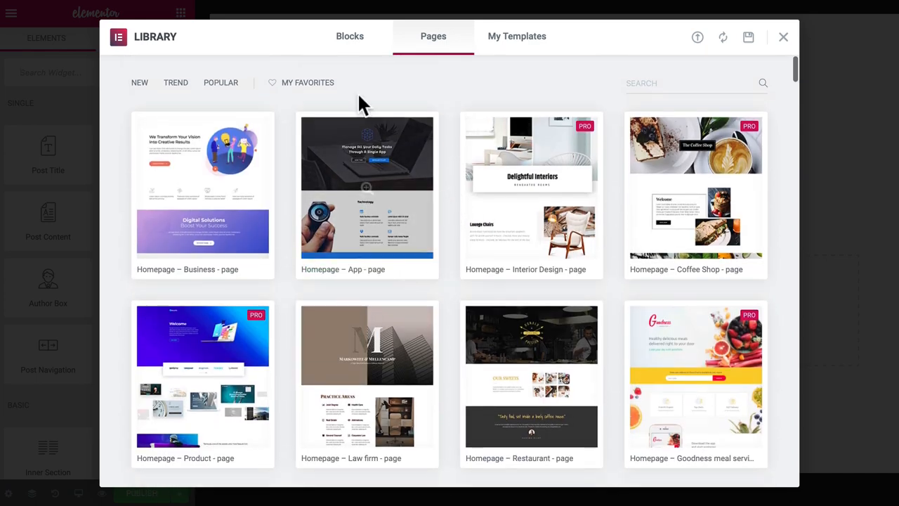
click(349, 36)
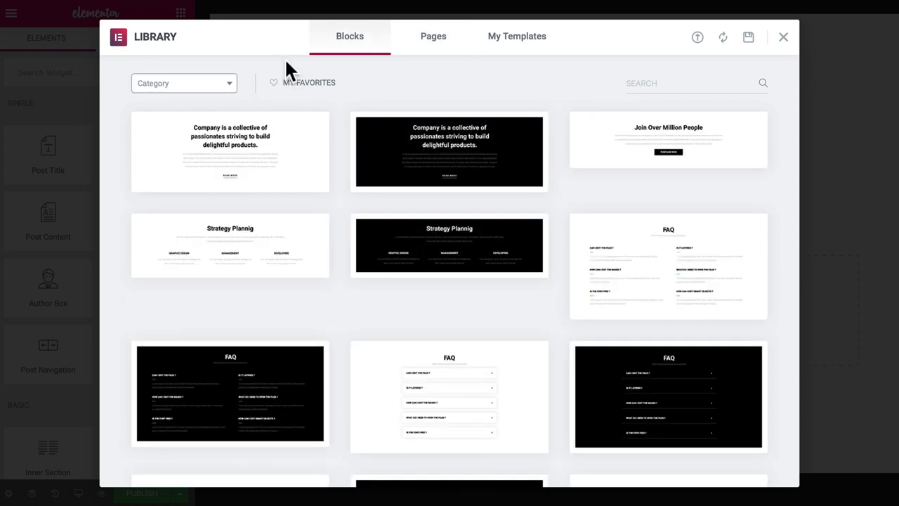
click(184, 83)
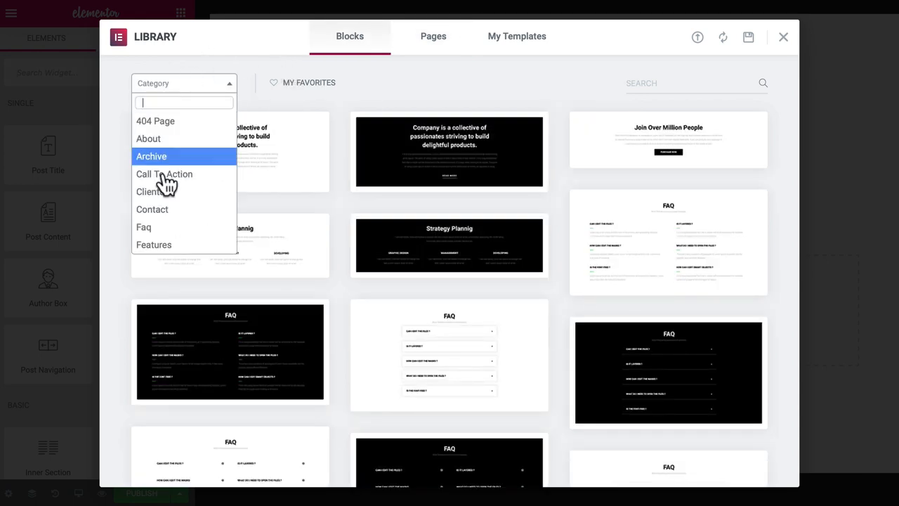
click(153, 244)
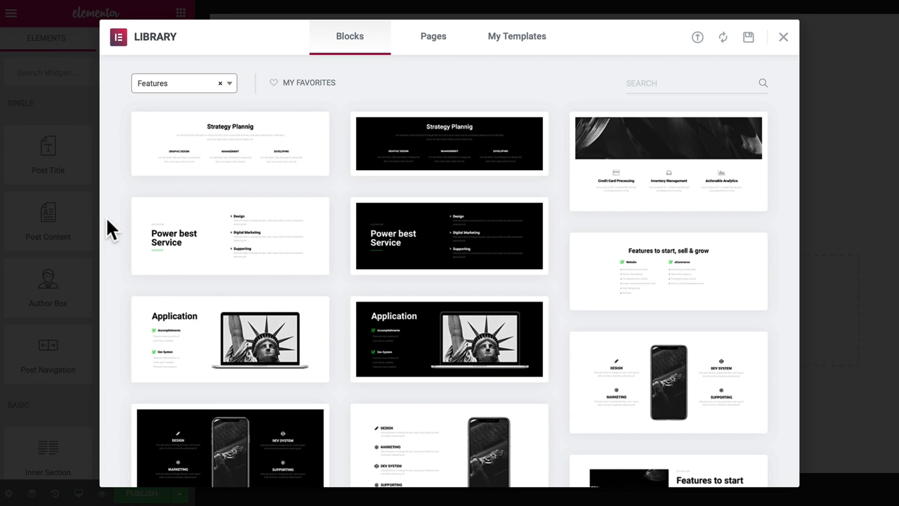
mouse_move(119, 232)
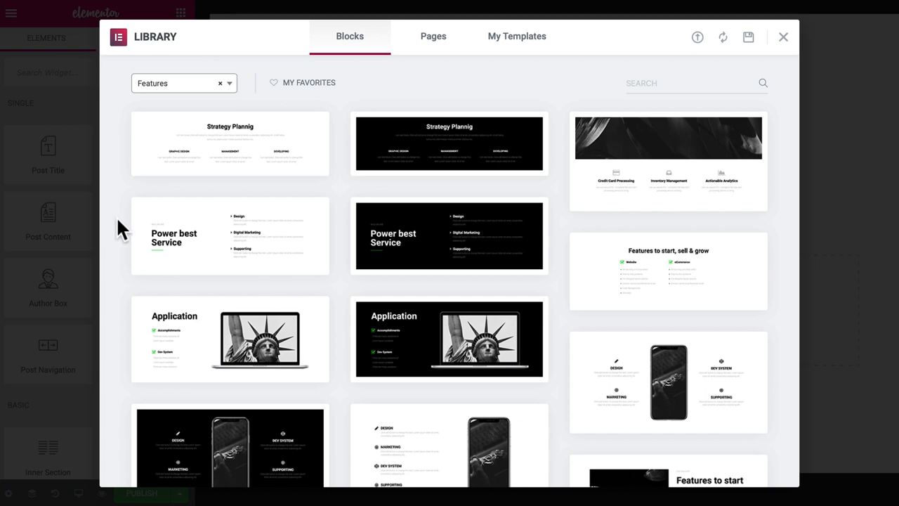
scroll(down, 3)
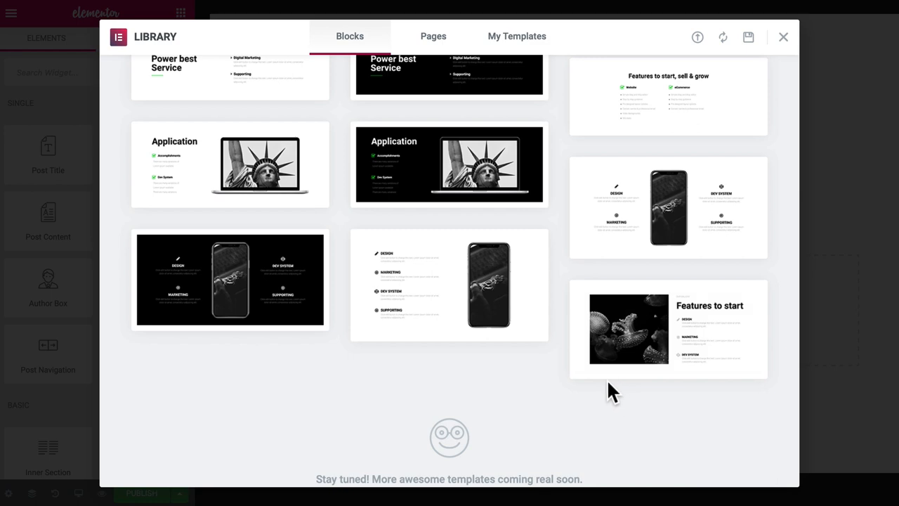
mouse_move(724, 390)
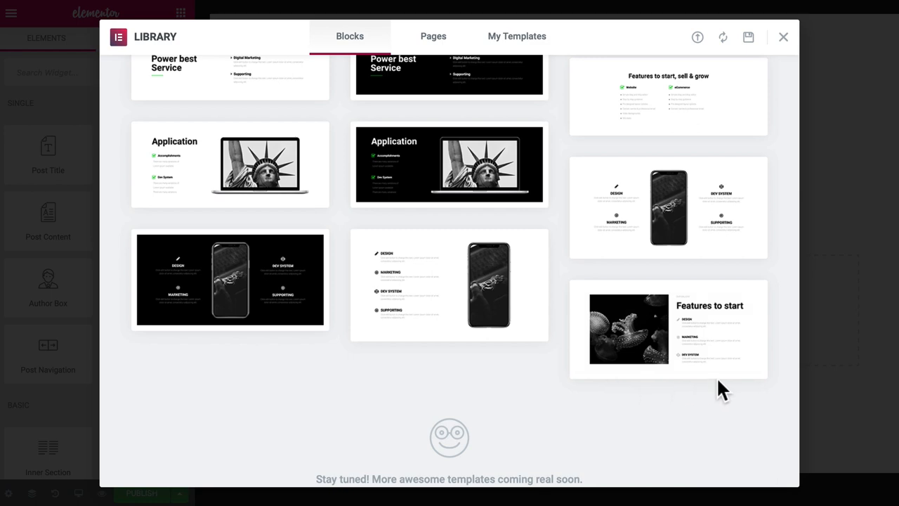
mouse_move(691, 395)
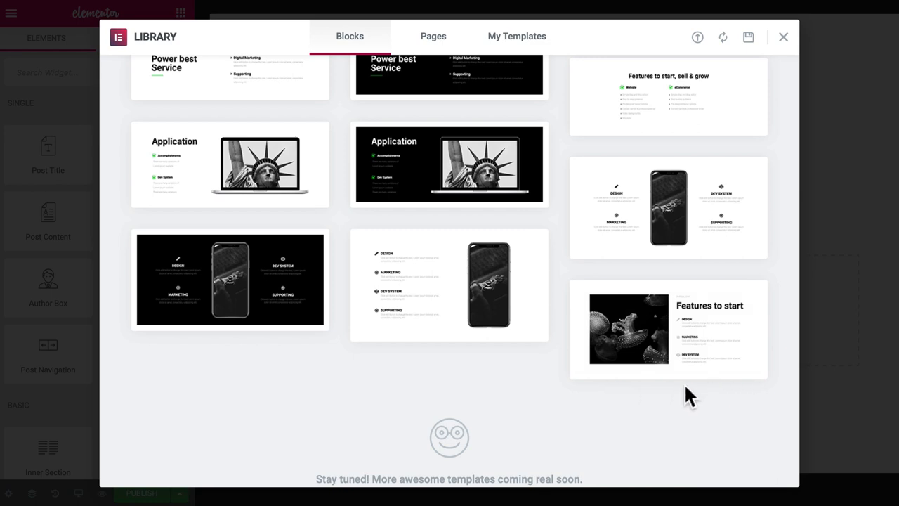
mouse_move(591, 400)
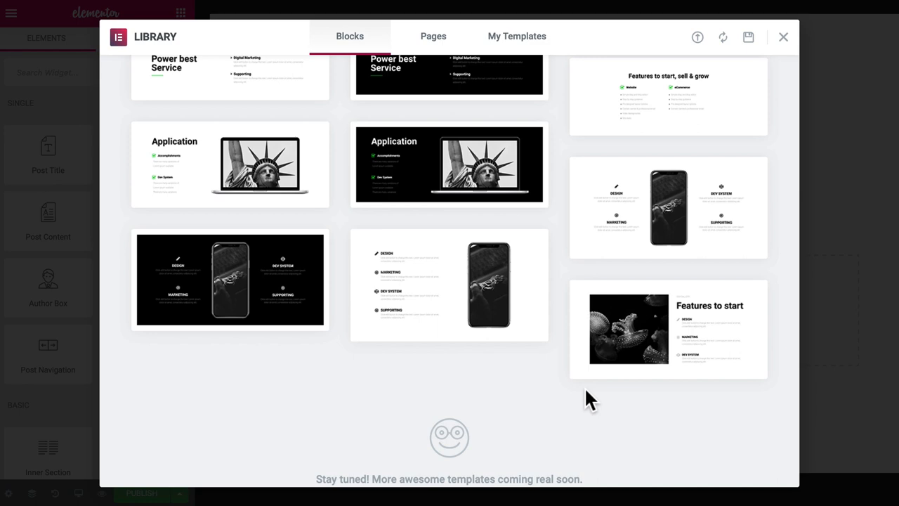
mouse_move(589, 401)
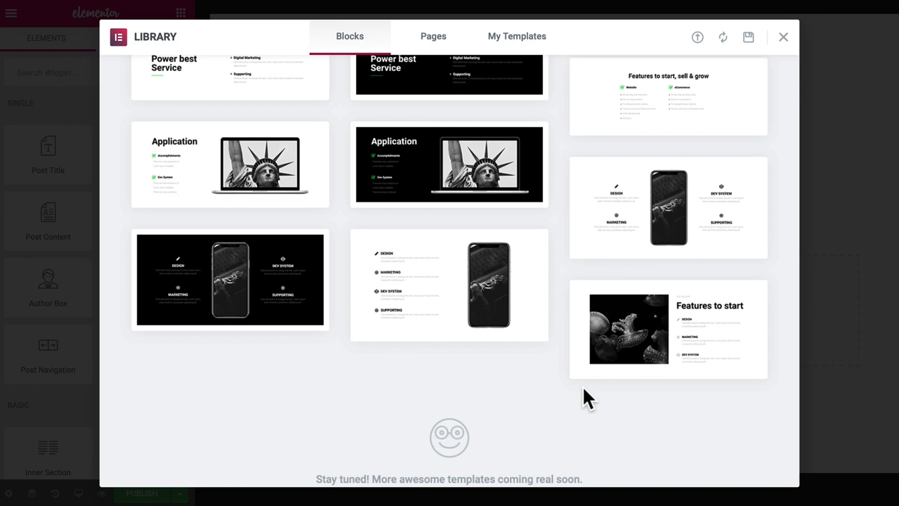
mouse_move(568, 382)
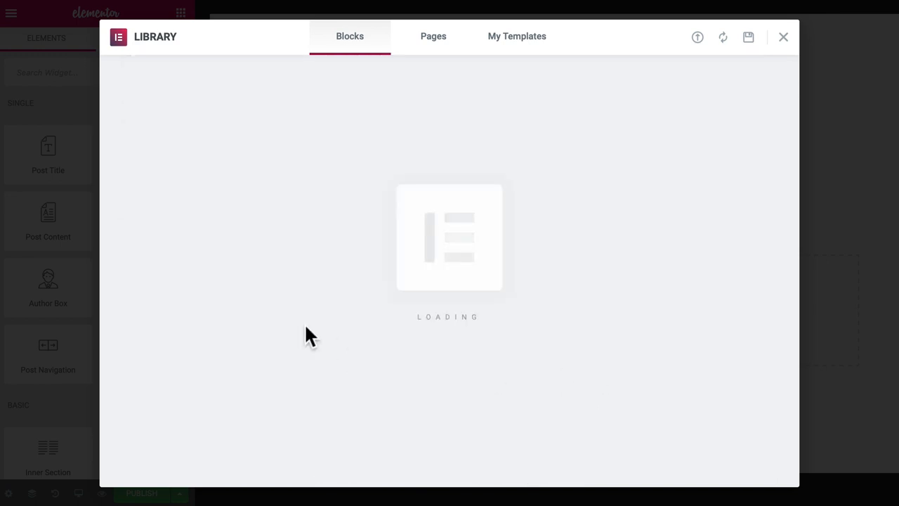
Step: Open Edit Widget for the jellyfish image through its right-click menu
click(783, 36)
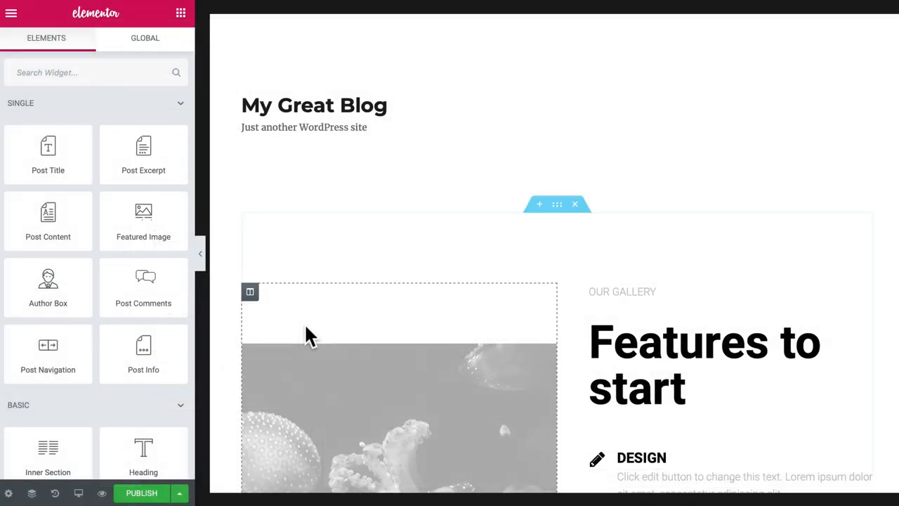
right_click(393, 281)
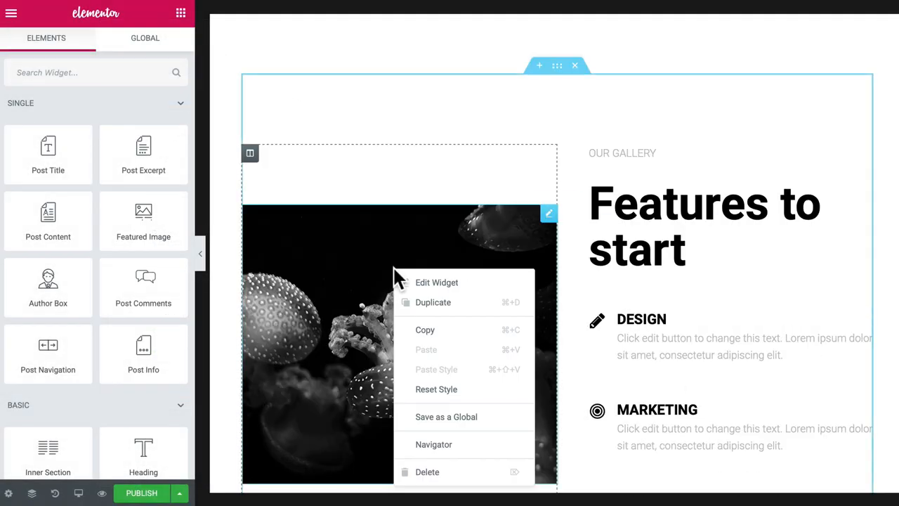
mouse_move(433, 302)
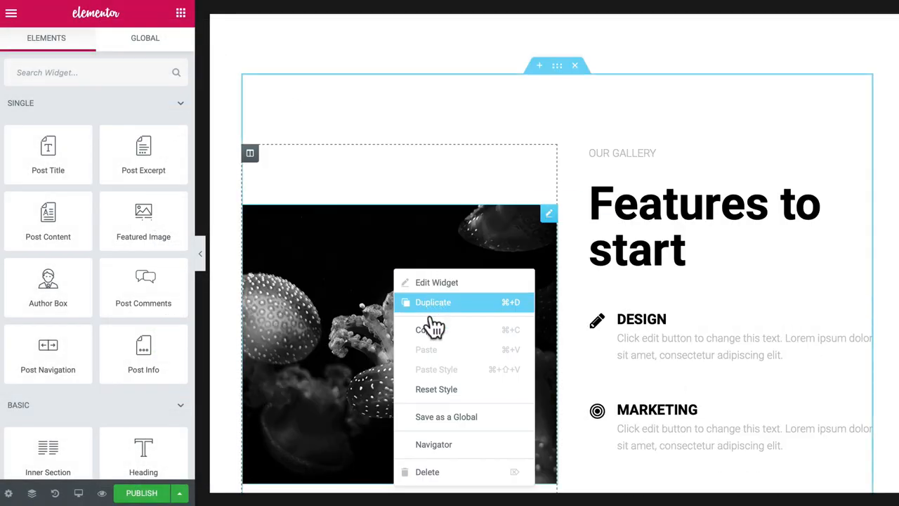
mouse_move(358, 303)
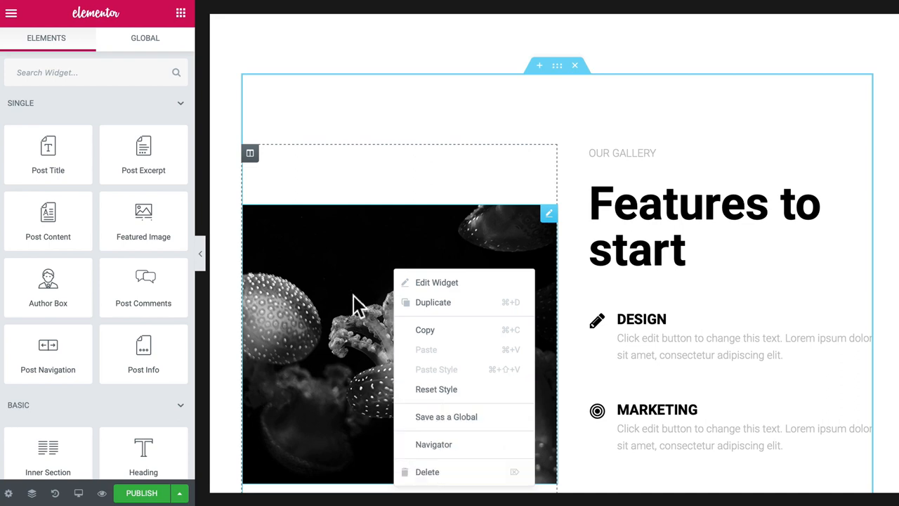
click(436, 282)
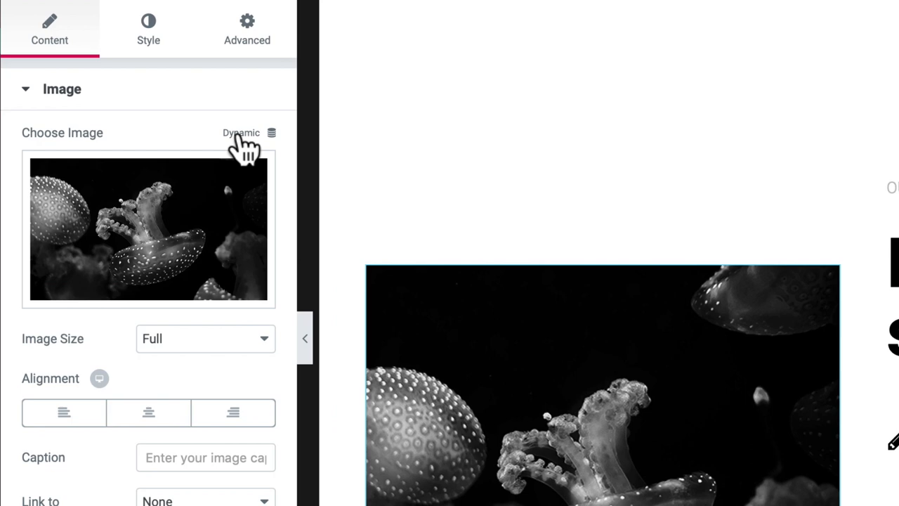
Step: Make the image show the dynamic Featured Image at a custom 500 height
click(241, 133)
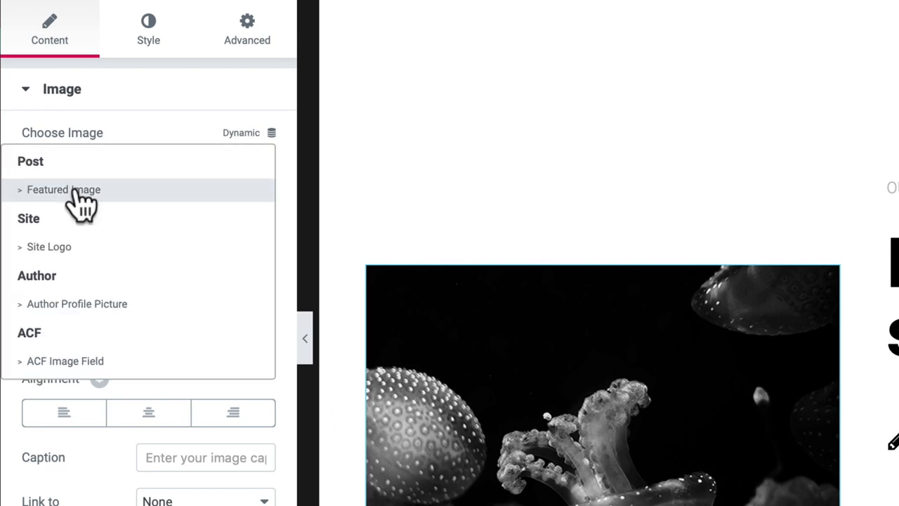
click(63, 189)
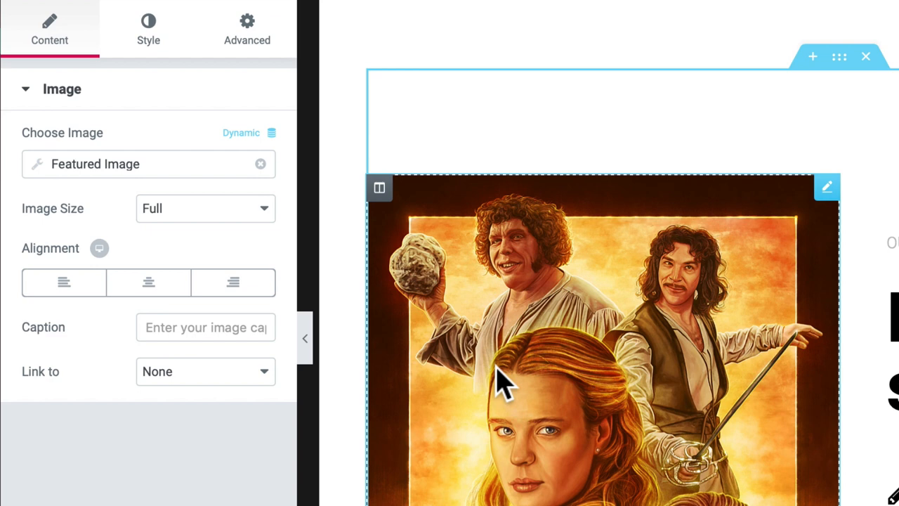
click(206, 208)
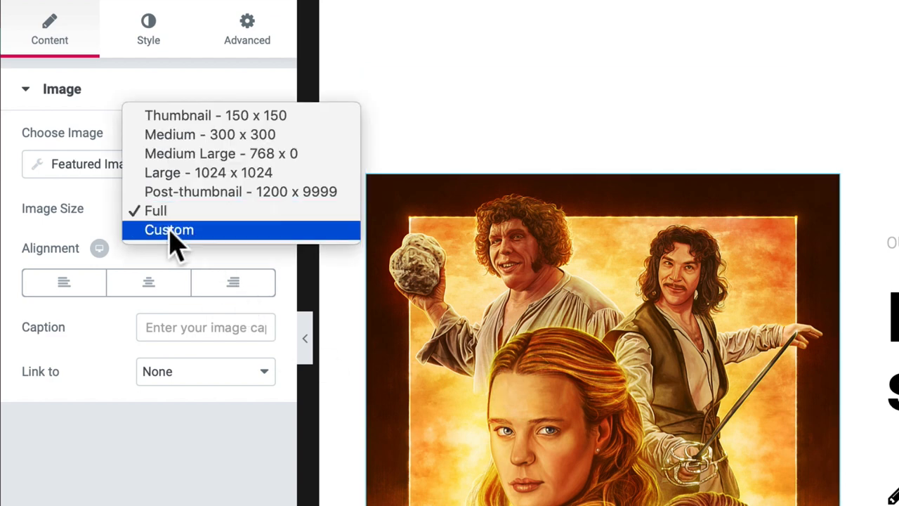
click(169, 230)
text(500)
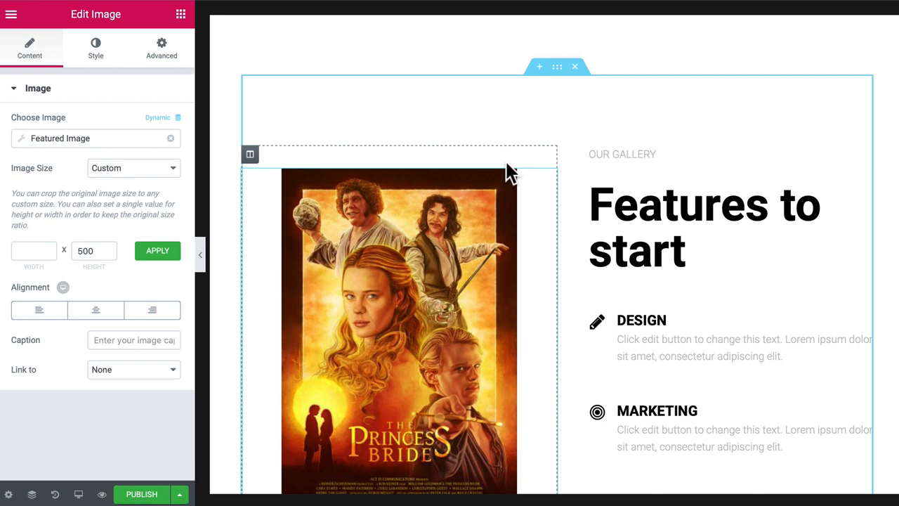
click(556, 66)
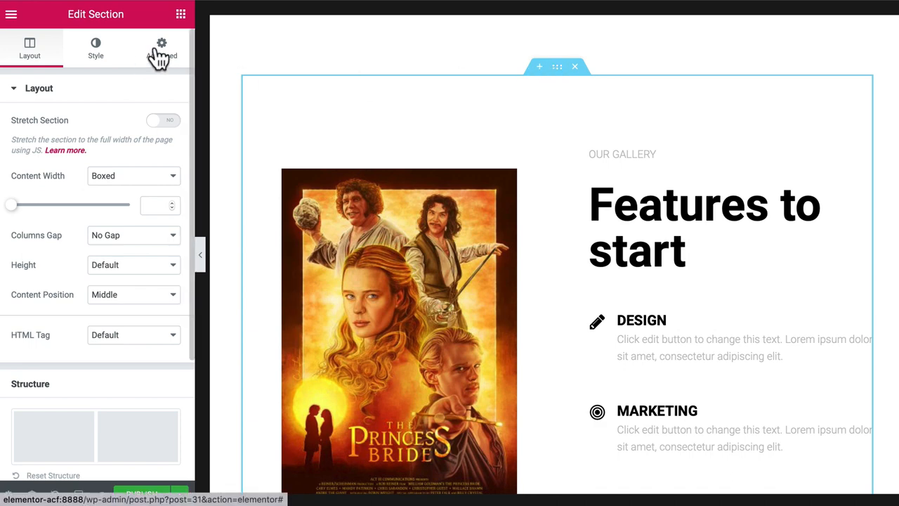
Step: Reduce the section's Advanced top padding from 100 to 20
click(162, 48)
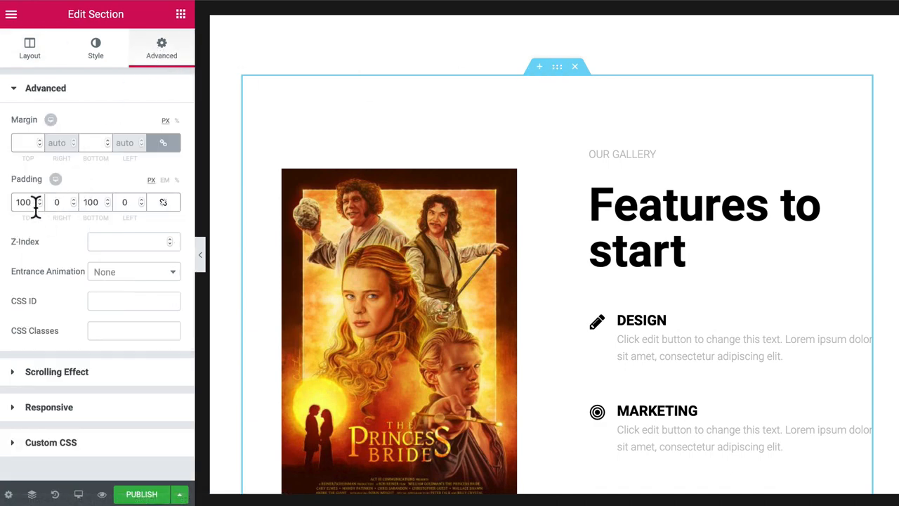
text(20)
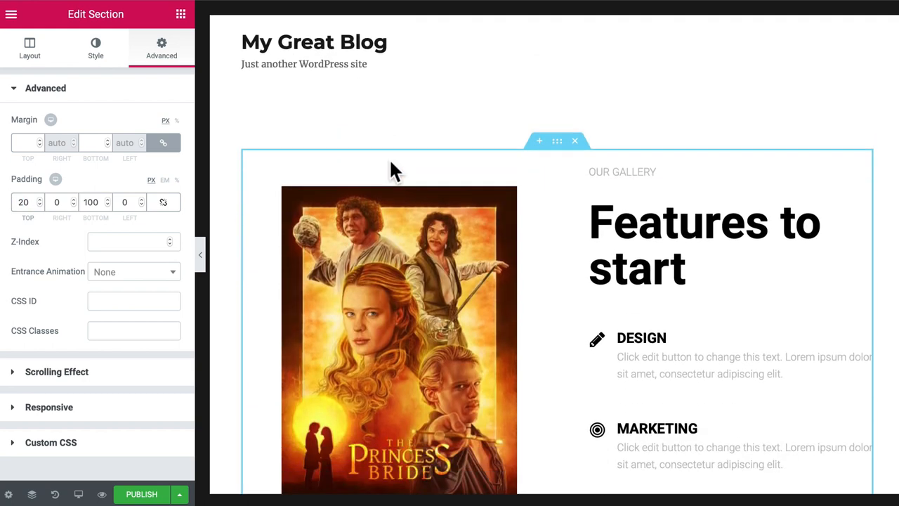
scroll(down, 3)
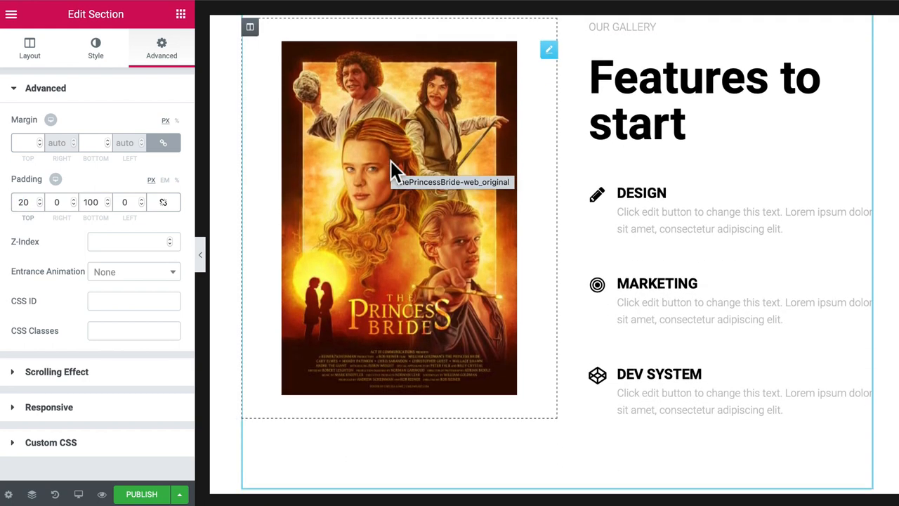
mouse_move(359, 281)
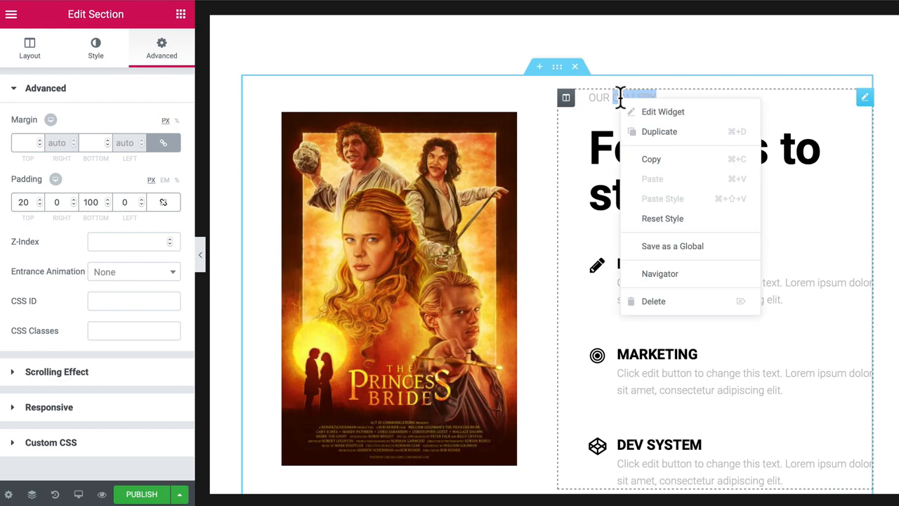
mouse_move(660, 273)
text(Movie Information)
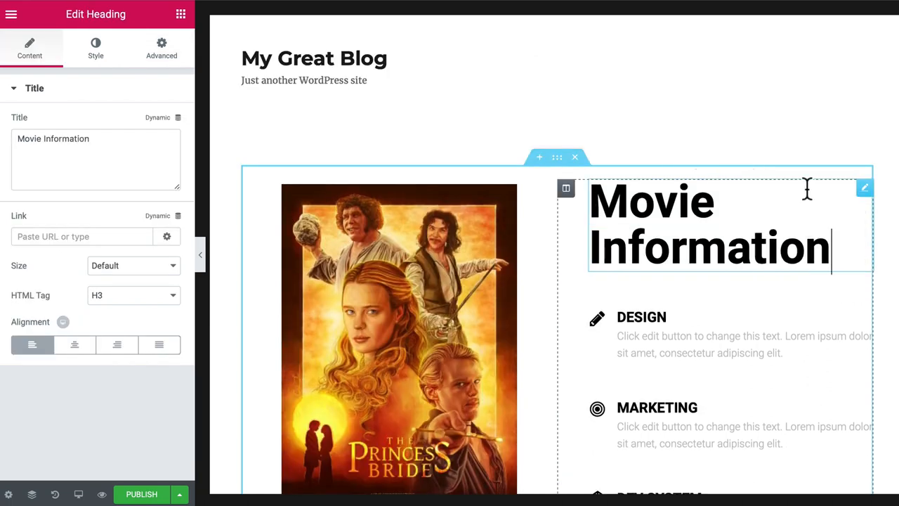
Step: Retitle the heading 'Movie Information' and shrink its typography size to 30
triple_click(709, 225)
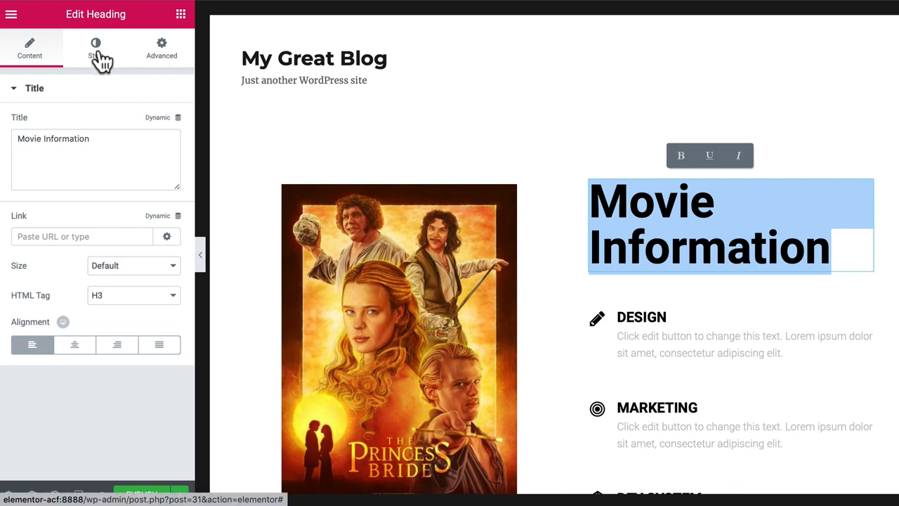
click(96, 49)
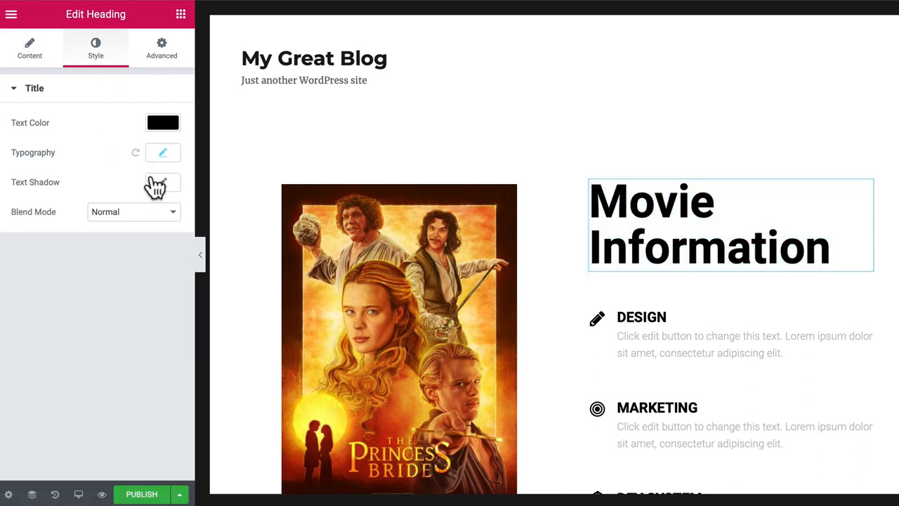
click(163, 152)
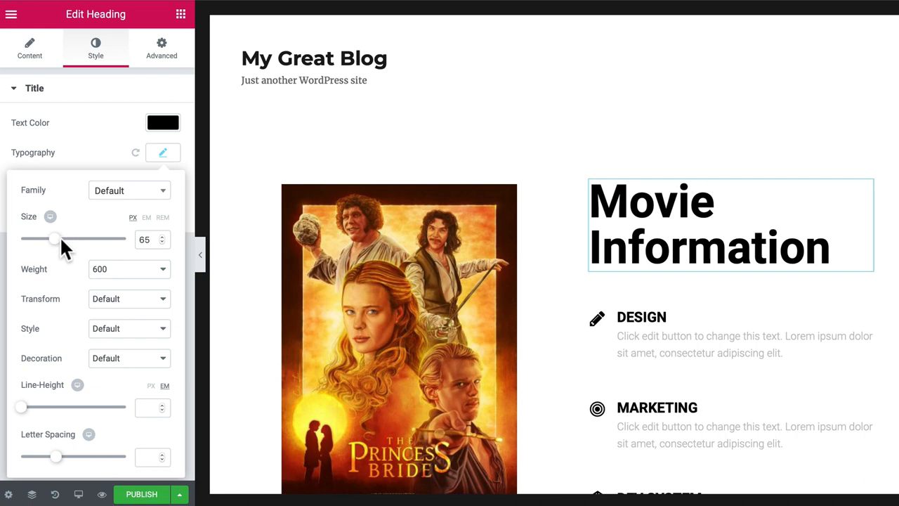
drag(55, 239, 39, 239)
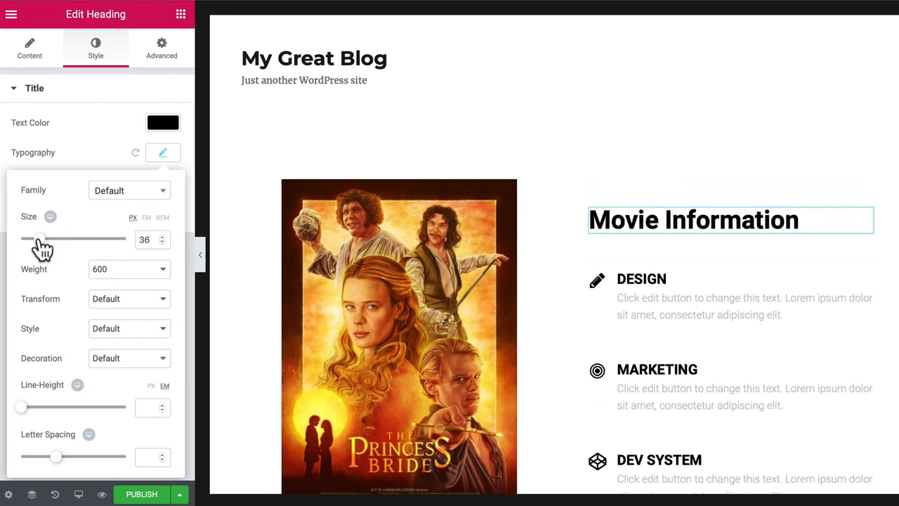
drag(39, 239, 35, 238)
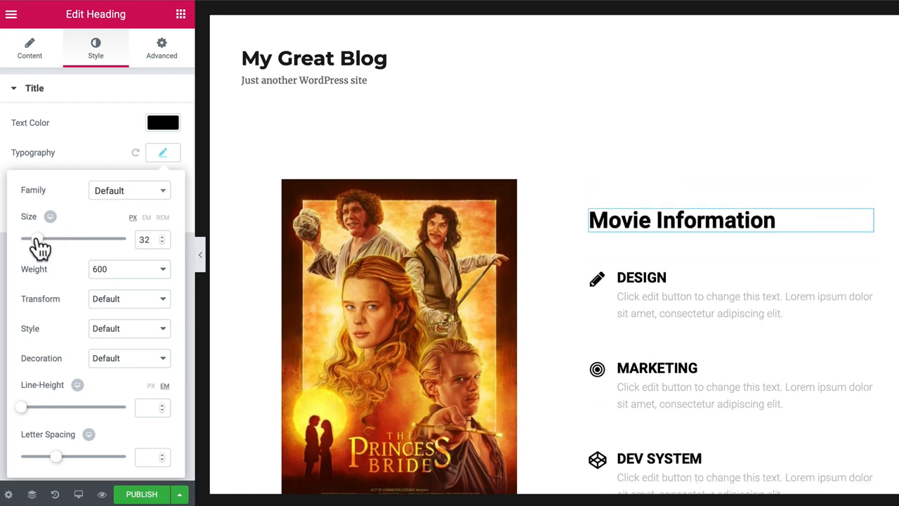
drag(37, 239, 35, 239)
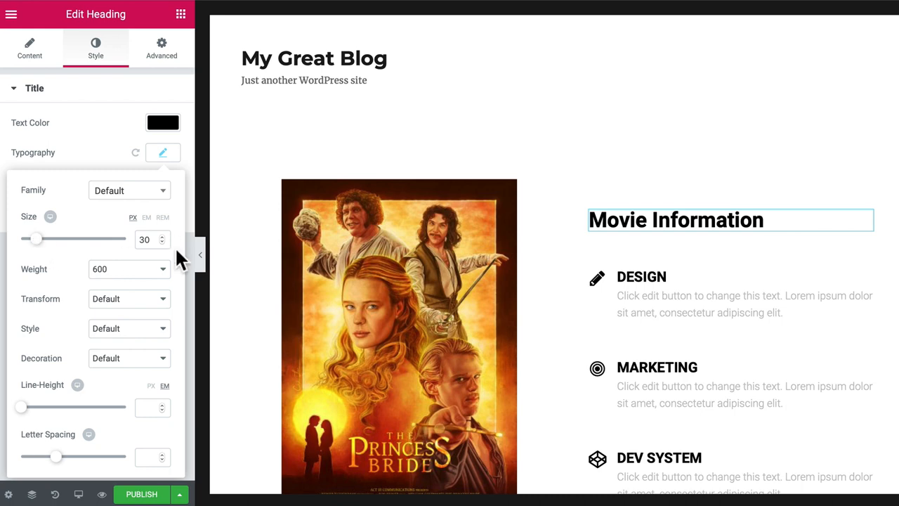
click(29, 47)
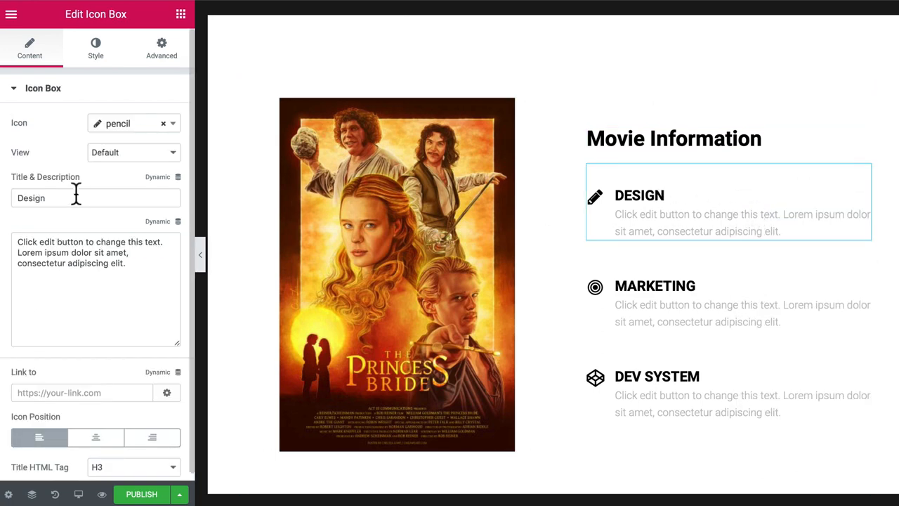
Step: Title the icon box 'Release Date' and pull its description from the ACF Release Date field
click(95, 197)
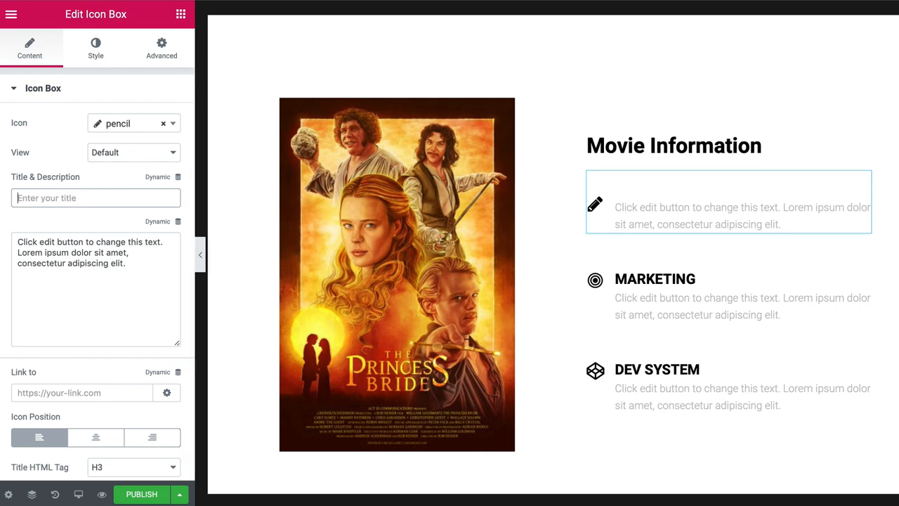
text(Release Date)
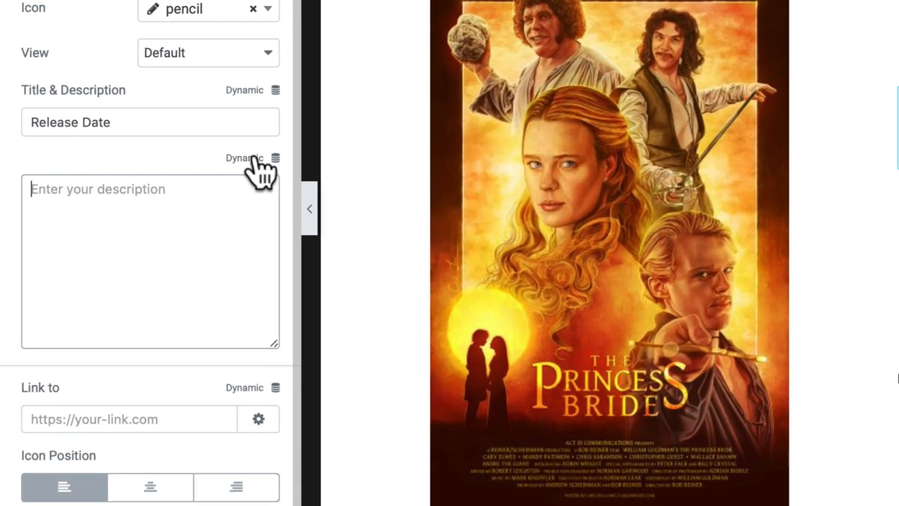
click(251, 157)
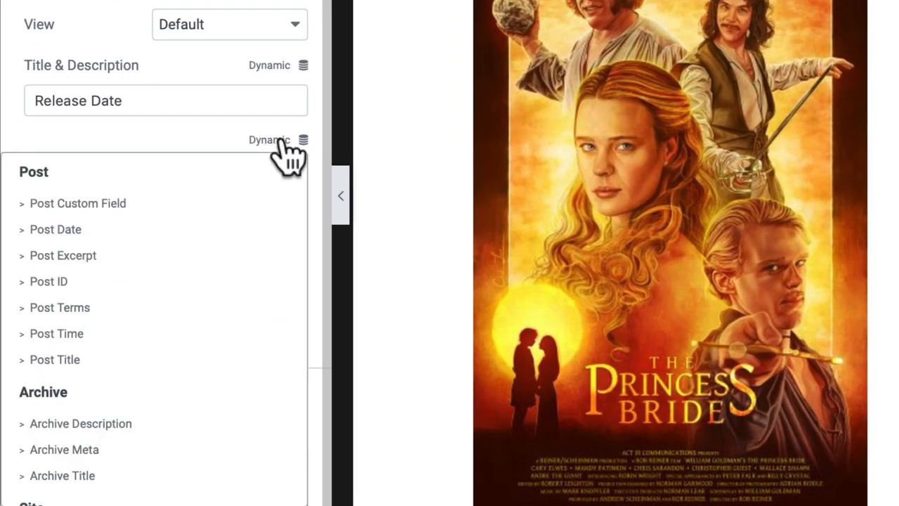
scroll(down, 3)
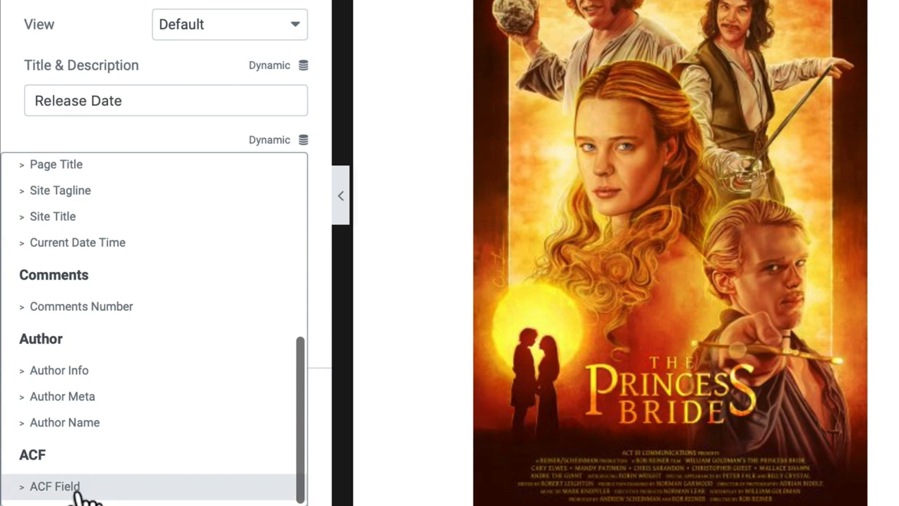
click(54, 487)
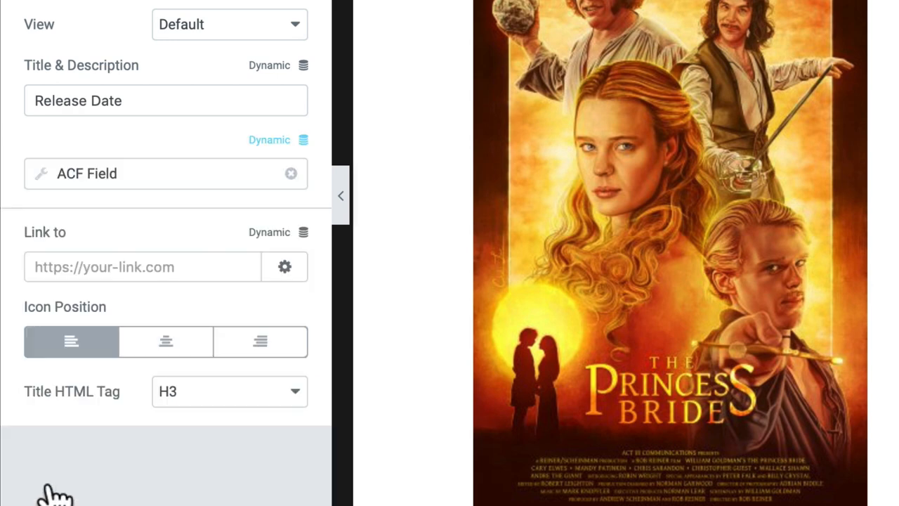
mouse_move(55, 194)
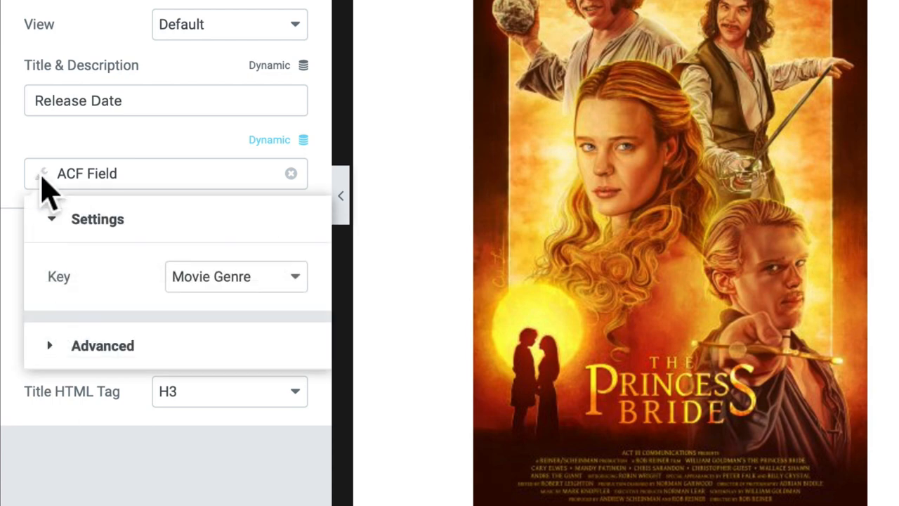
click(235, 276)
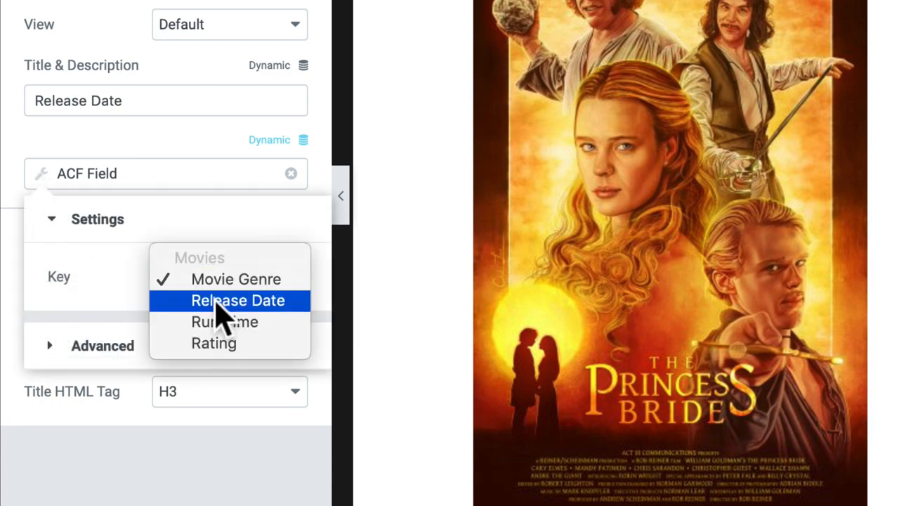
click(238, 300)
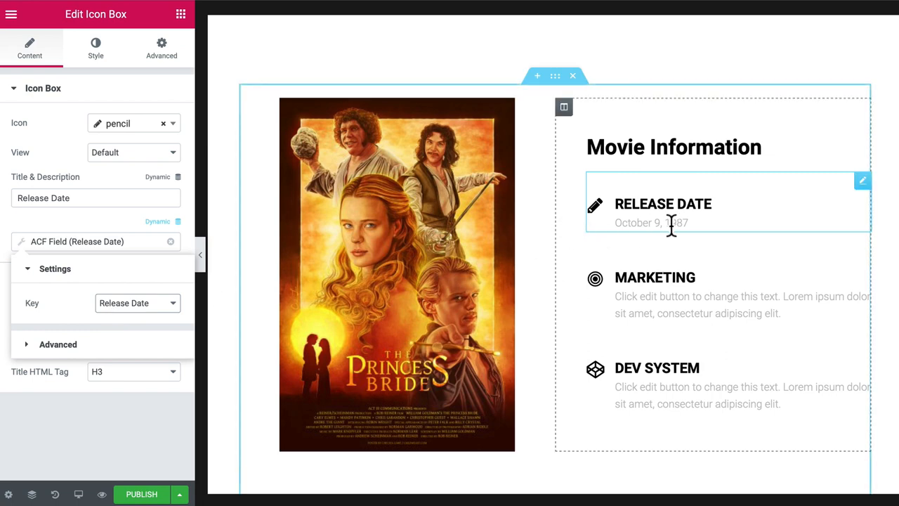
mouse_move(694, 231)
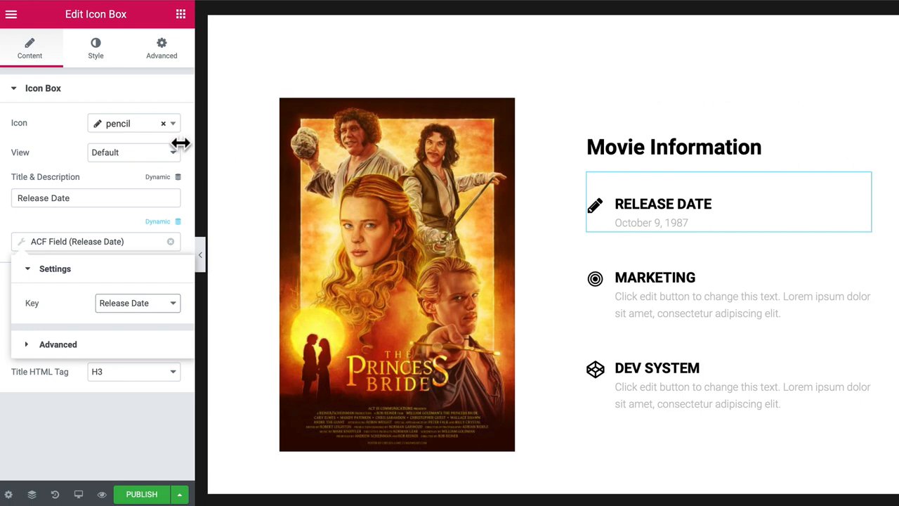
Step: Search for and set the calendar icon on the Release Date box
click(133, 123)
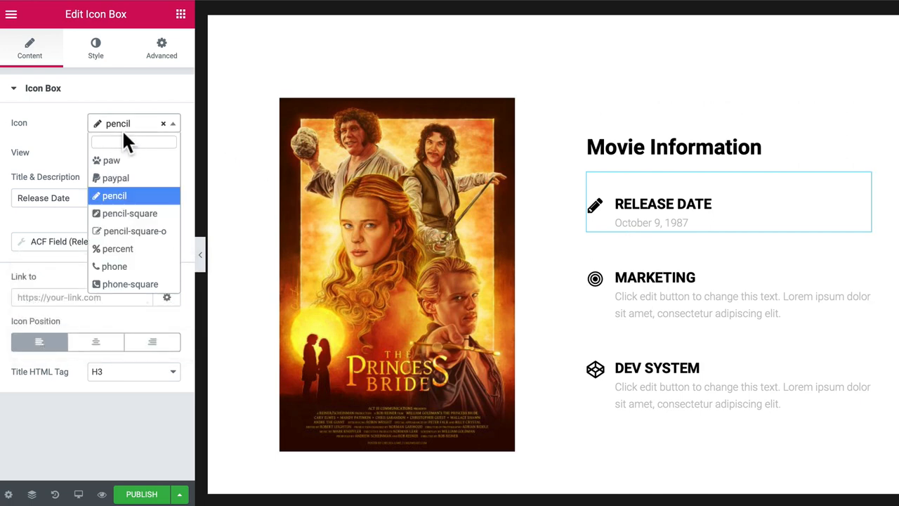
text(cl)
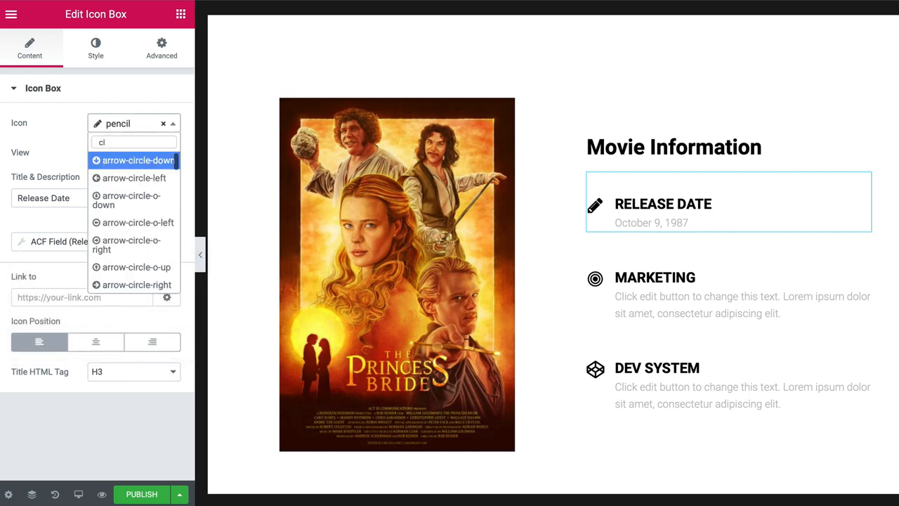
text(alen)
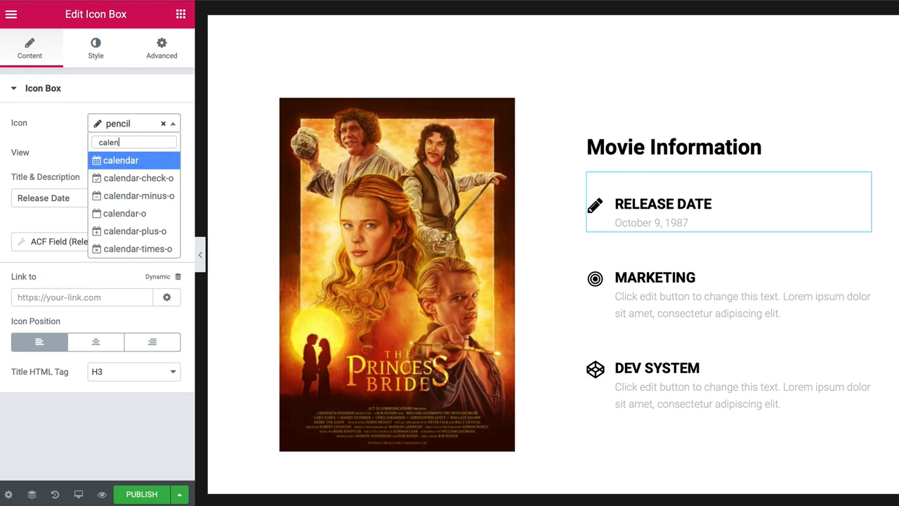
click(96, 48)
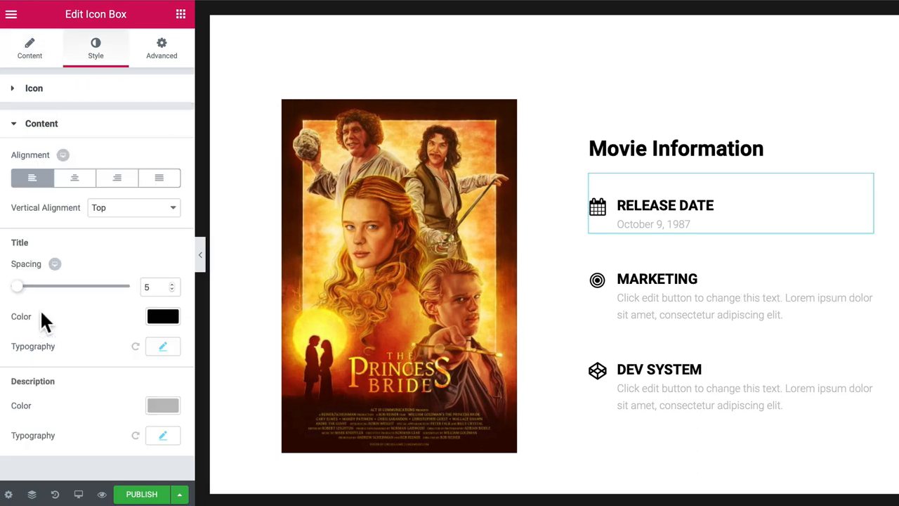
mouse_move(123, 400)
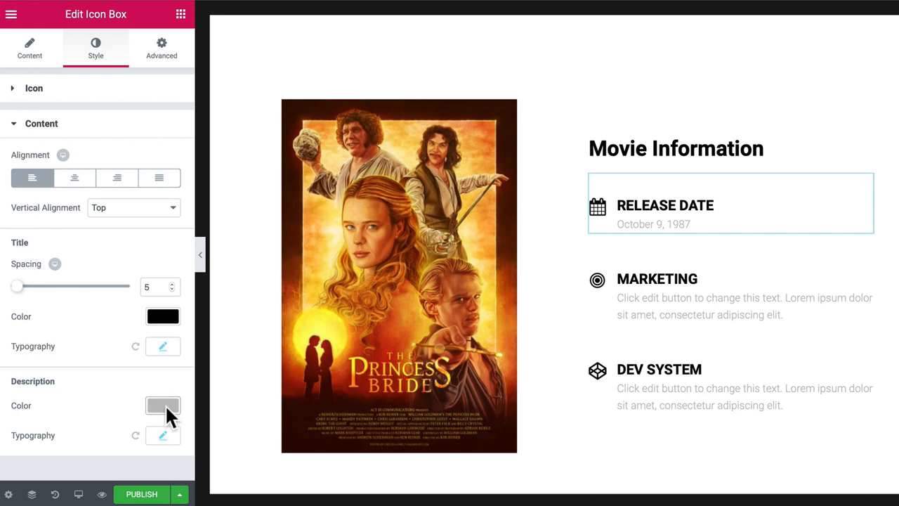
Step: Darken the date text to #2d2d2d and reduce the box's top padding
click(162, 406)
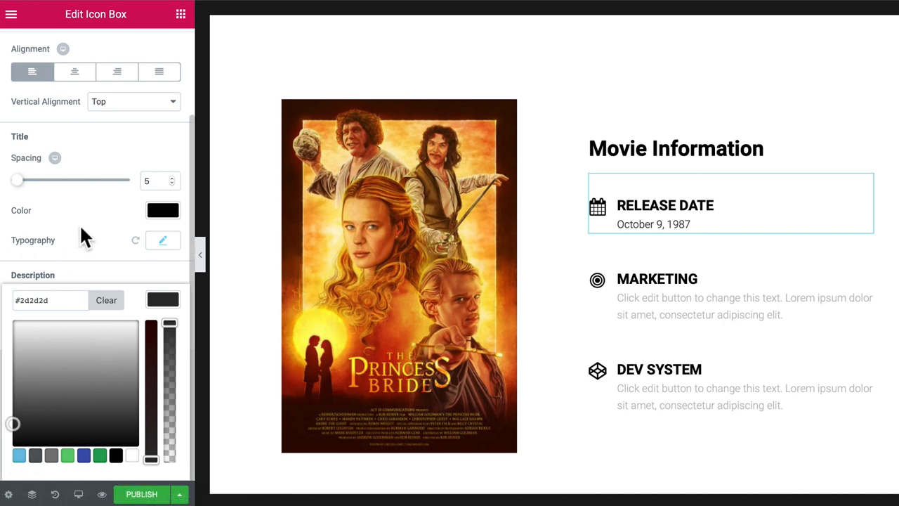
click(160, 48)
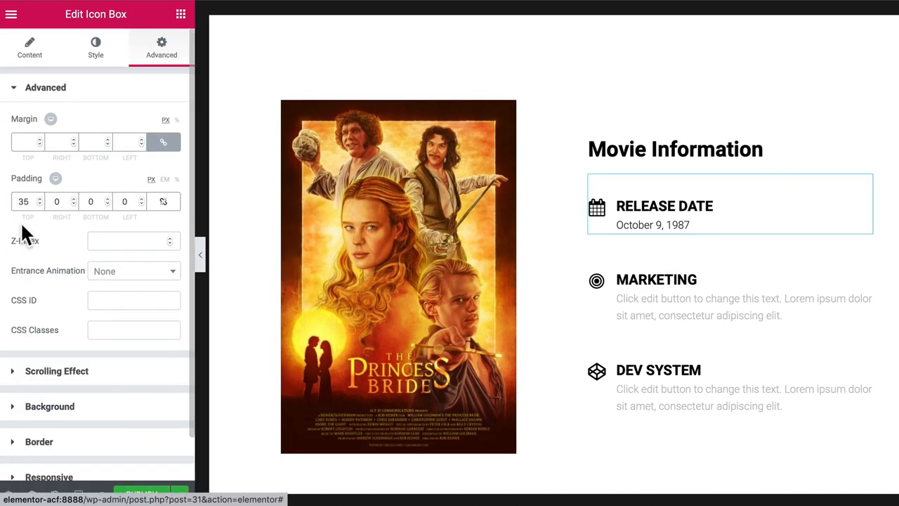
text(30)
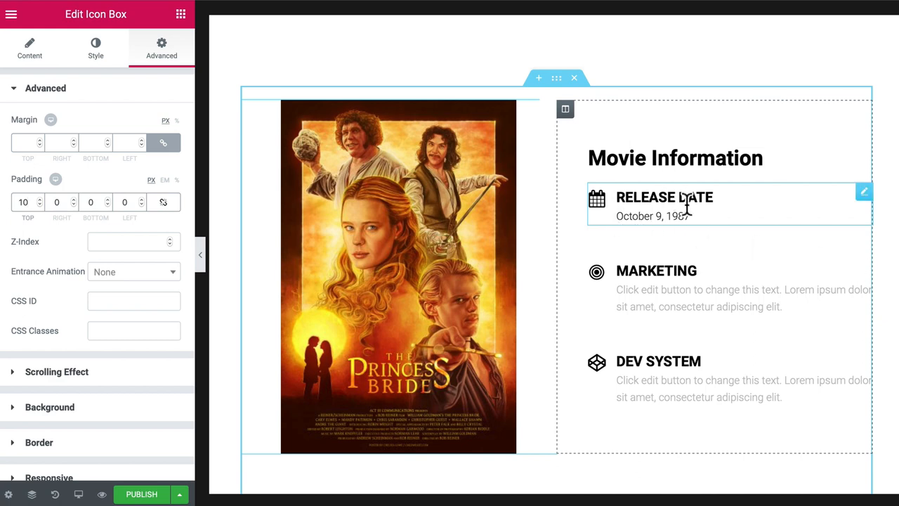
mouse_move(687, 208)
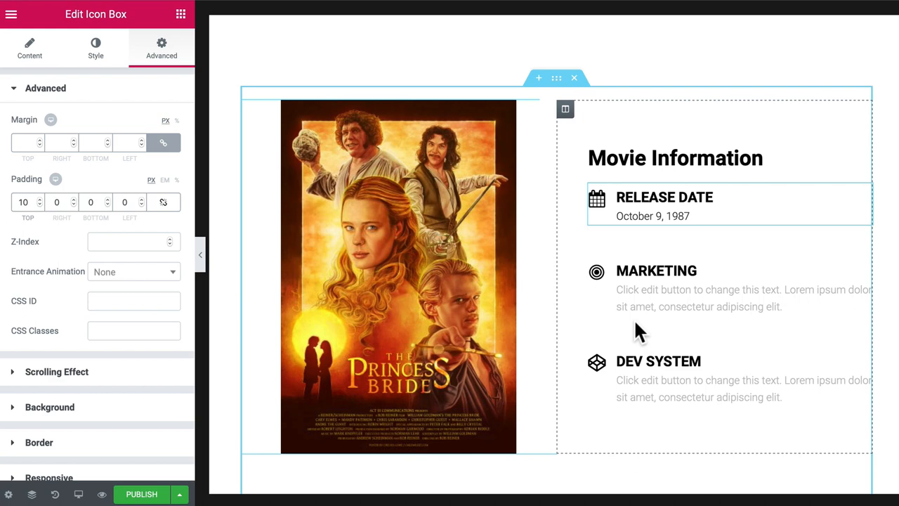
mouse_move(769, 204)
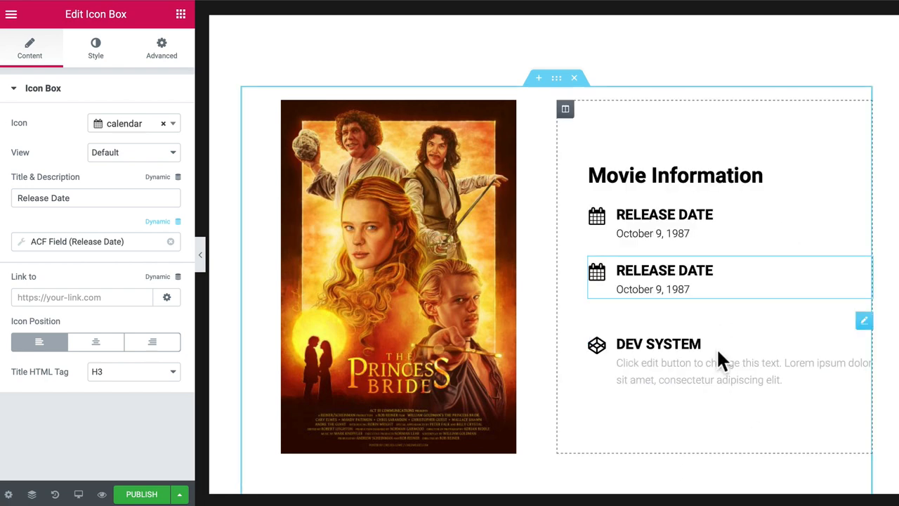
Step: Duplicate the styled Release Date box from its right-click menu
right_click(658, 351)
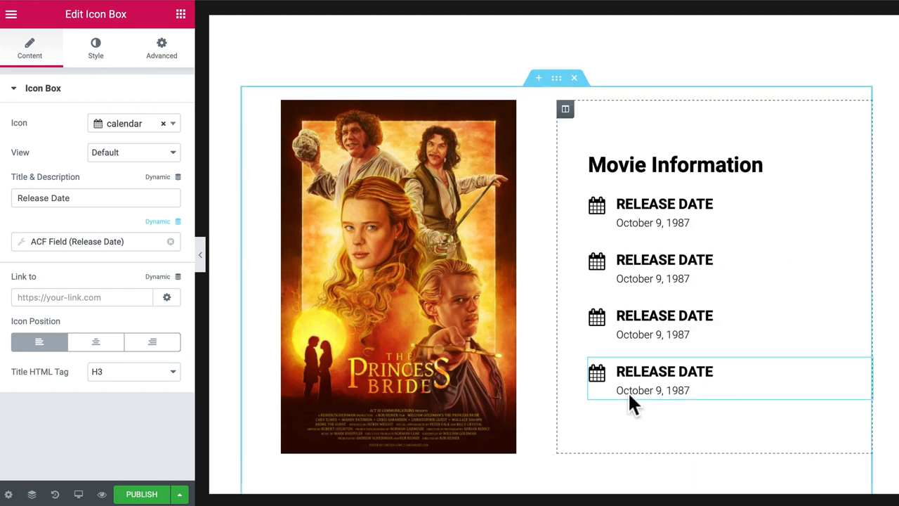
mouse_move(797, 259)
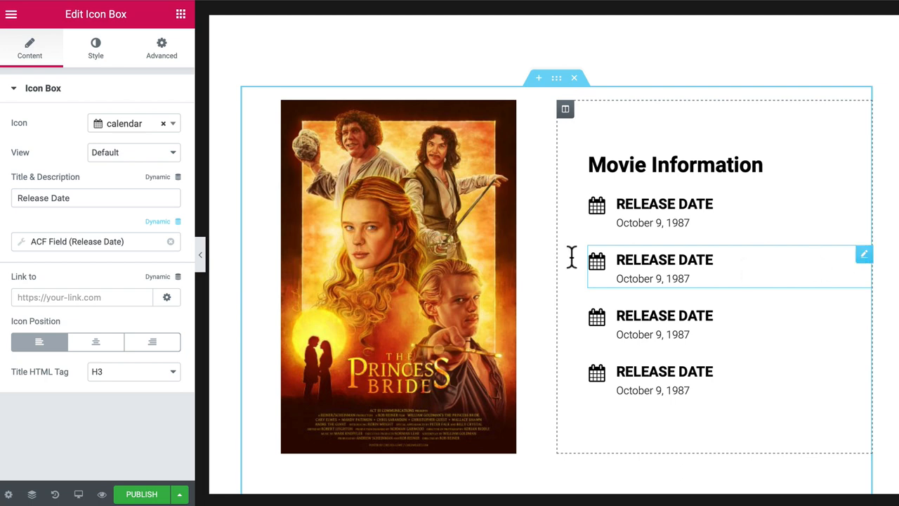
Step: Title the second icon box 'Movie Genre', give it the file-movie-o icon, and bind it to the Movie Genre ACF field
text(M)
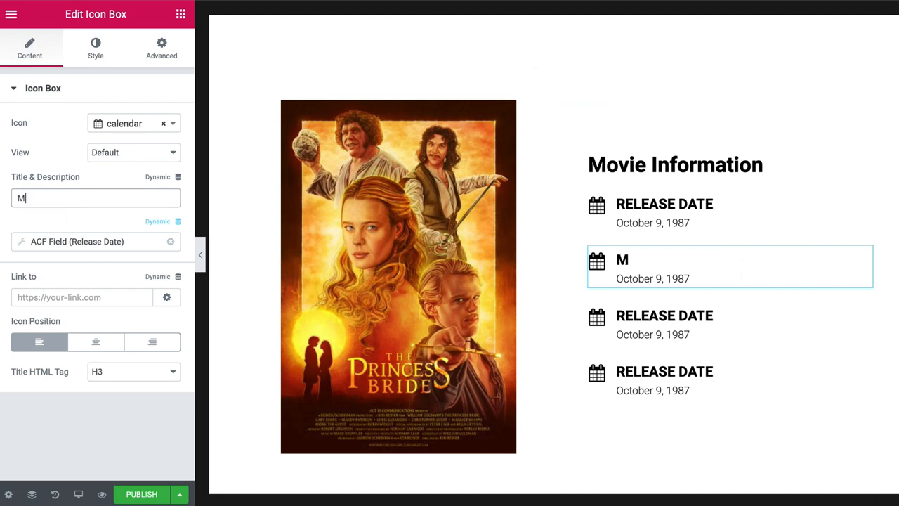
text(ovie Genre)
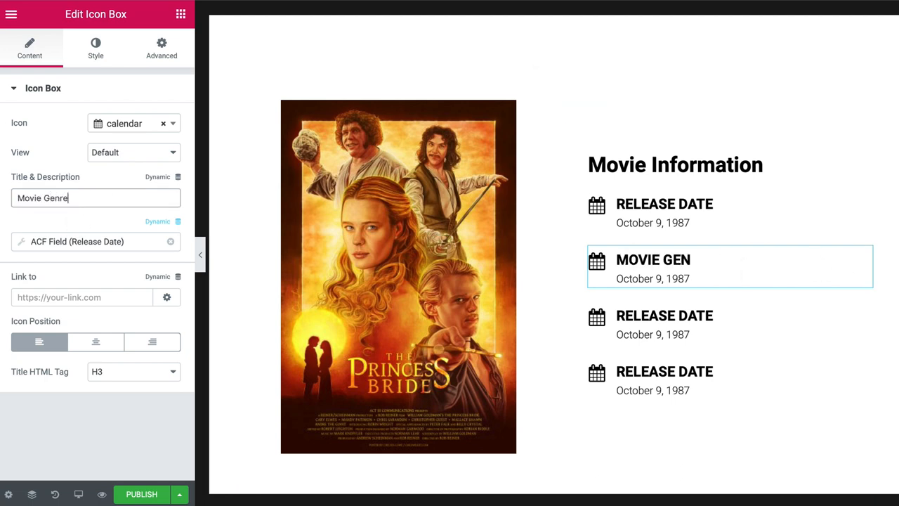
click(134, 123)
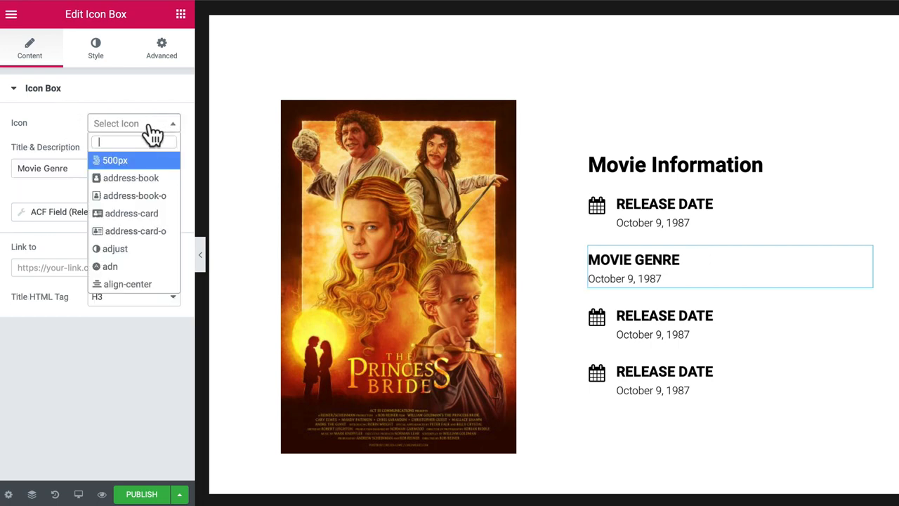
text(movie)
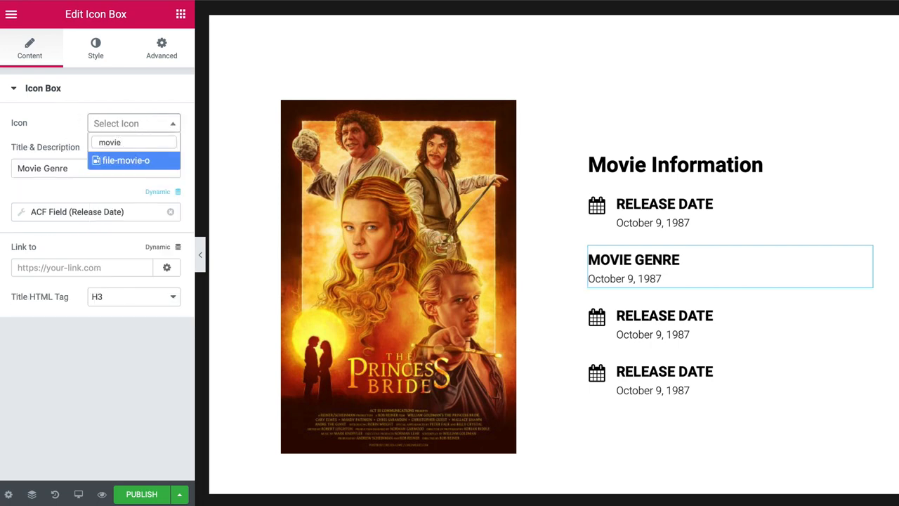
click(126, 160)
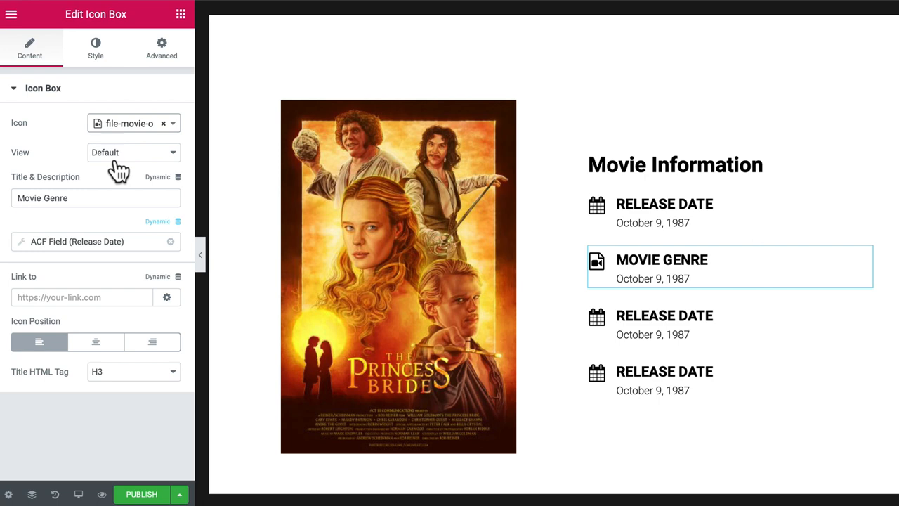
mouse_move(21, 253)
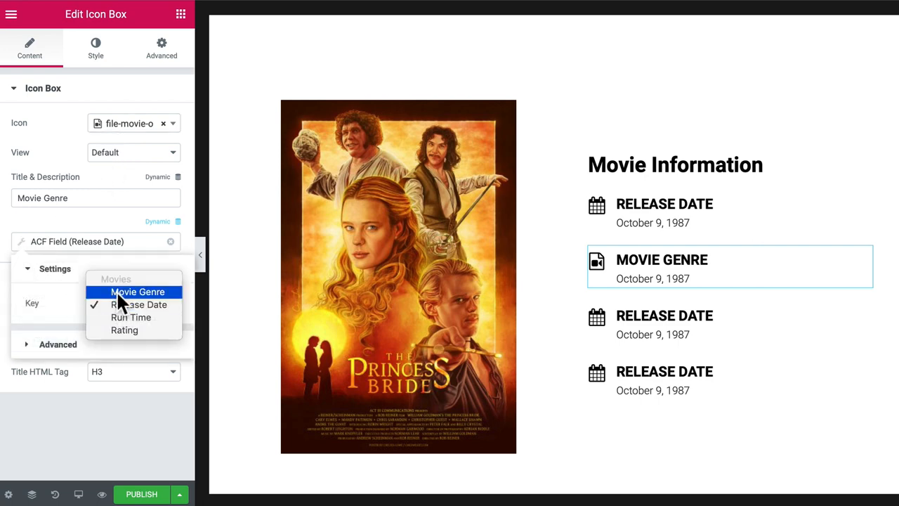
click(138, 292)
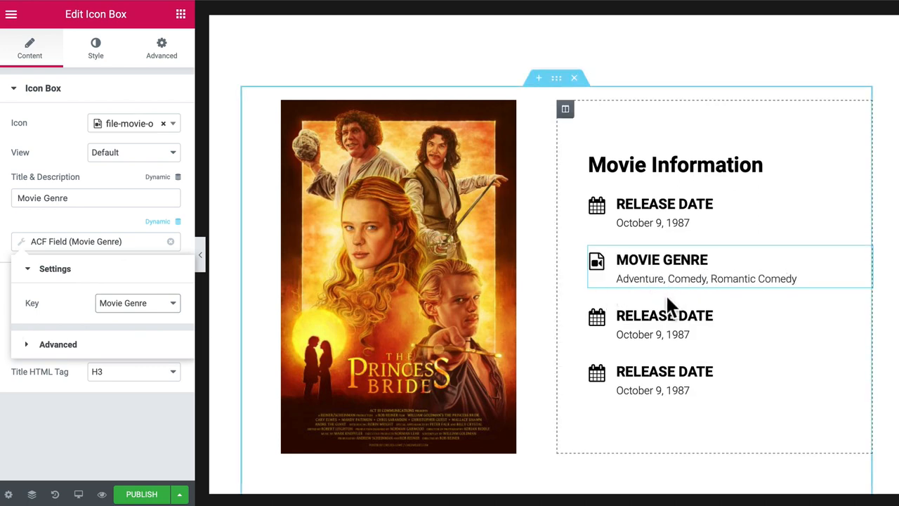
mouse_move(650, 243)
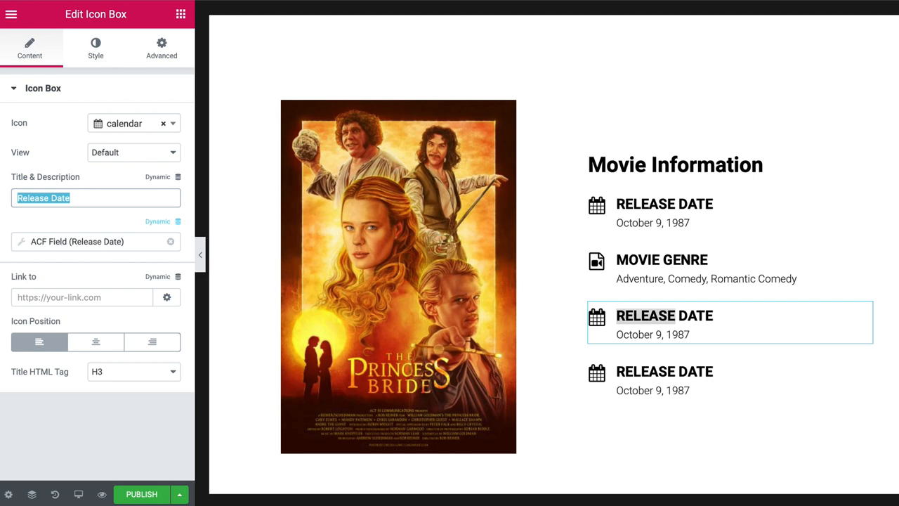
Step: Title the third icon box 'Rating', bind it to the Rating ACF field, and use the check icon
text(Rating)
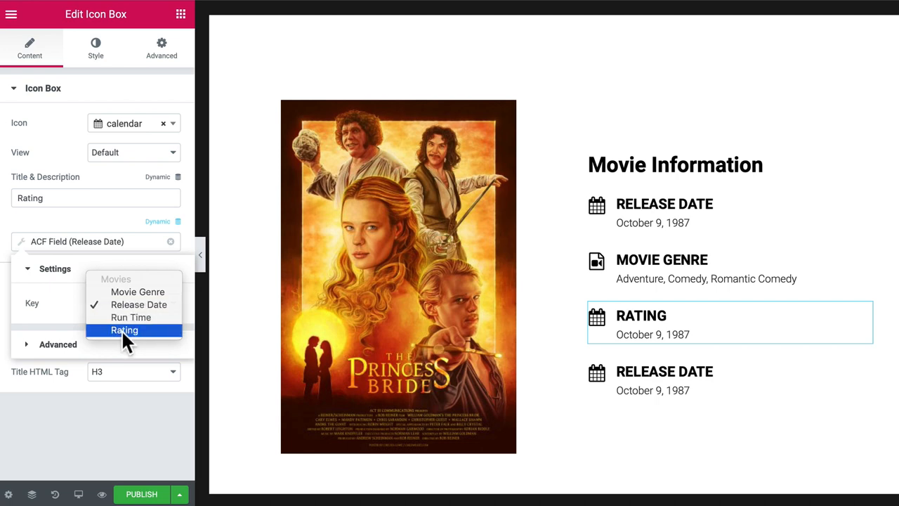
click(124, 330)
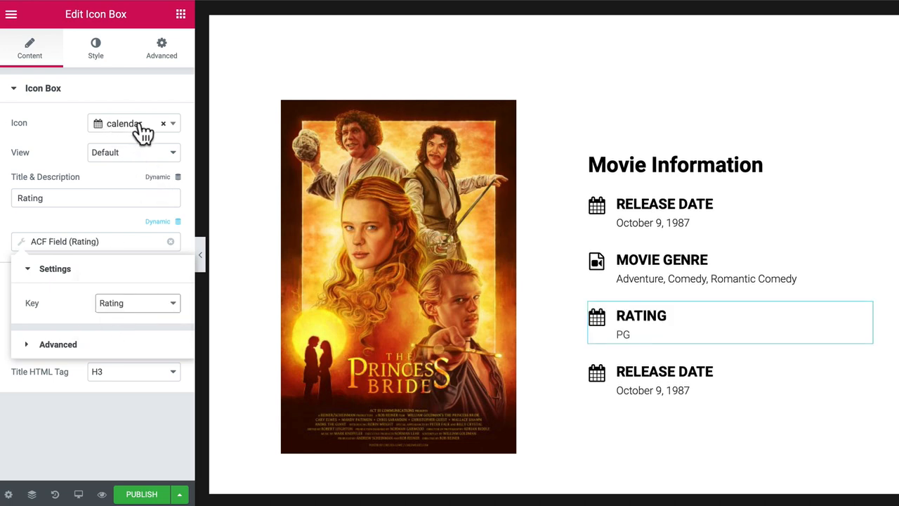
click(130, 123)
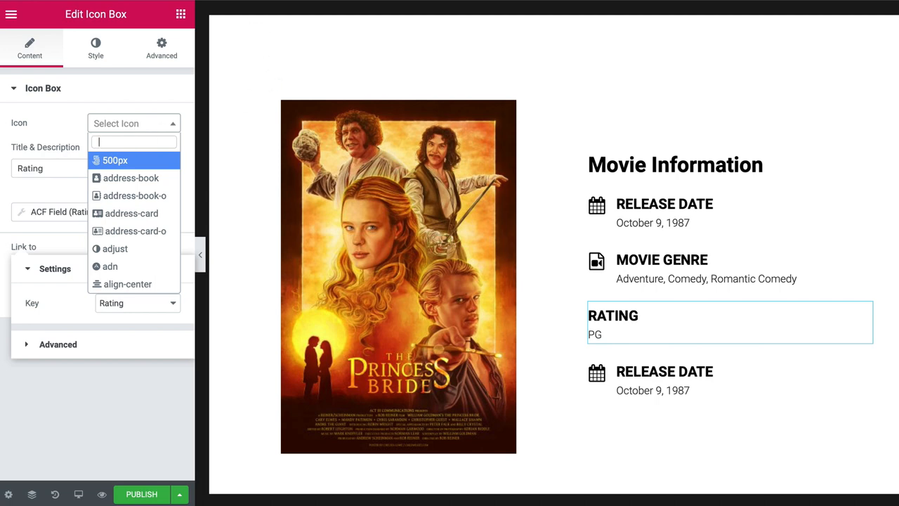
text(check)
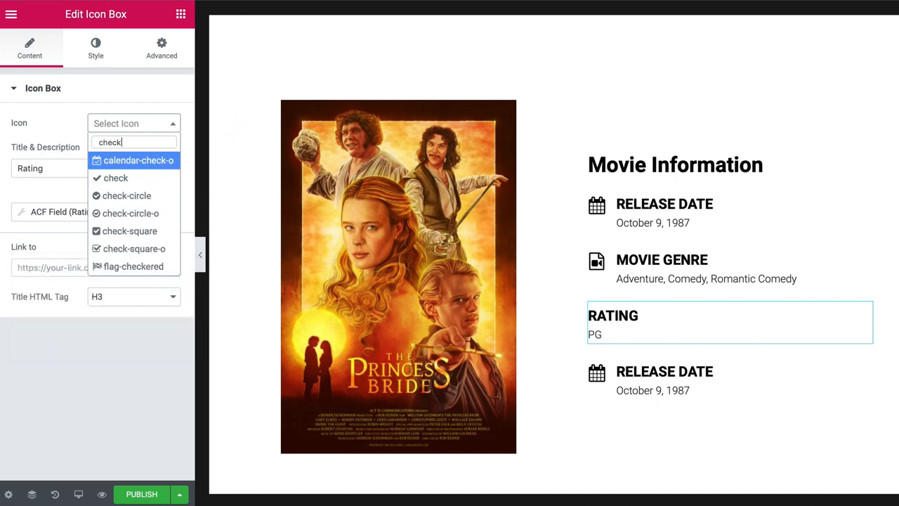
click(115, 178)
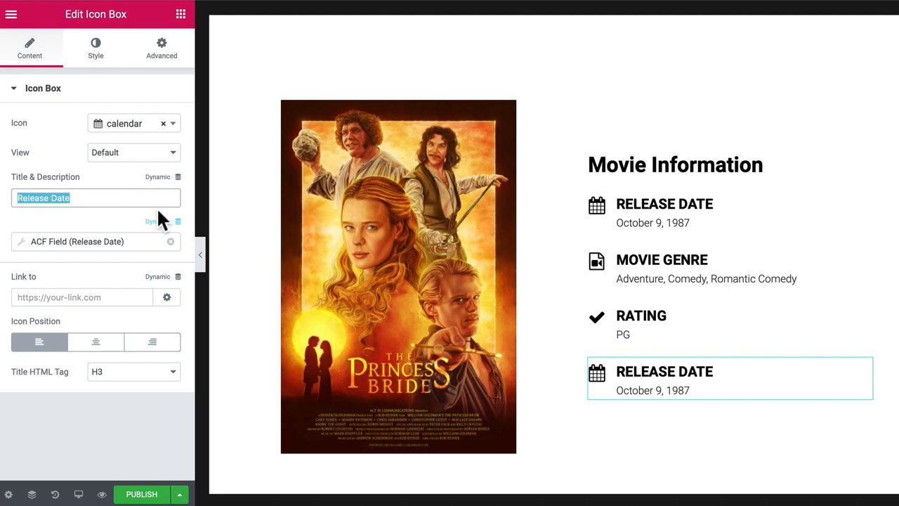
Step: Title the fourth icon box 'Run Time', bind it to the Run Time ACF field, and use the clock-o icon
text(Run Time)
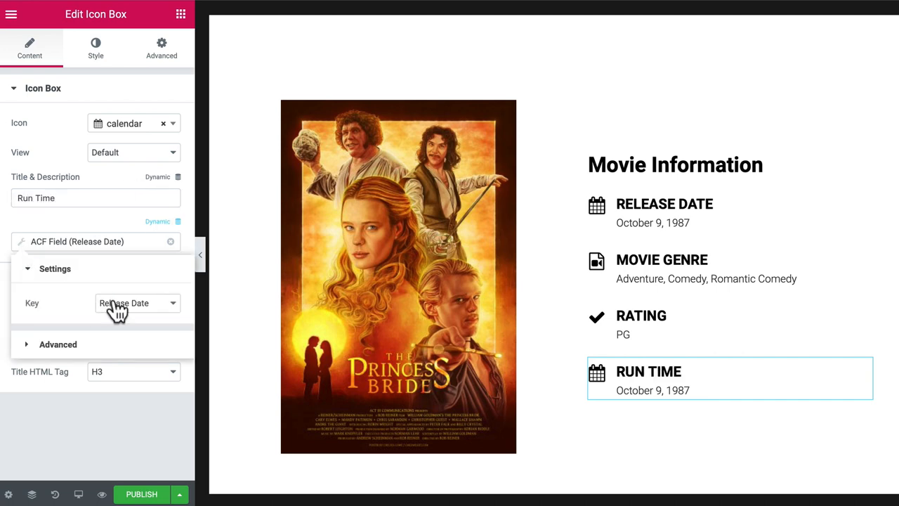
click(134, 303)
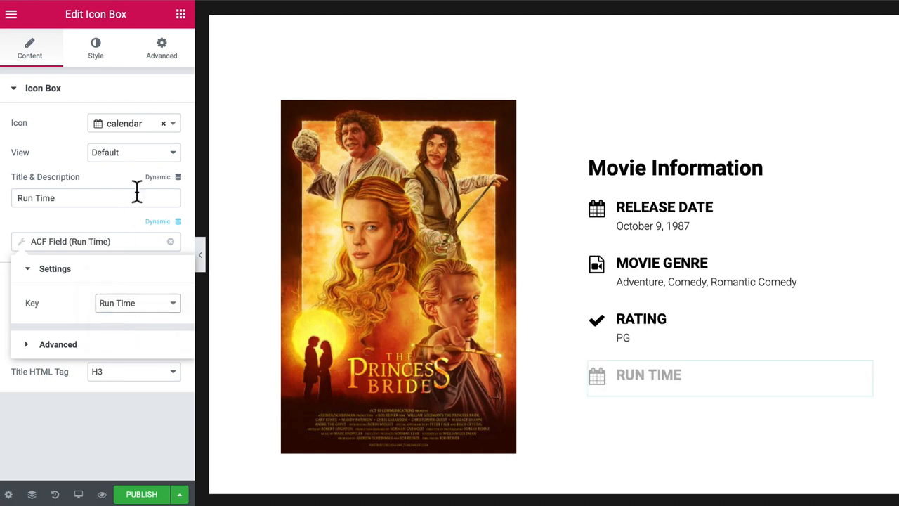
click(134, 123)
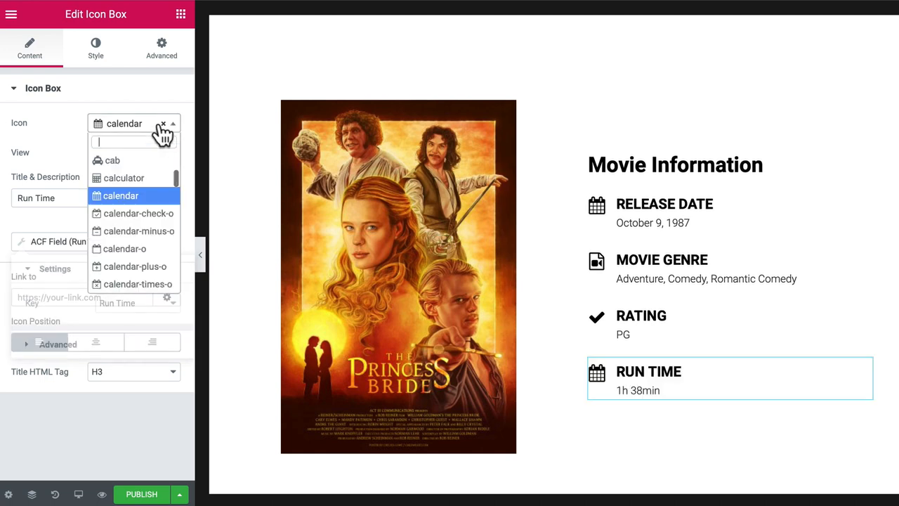
text(clock)
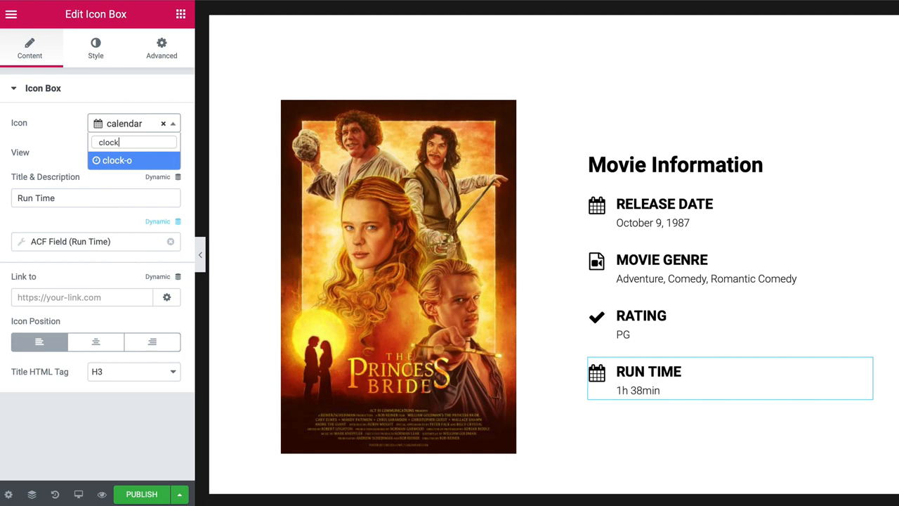
click(116, 160)
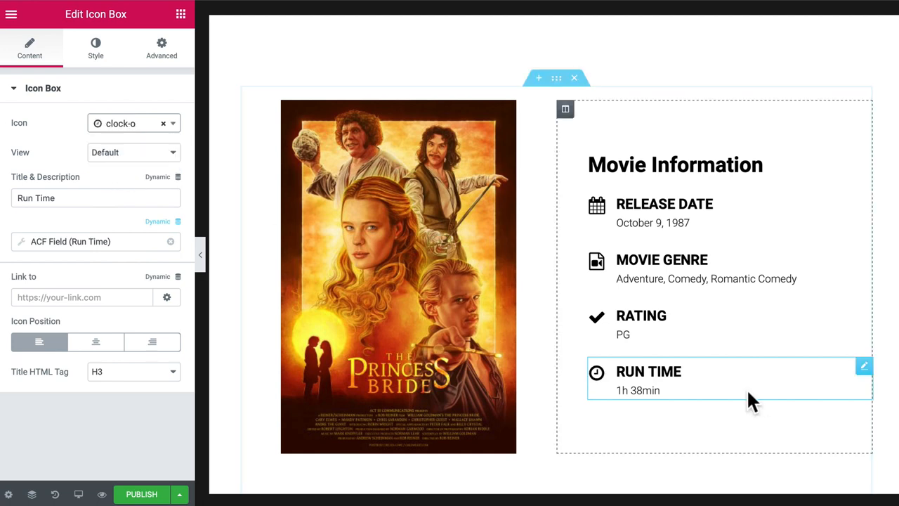
Step: Place a Post Content widget in the empty section below the poster and info boxes
scroll(down, 3)
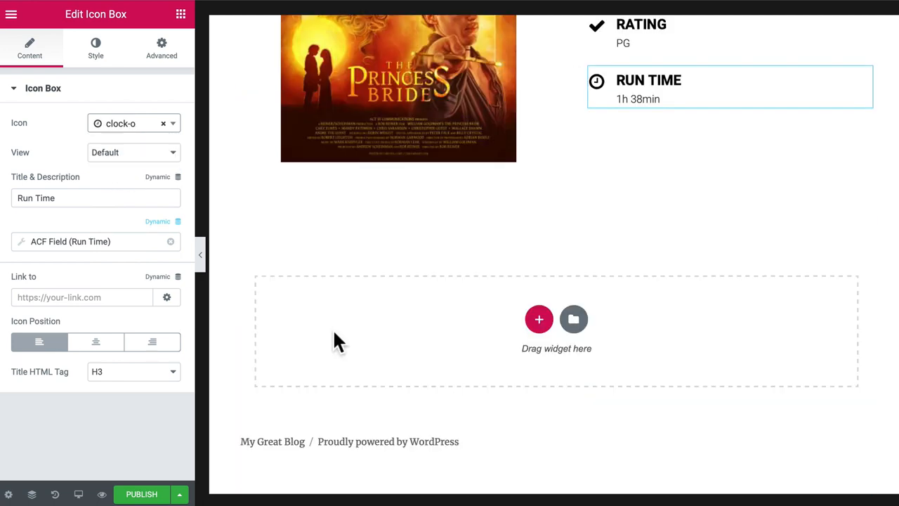
mouse_move(502, 337)
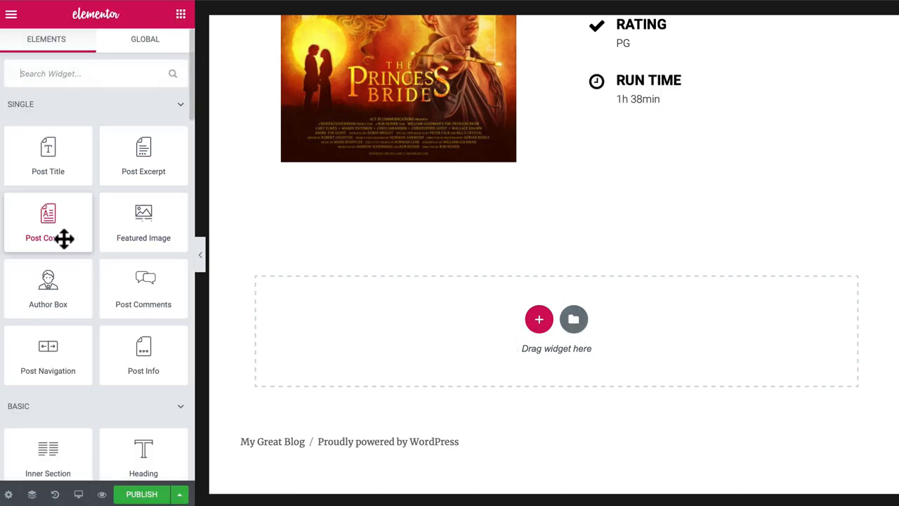
drag(48, 223, 557, 255)
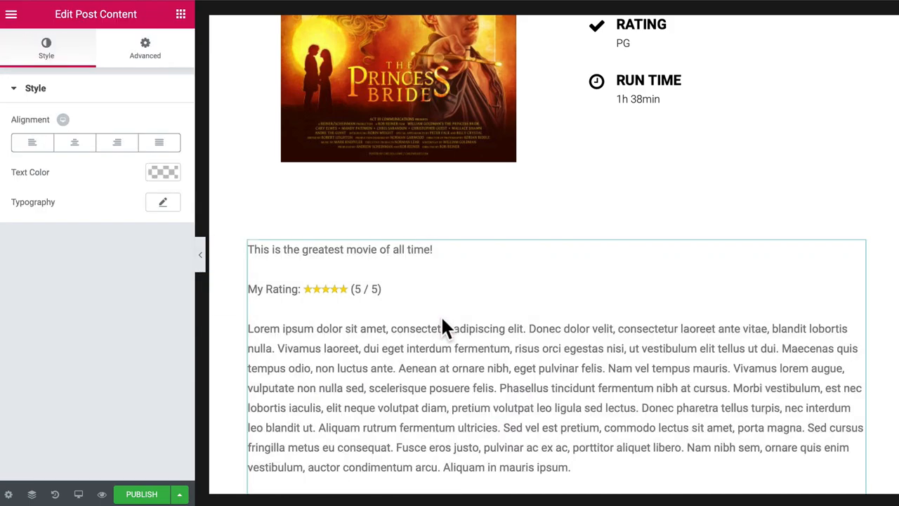
scroll(down, 3)
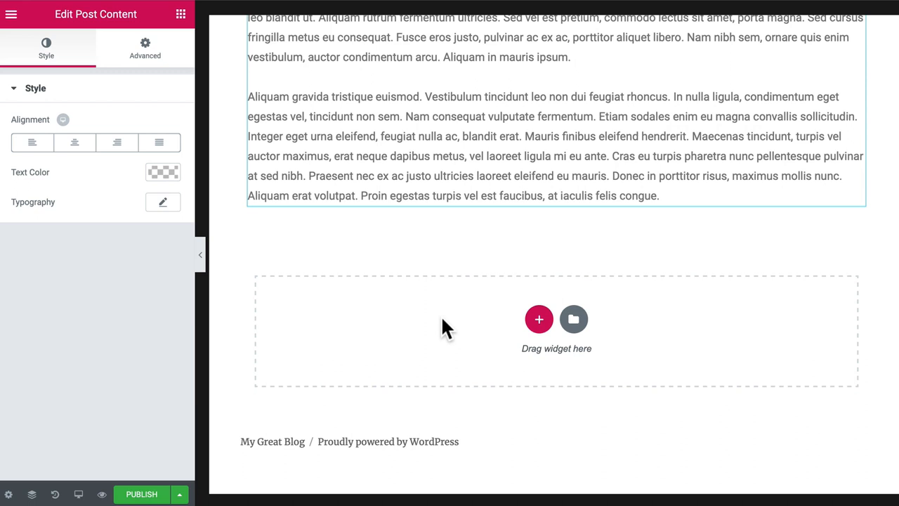
mouse_move(390, 323)
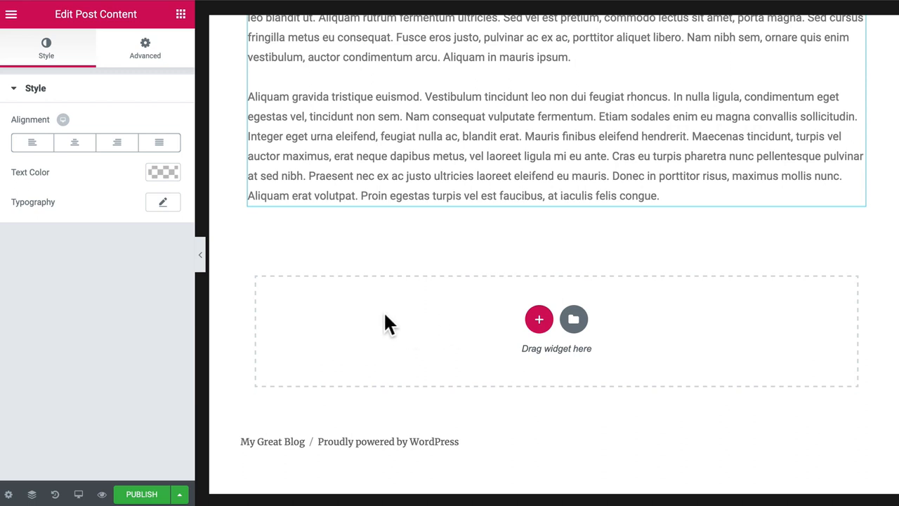
mouse_move(534, 330)
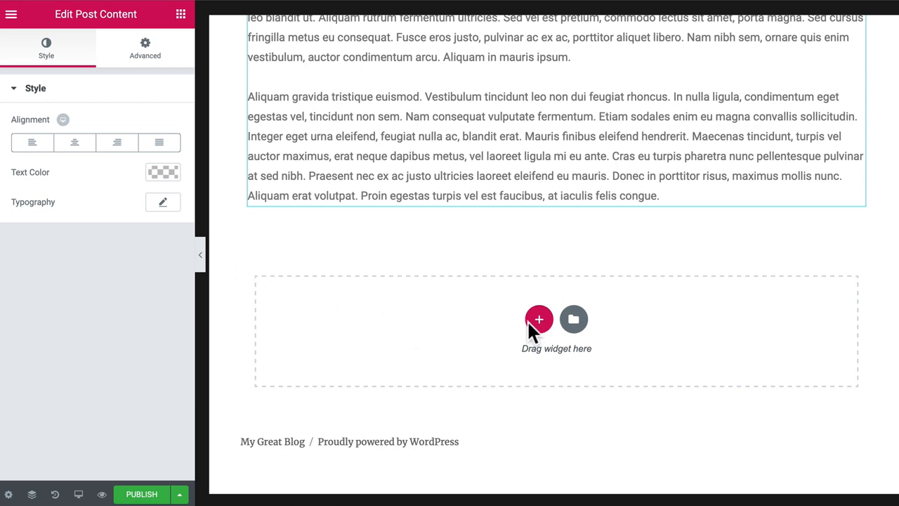
mouse_move(610, 334)
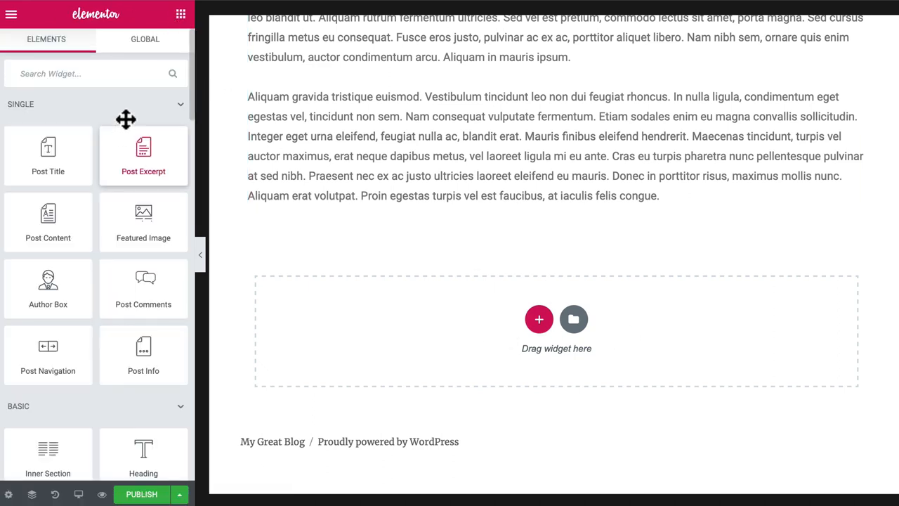
Step: Add a Video widget below the post content and list dynamic tags for its URL
scroll(down, 3)
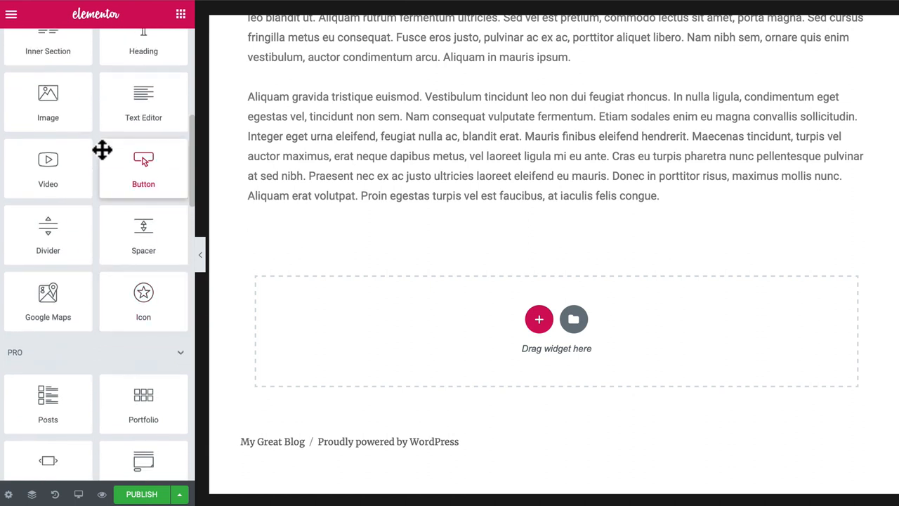
mouse_move(48, 167)
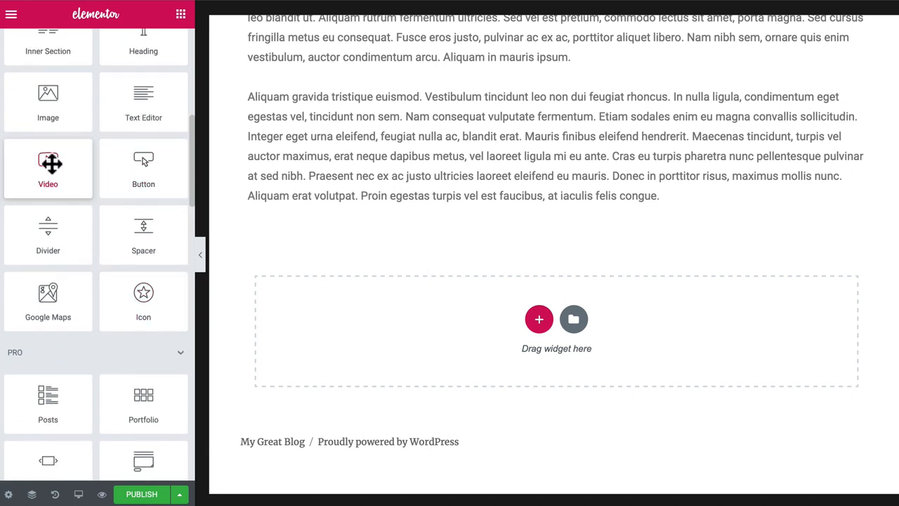
drag(48, 168, 557, 330)
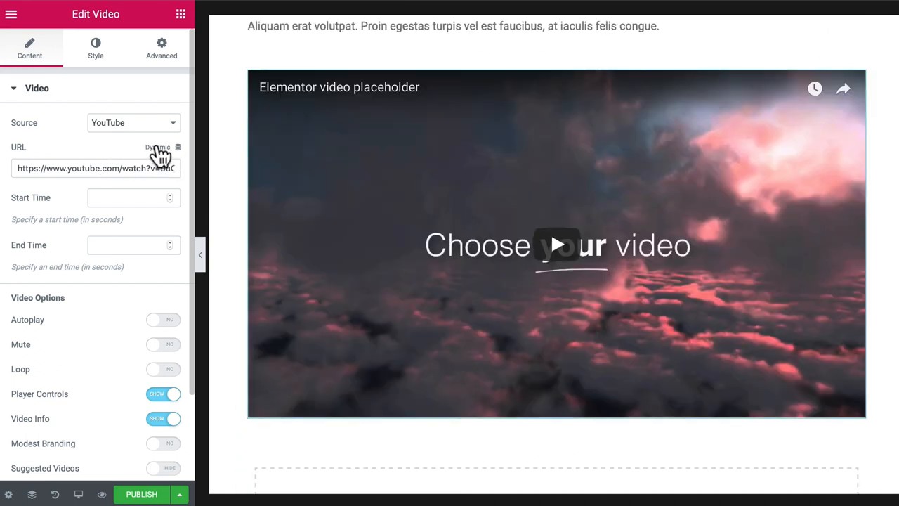
click(158, 147)
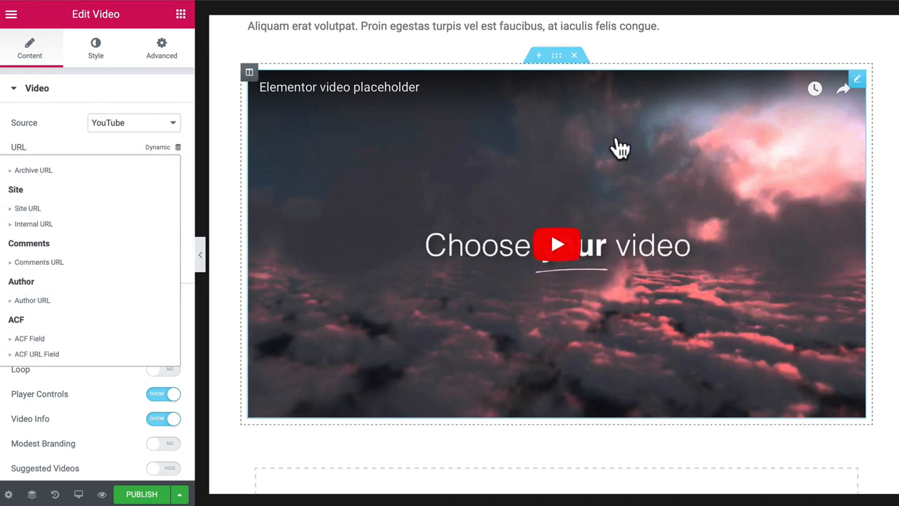
mouse_move(462, 195)
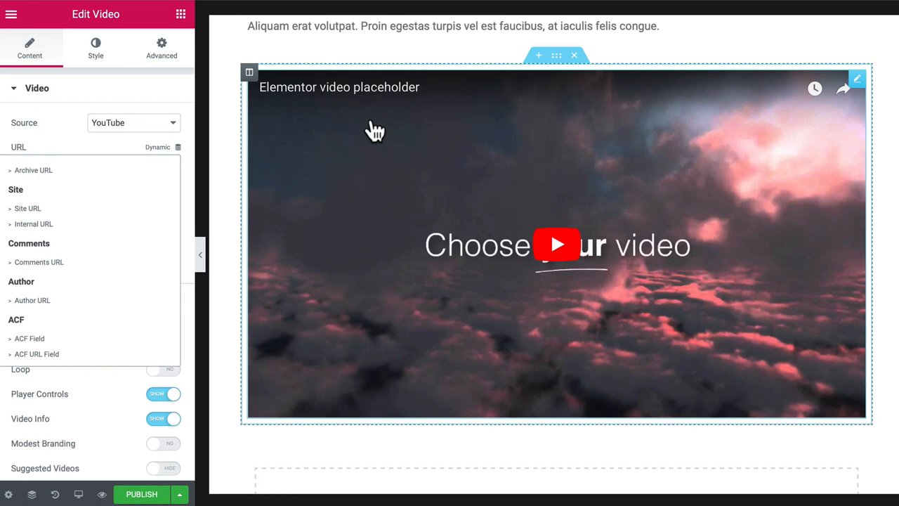
mouse_move(233, 135)
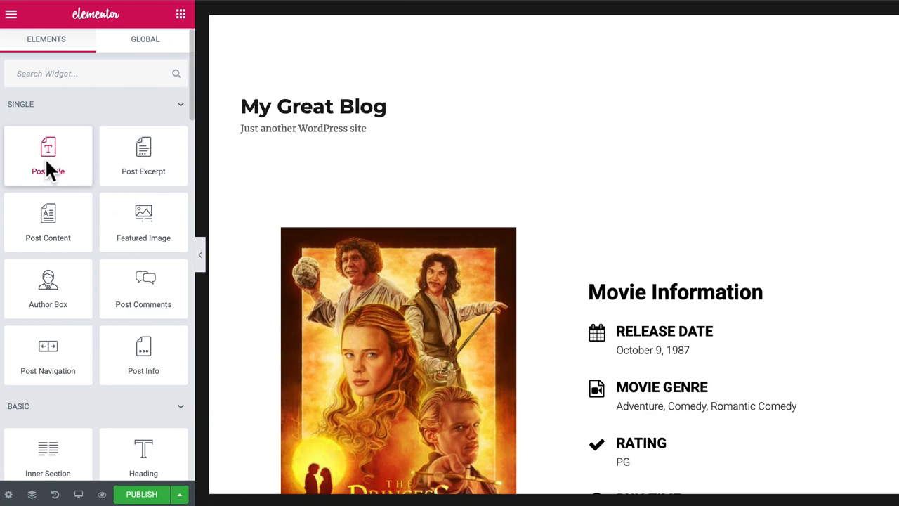
Step: Add a Post Title widget above the poster and set its text color to black
click(48, 154)
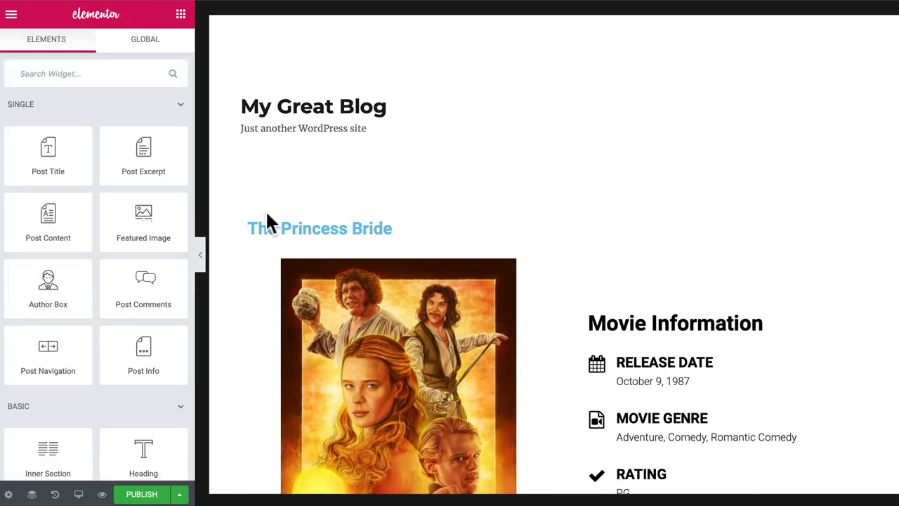
click(320, 228)
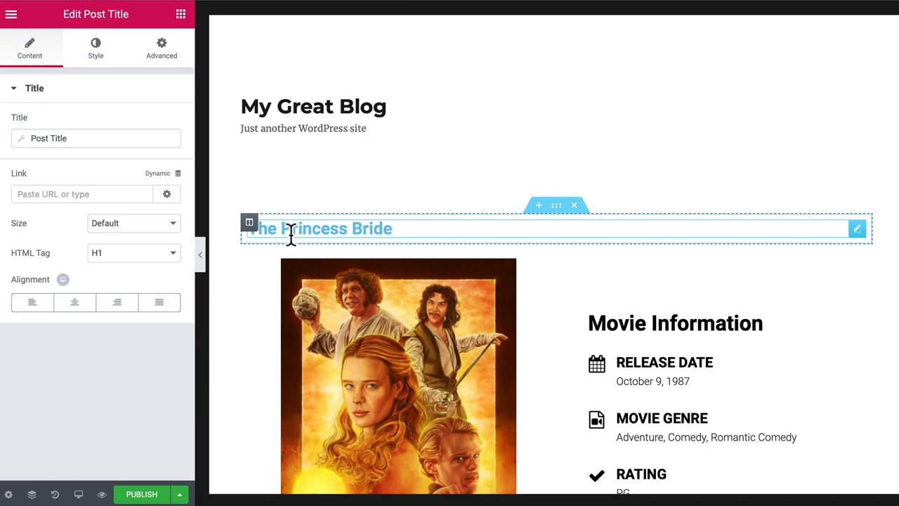
click(96, 47)
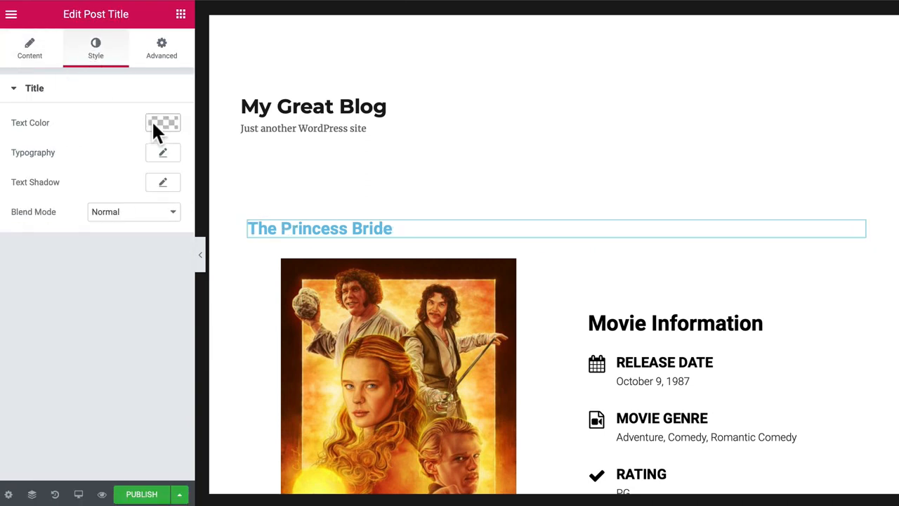
click(163, 122)
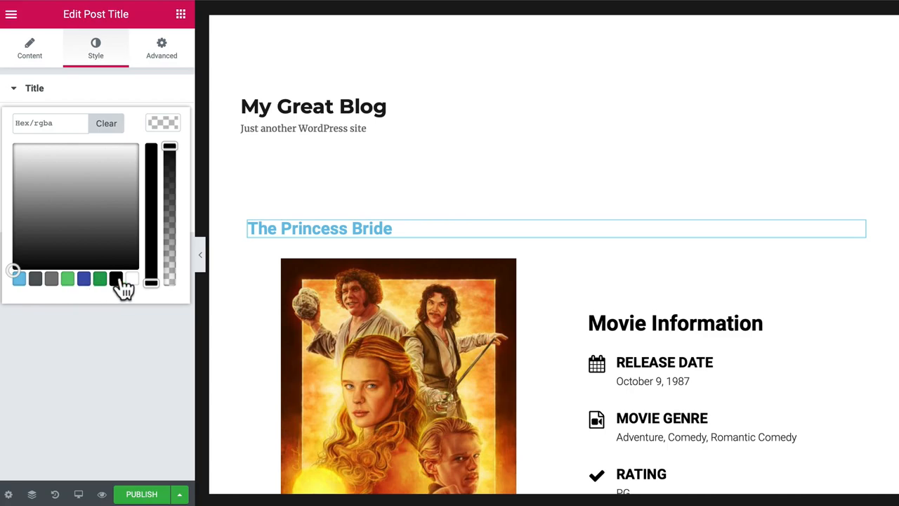
click(29, 48)
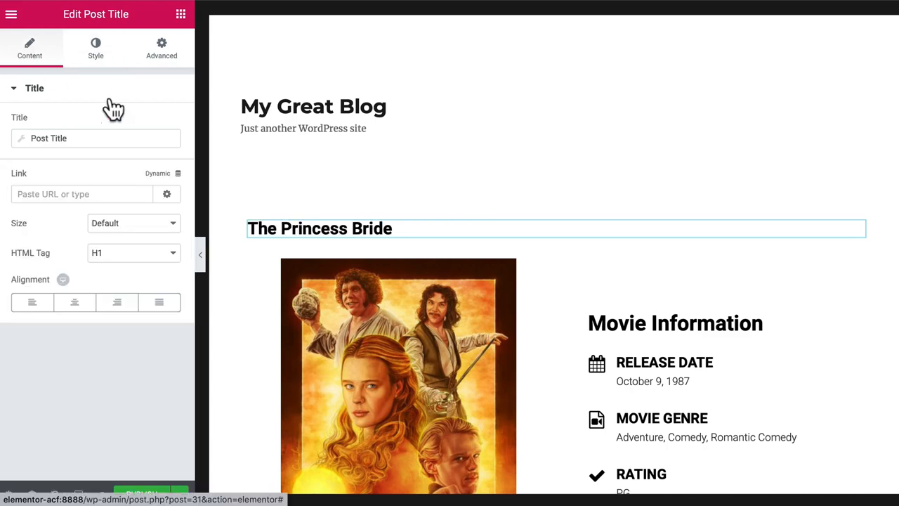
scroll(down, 3)
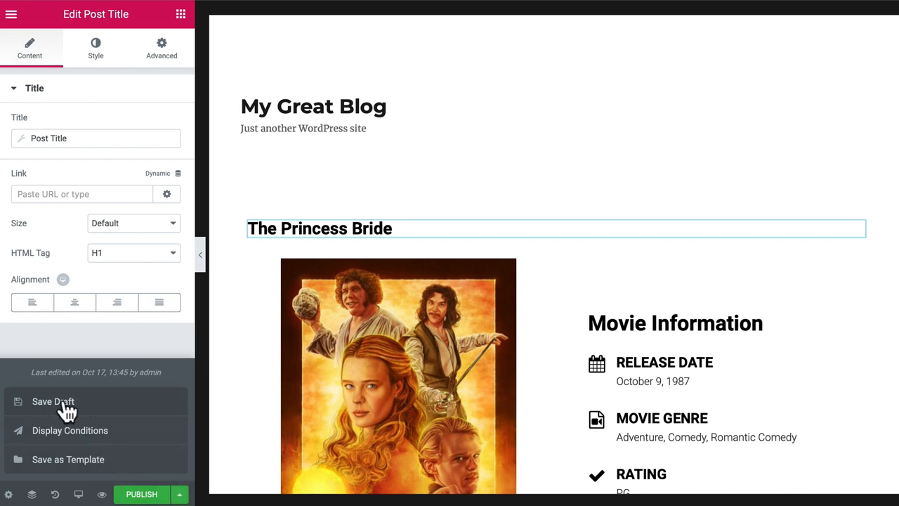
mouse_move(56, 413)
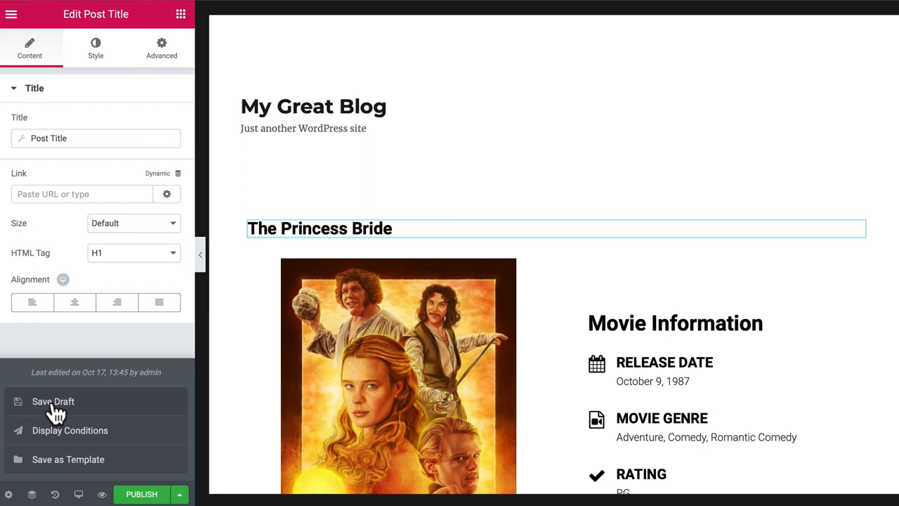
mouse_move(68, 471)
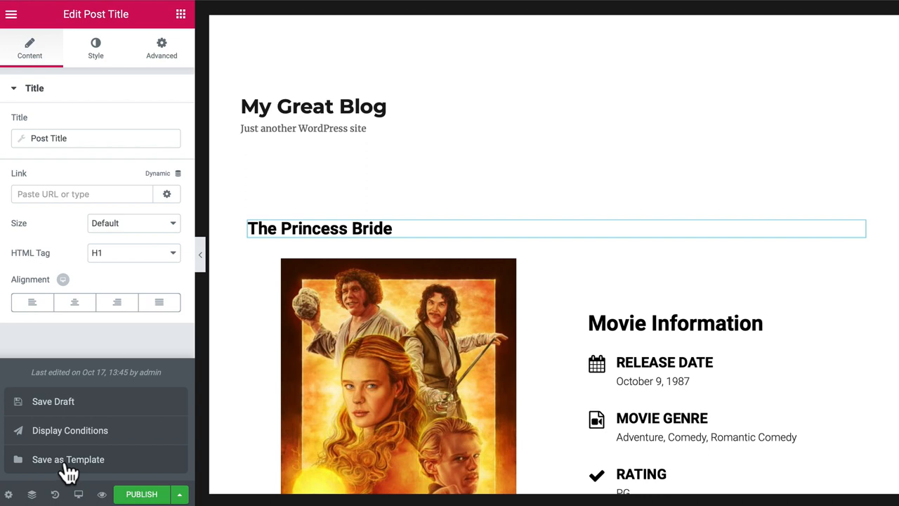
mouse_move(142, 493)
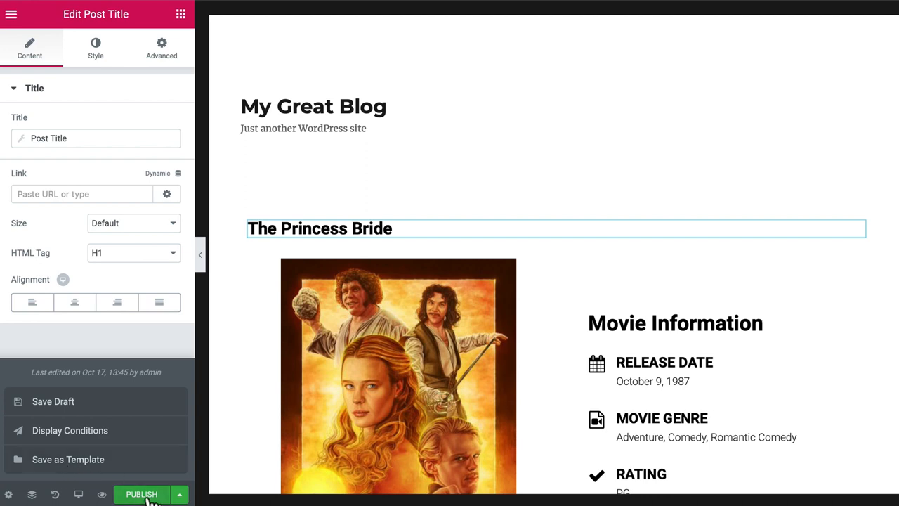
Step: Publish the template with the display condition Include Movies > All
click(69, 430)
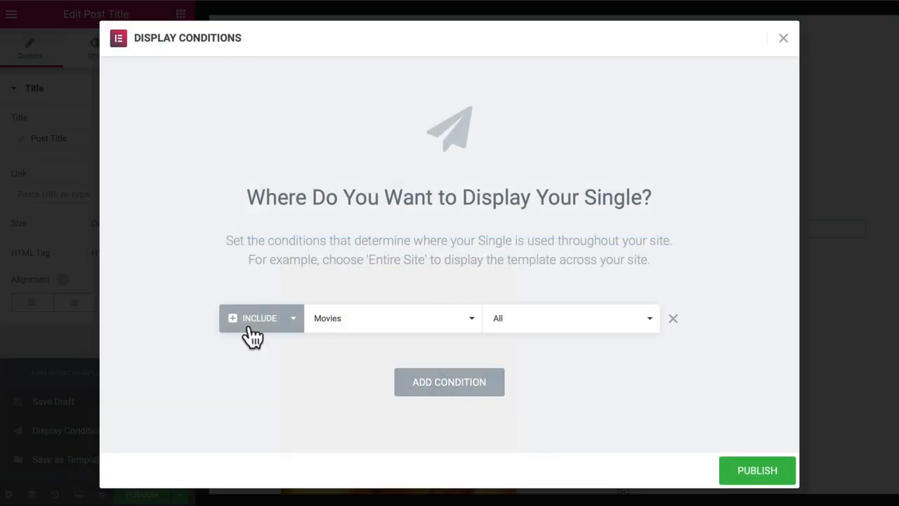
mouse_move(496, 386)
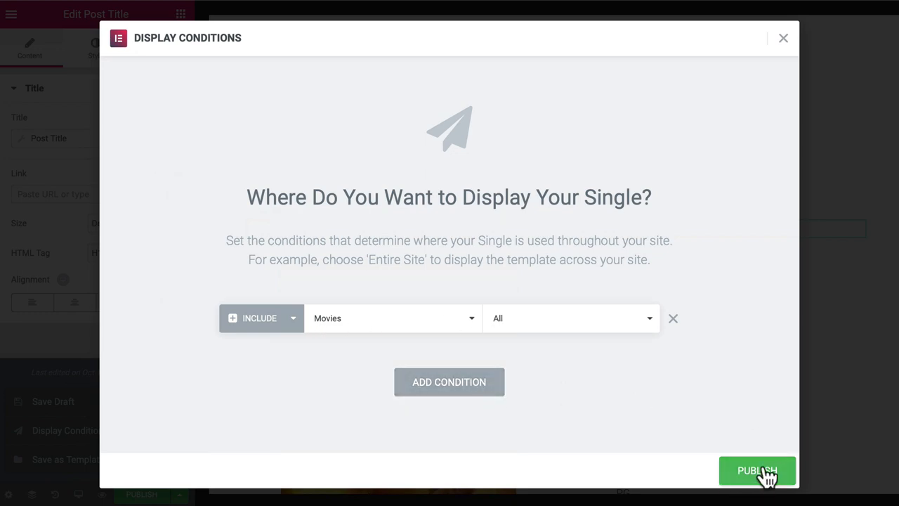
click(758, 470)
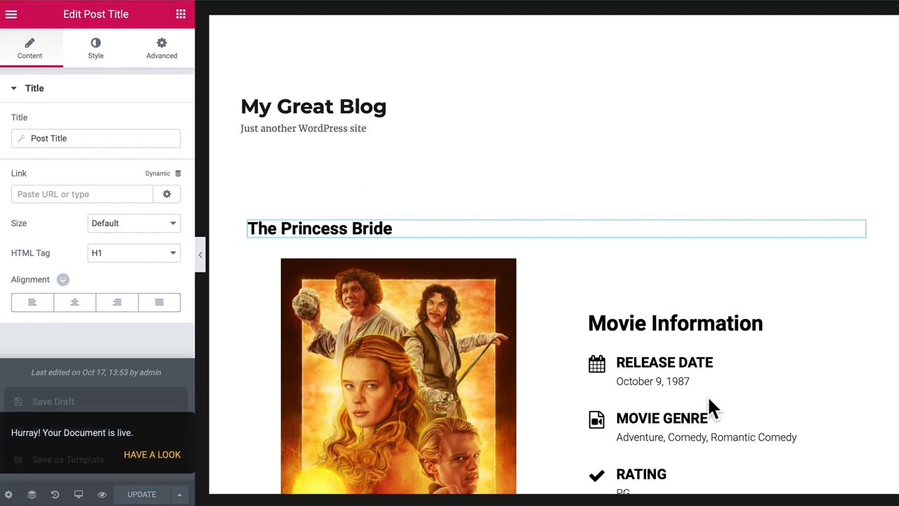
mouse_move(154, 481)
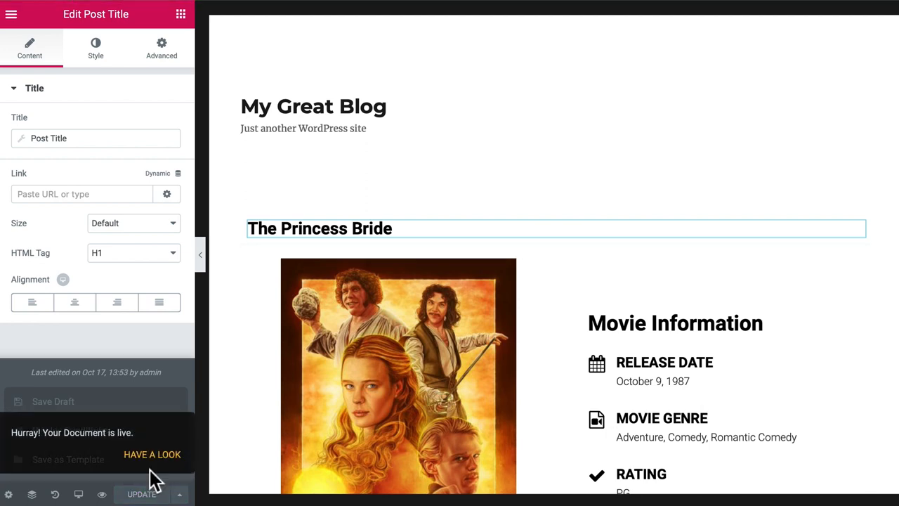
Step: Open the live Princess Bride page via Have a Look and scroll through it
click(151, 454)
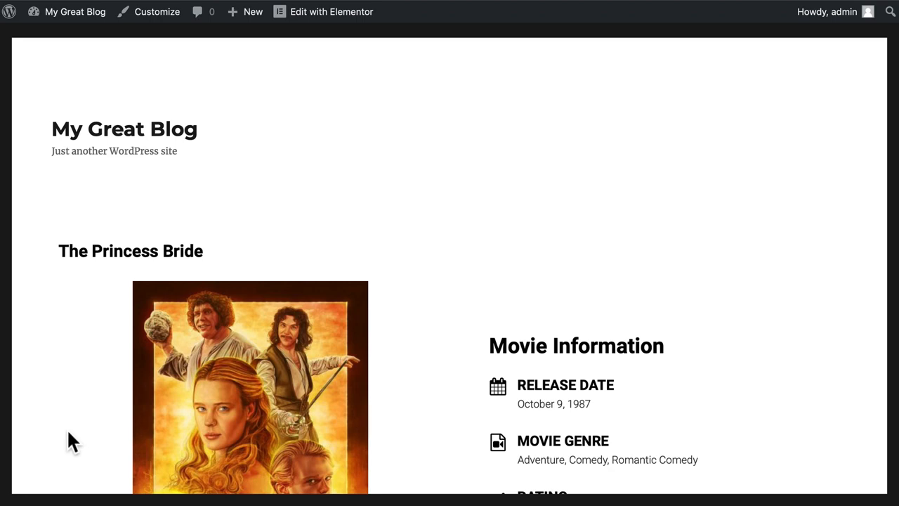
scroll(down, 3)
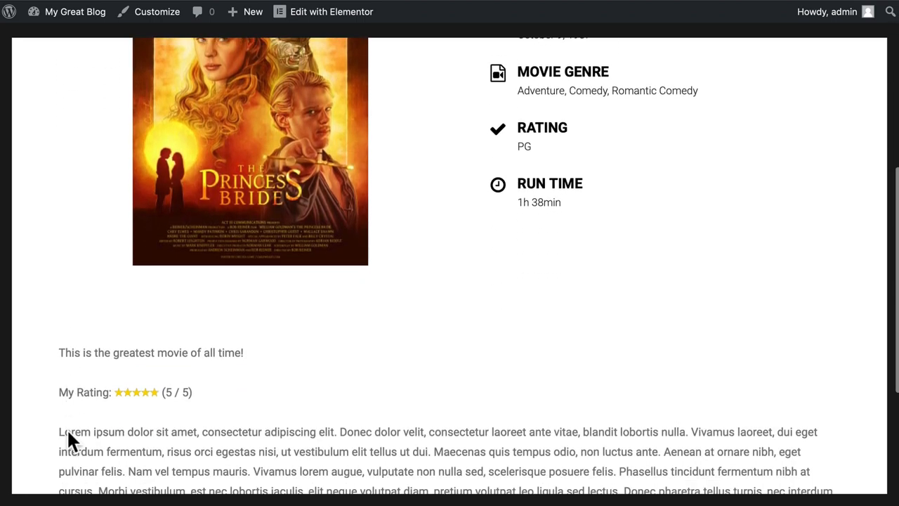
scroll(down, 3)
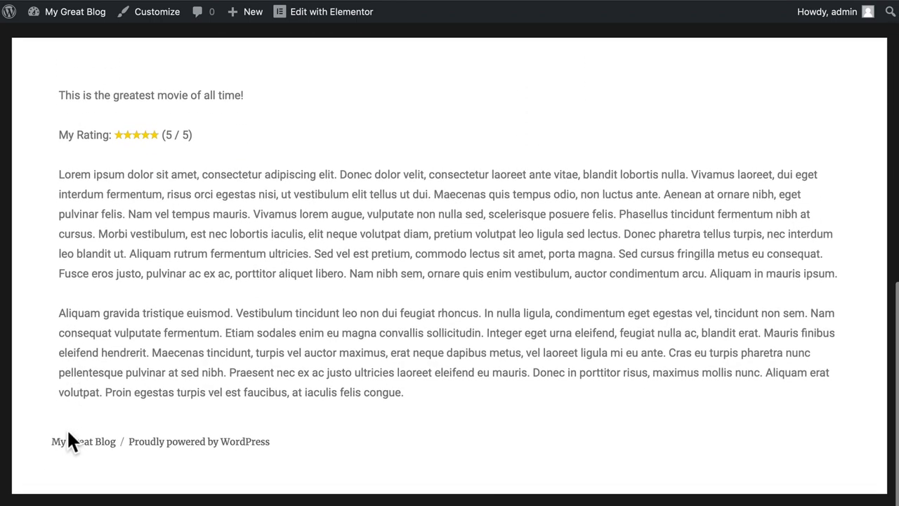